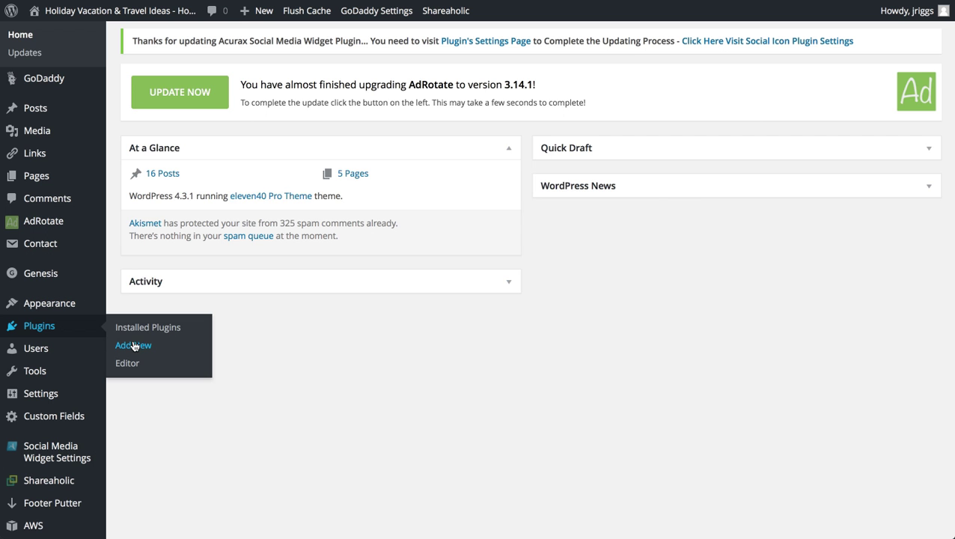
# Step: Search the plugin directory for 'sumo me', install the SumoMe plugin and activate it
pyautogui.click(132, 344)
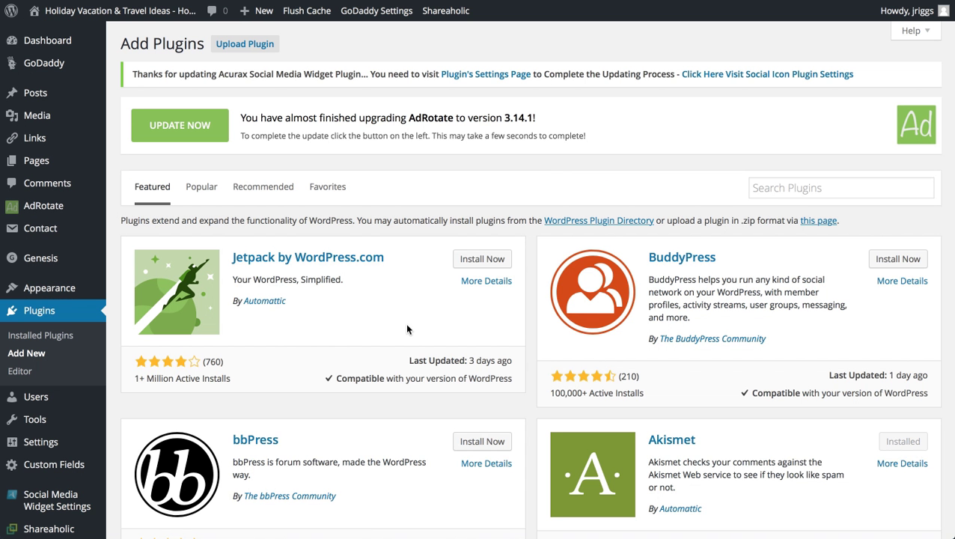
pyautogui.write('su')
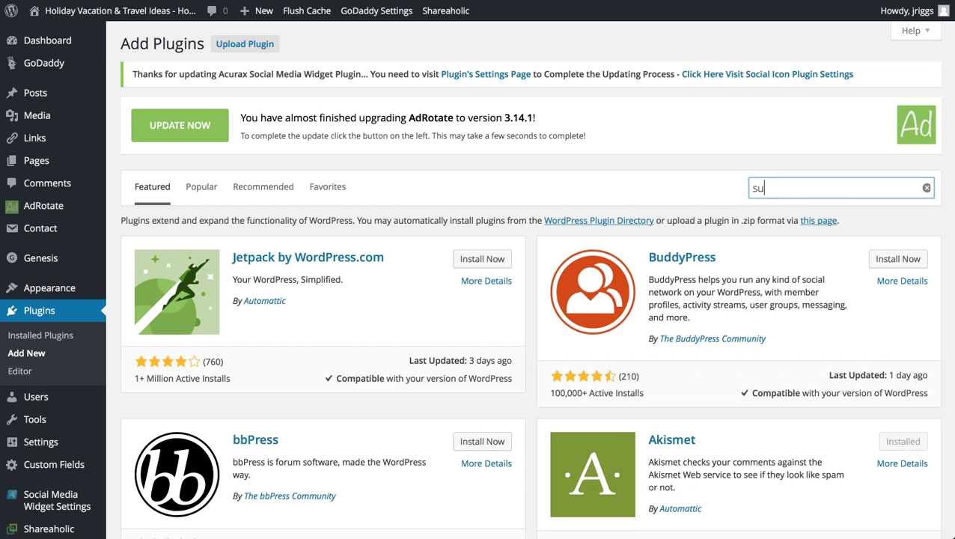
pyautogui.write('sumo me')
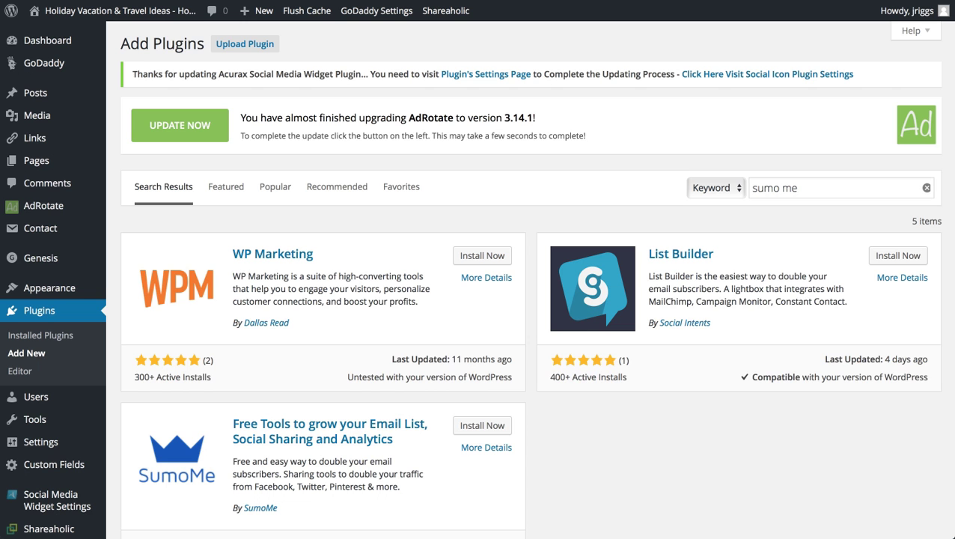
pyautogui.scroll(-3)
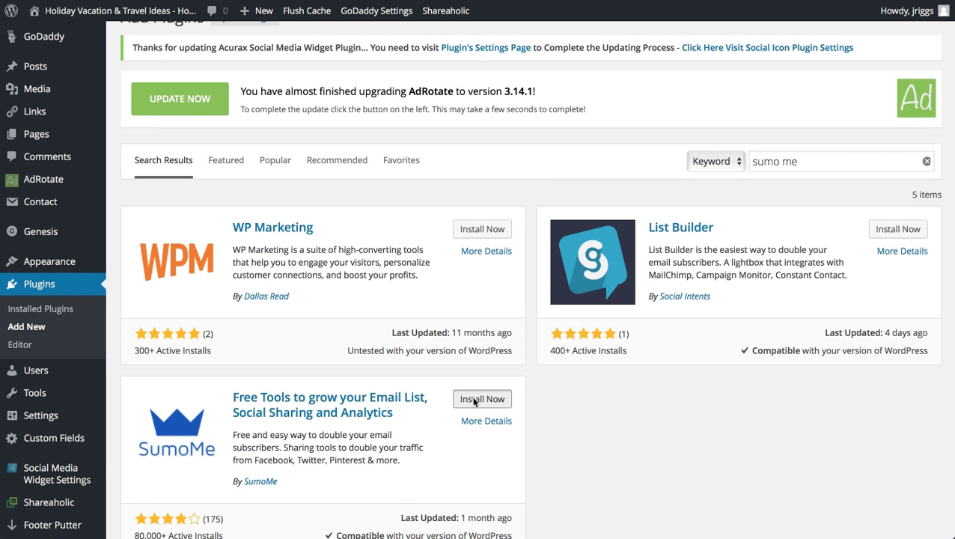
pyautogui.click(482, 398)
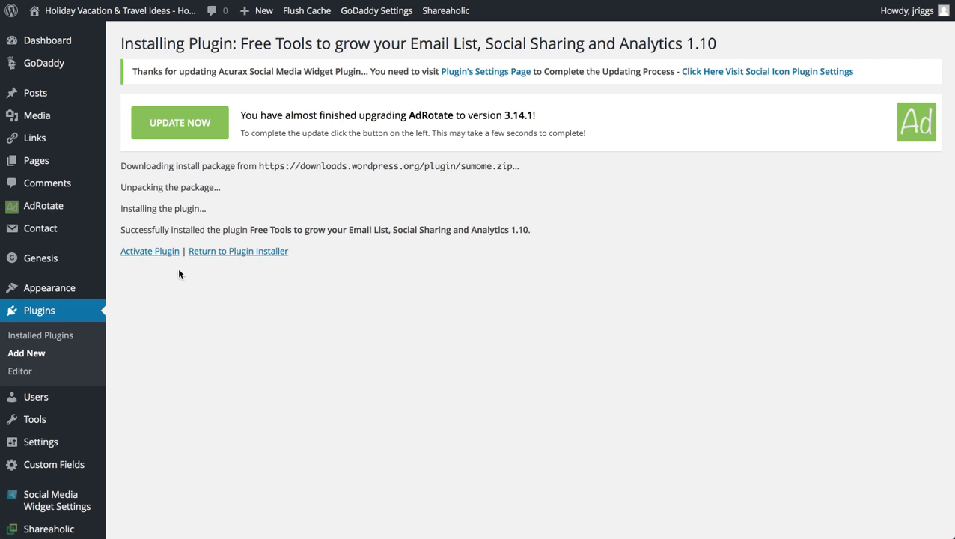
pyautogui.moveTo(149, 252)
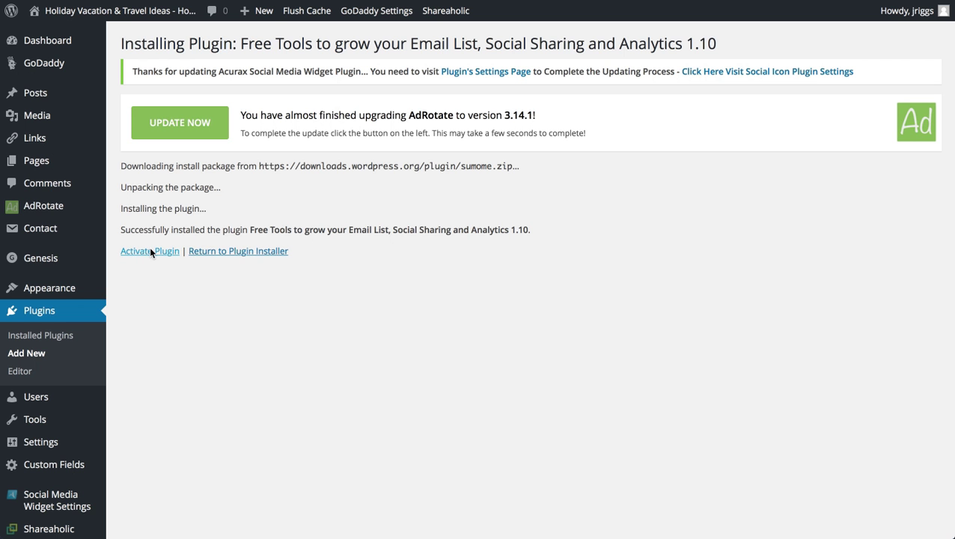
pyautogui.click(150, 251)
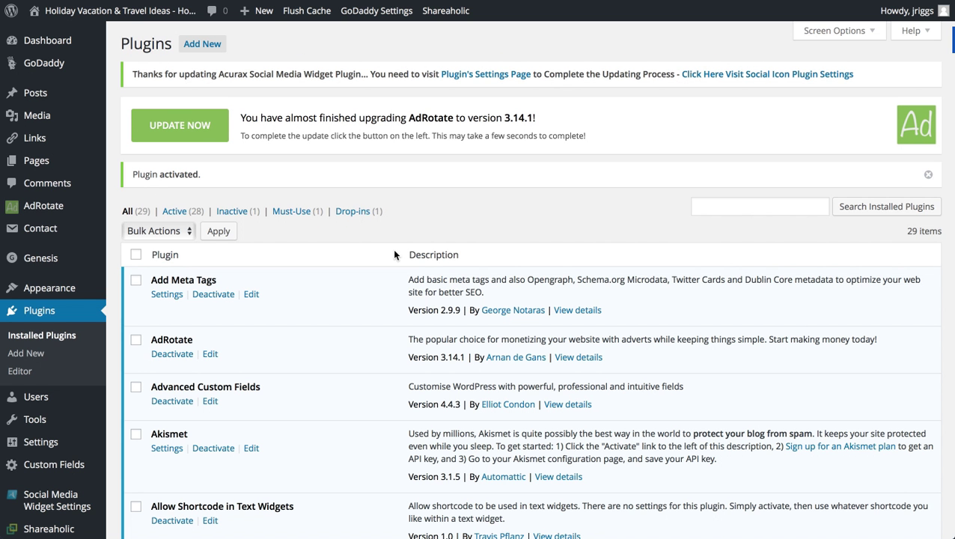
pyautogui.moveTo(871, 109)
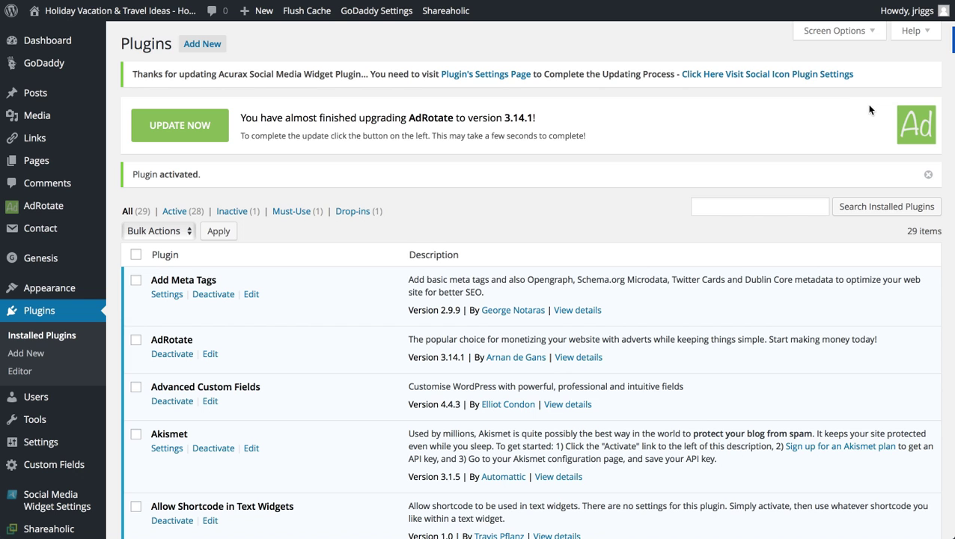
pyautogui.moveTo(941, 41)
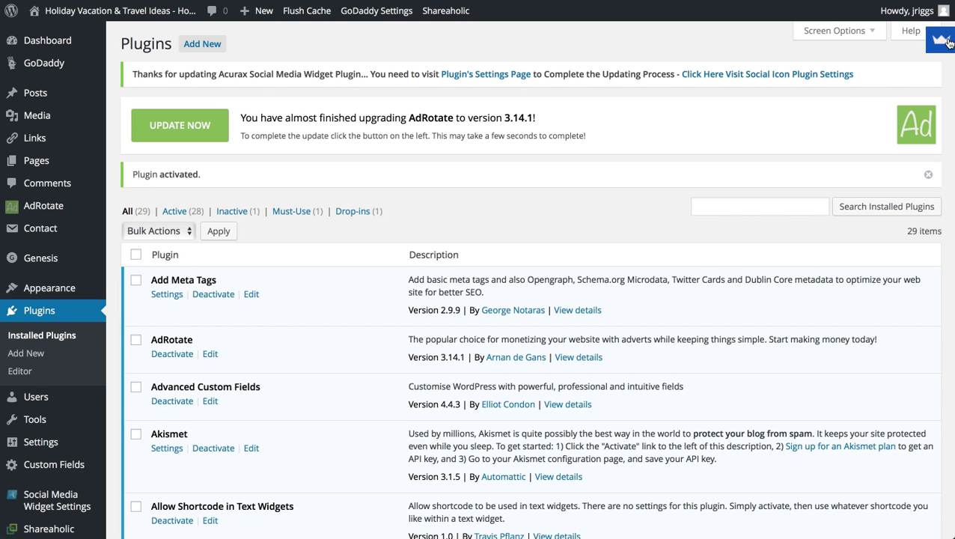
pyautogui.moveTo(526, 212)
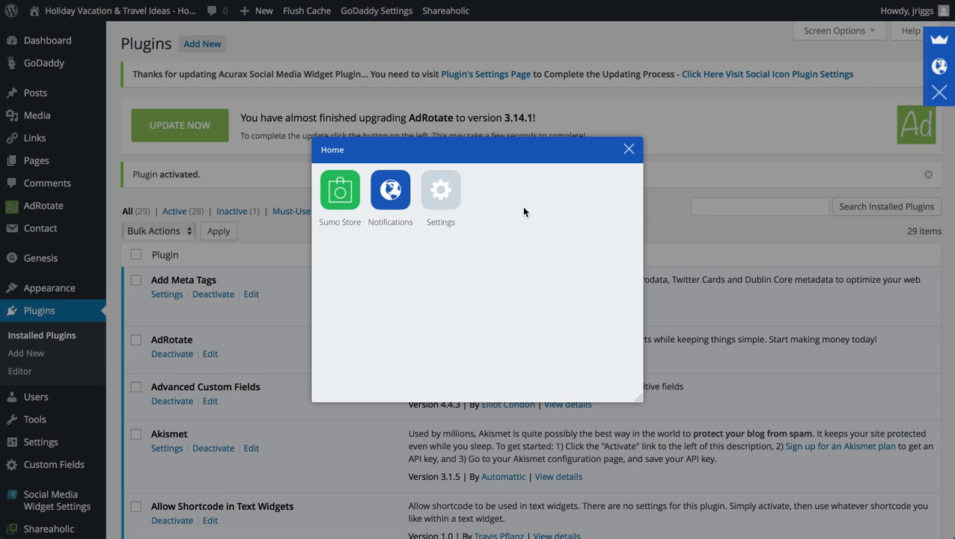
# Step: Install the free List Builder app from the Sumo Store and open its Emails dashboard
pyautogui.click(339, 189)
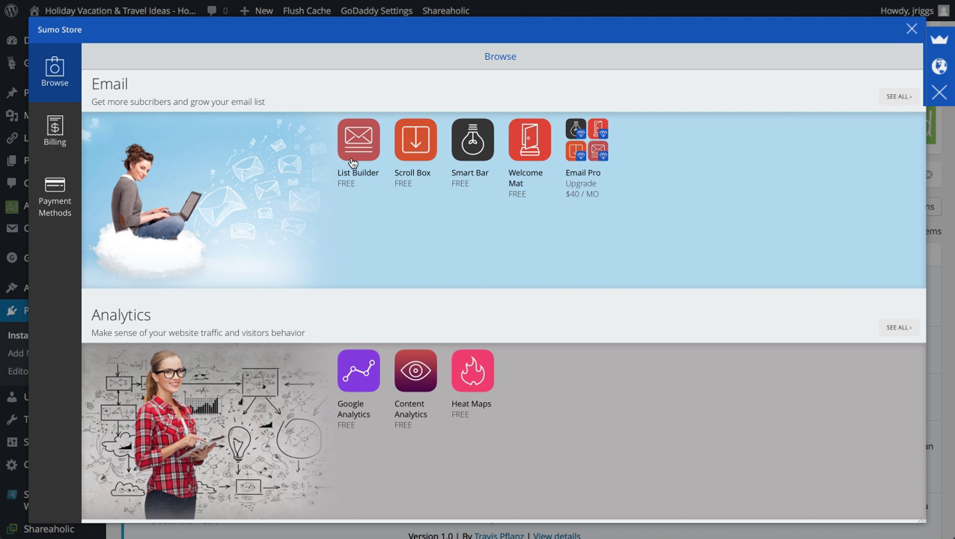
pyautogui.click(359, 141)
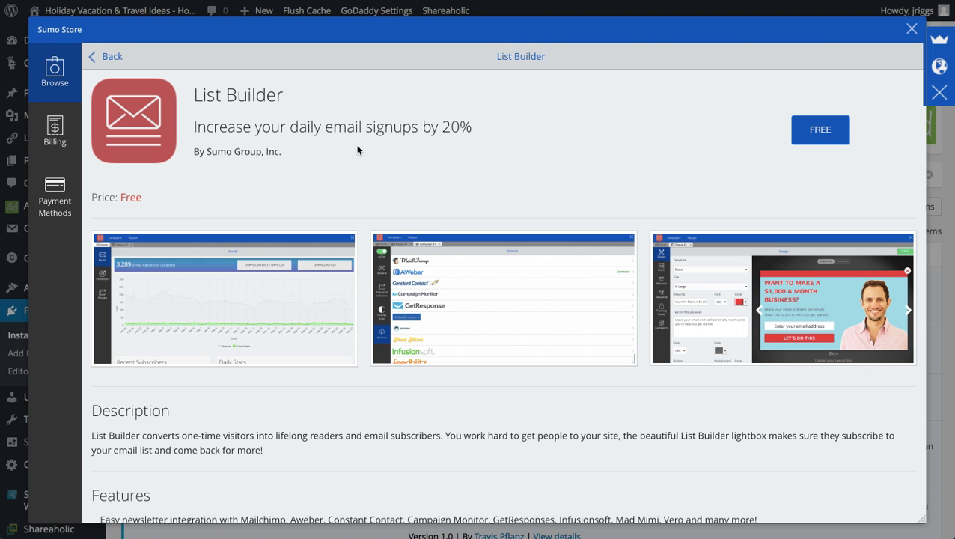
pyautogui.click(821, 129)
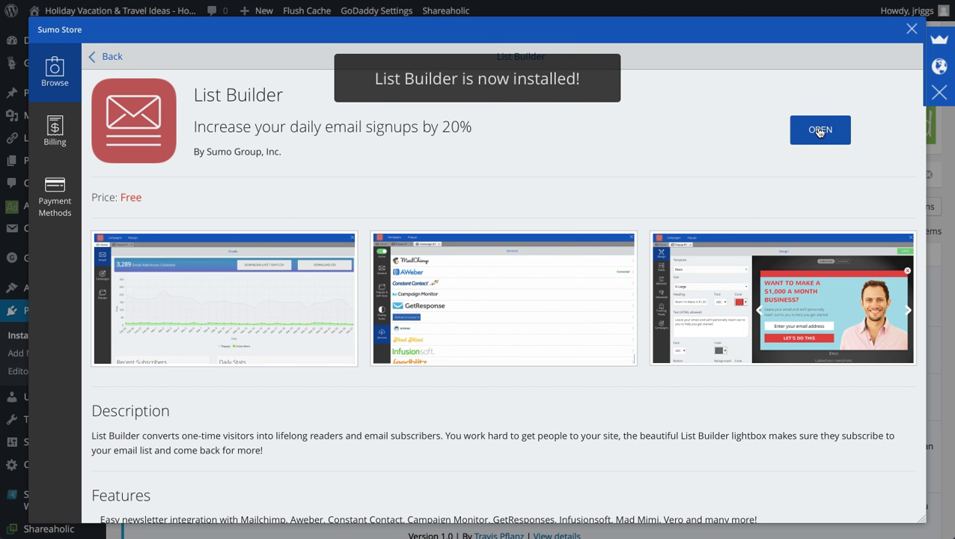
pyautogui.click(820, 128)
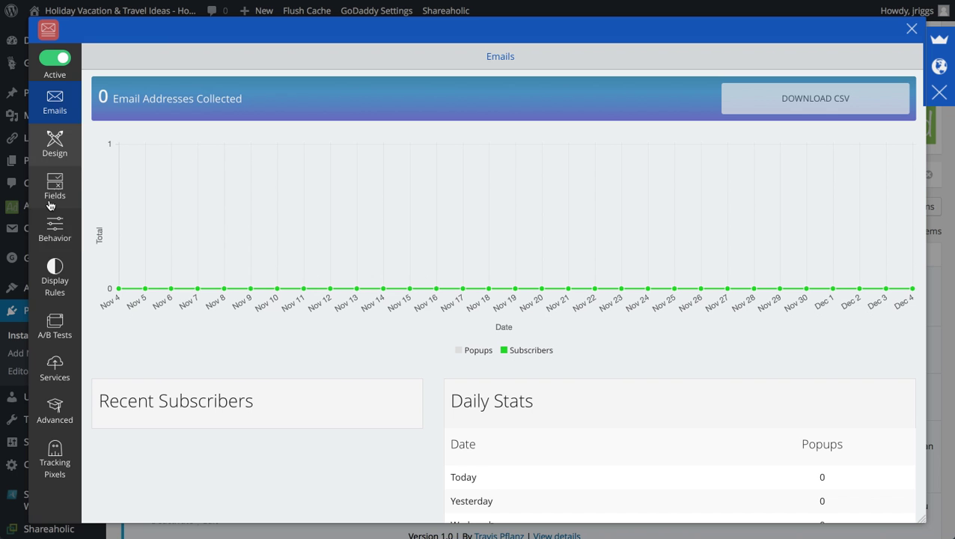
pyautogui.moveTo(270, 195)
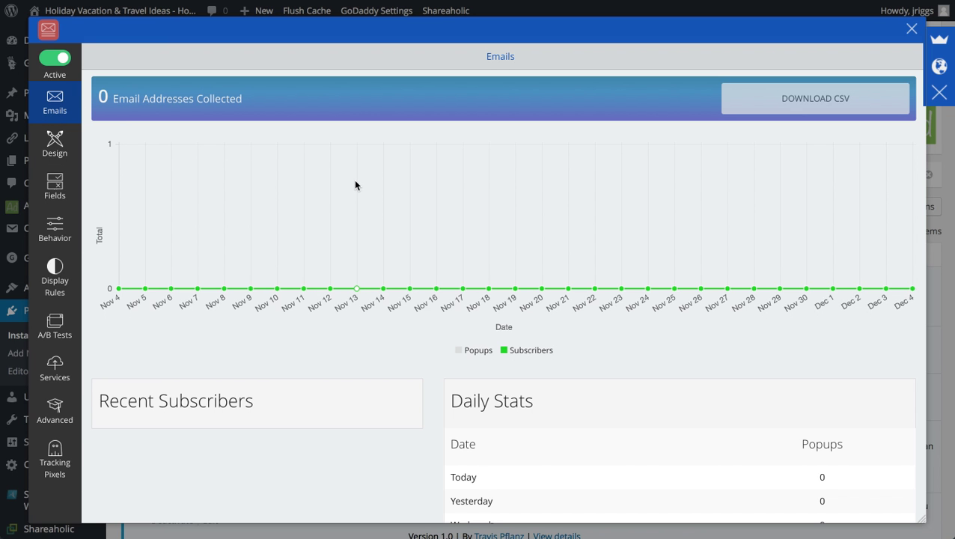
pyautogui.moveTo(110, 150)
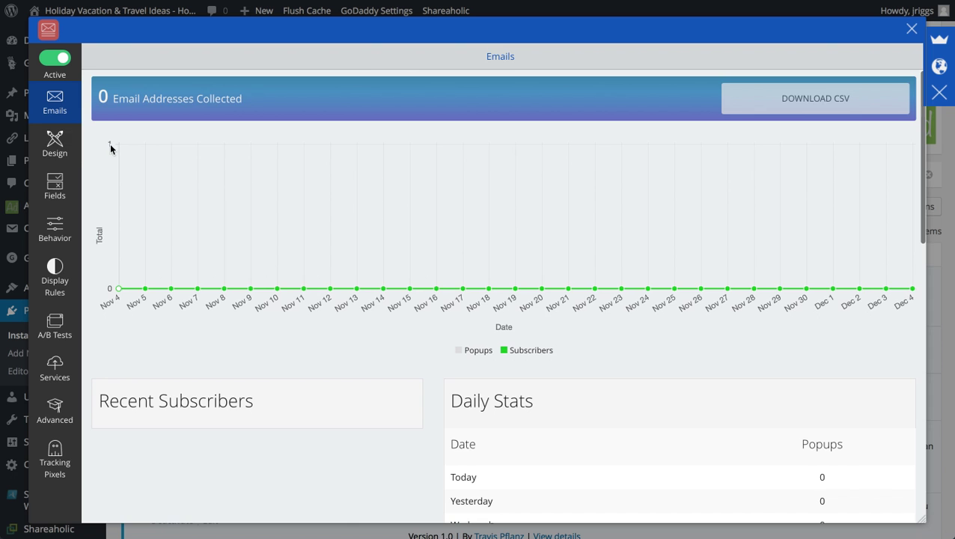
# Step: Show the Design settings previewing the default 'Get Our Awesome Free Stuff!' popup
pyautogui.click(54, 143)
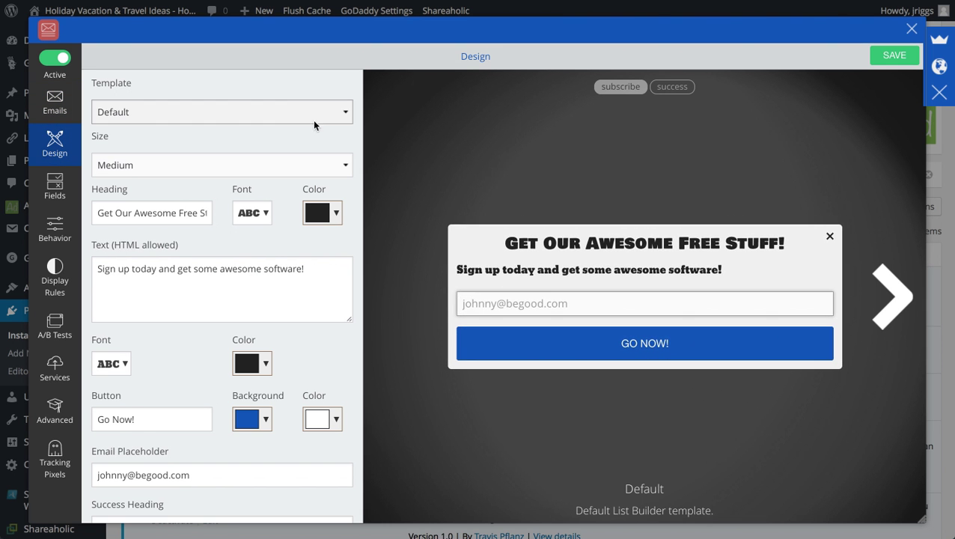
# Step: Try the Focus (New) template, return to Default, and set the popup size to Large
pyautogui.click(222, 110)
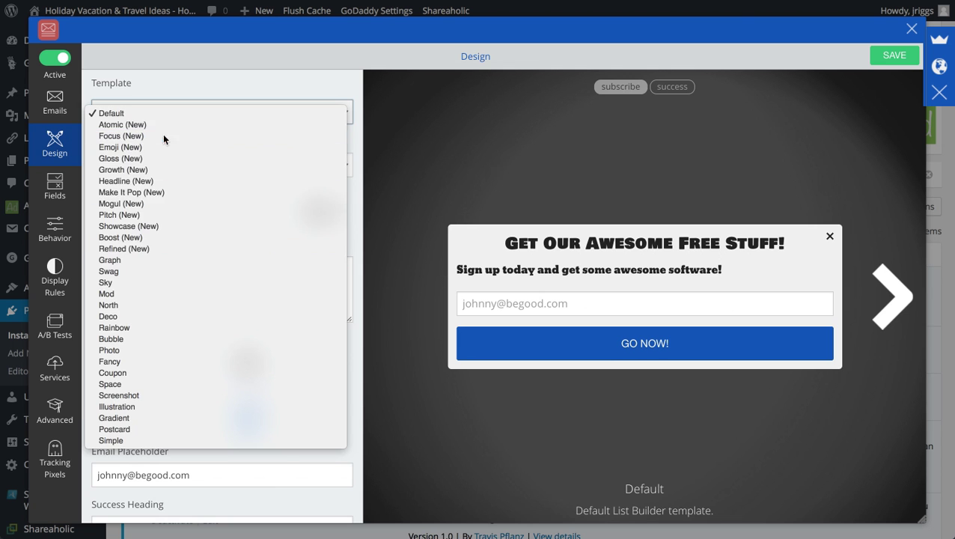
pyautogui.click(122, 135)
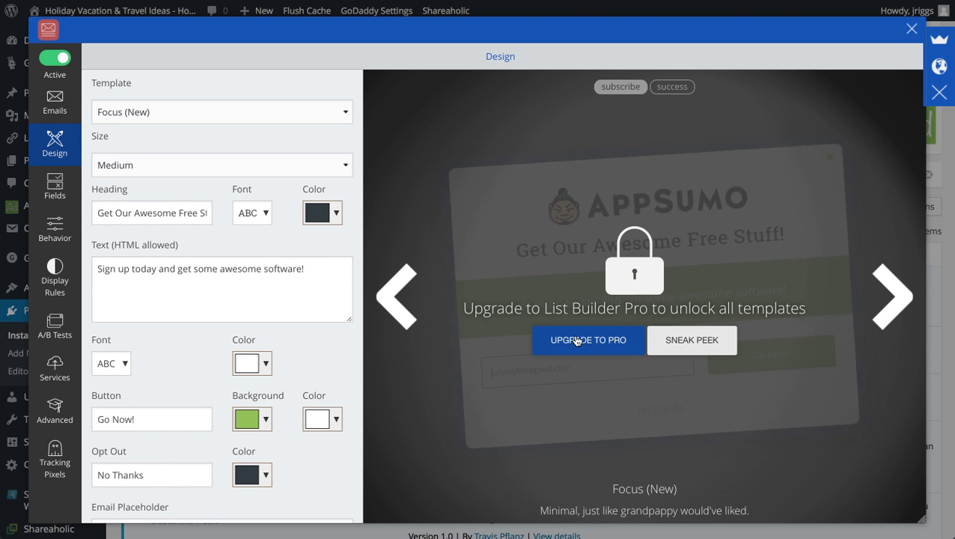
pyautogui.click(221, 111)
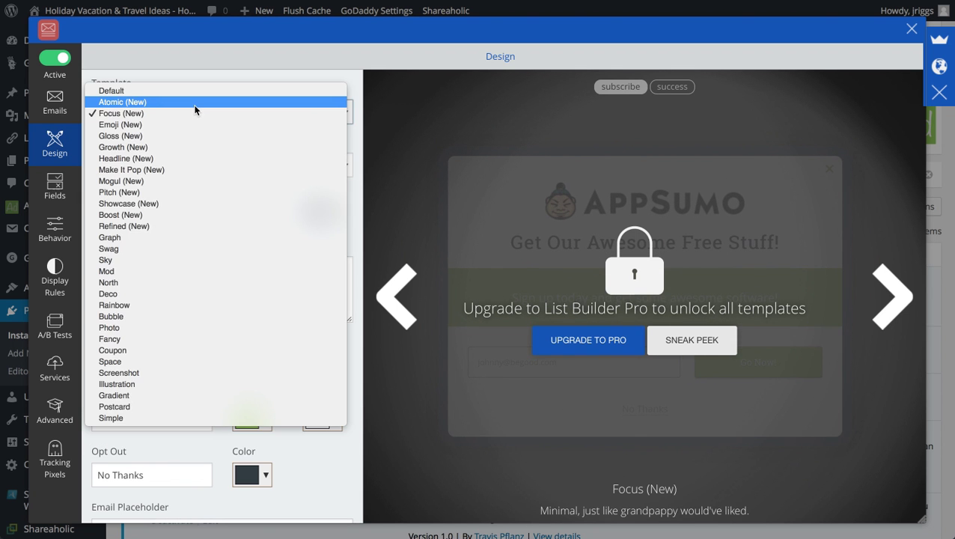
pyautogui.click(120, 114)
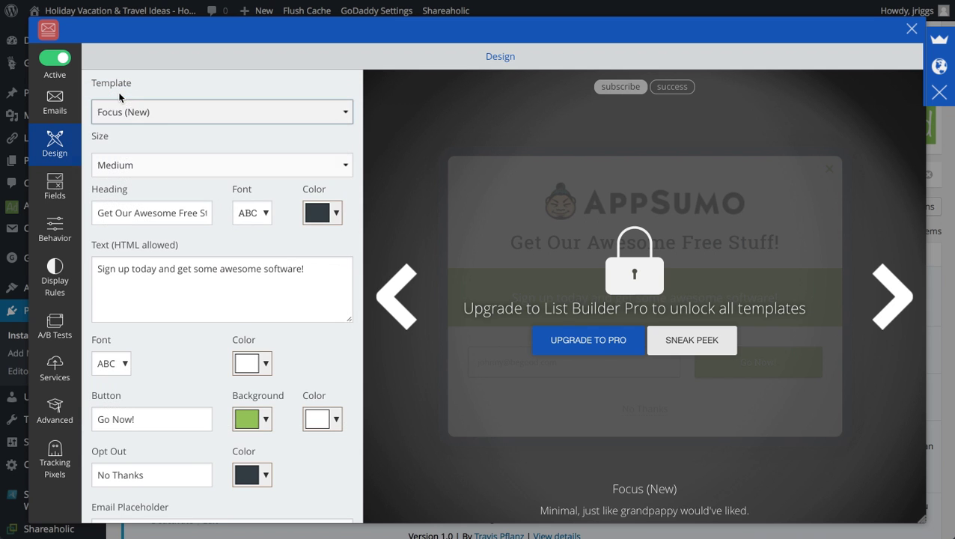
pyautogui.click(221, 164)
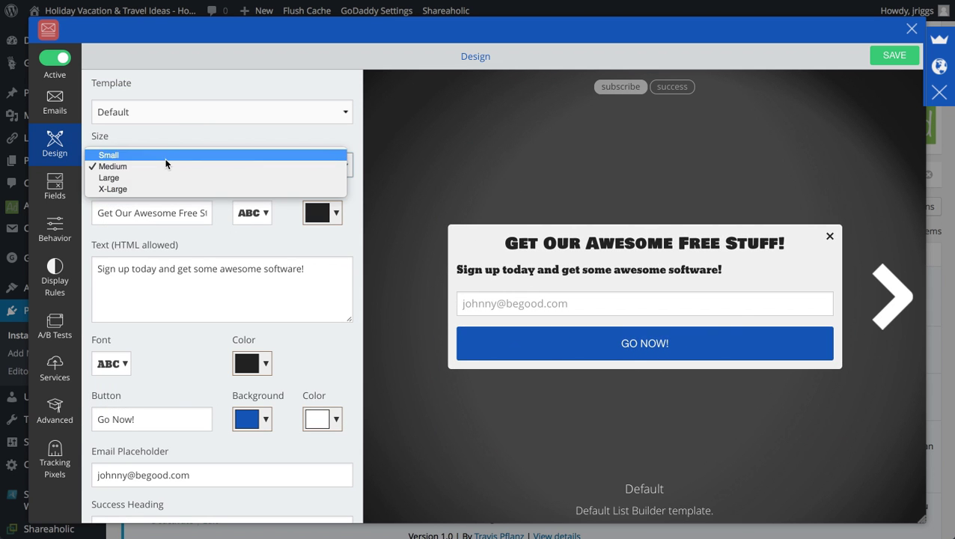
pyautogui.click(109, 177)
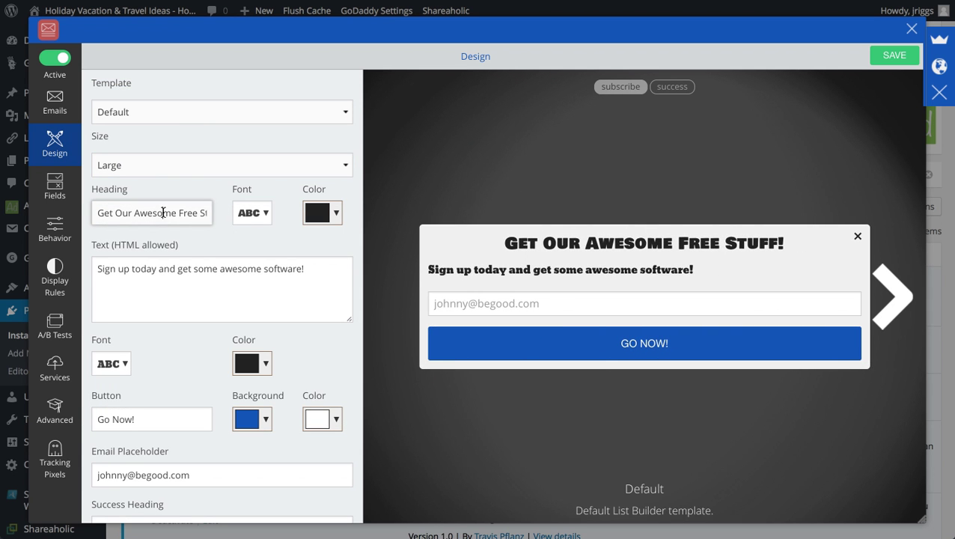
# Step: Rewrite the popup heading to 'Get Our Stuff Now!' and body to 'Sign up today and get our stuff!'
pyautogui.tripleClick(153, 212)
pyautogui.write('Get O')
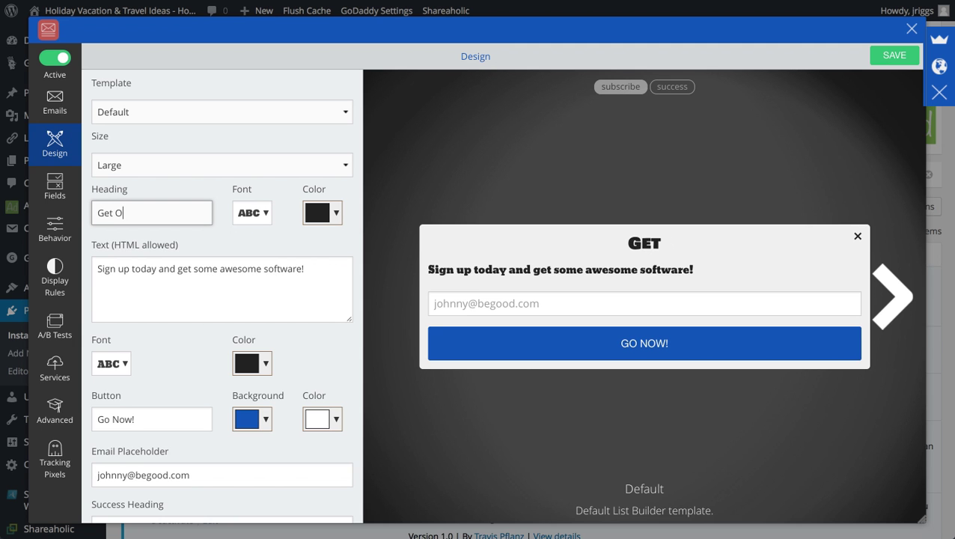
pyautogui.write('ur Stuff Now')
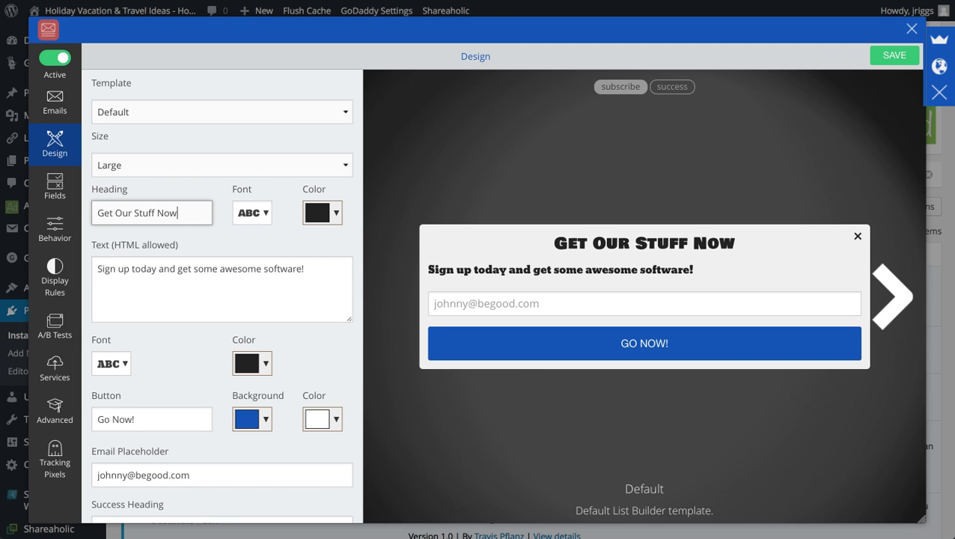
pyautogui.write('!')
pyautogui.click(221, 288)
pyautogui.write('Sig')
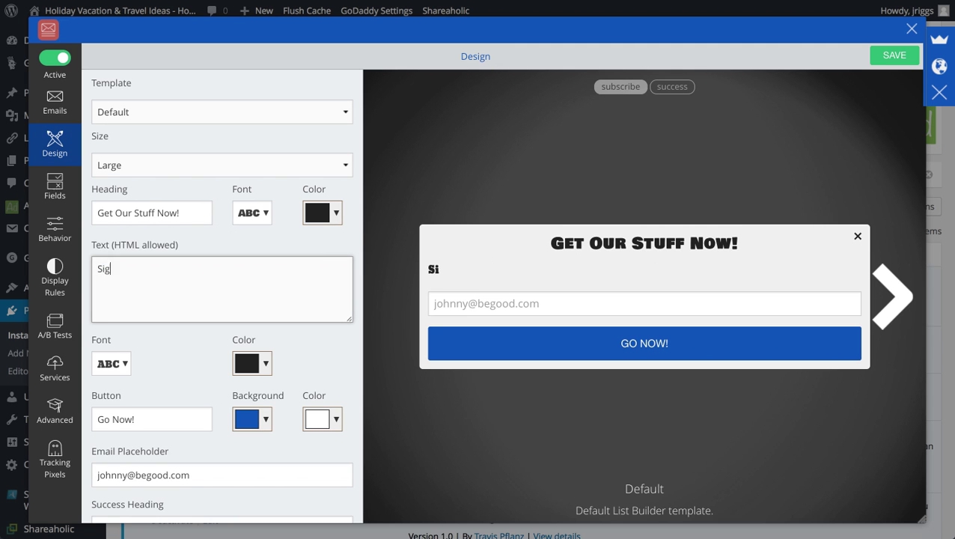
pyautogui.write('n u')
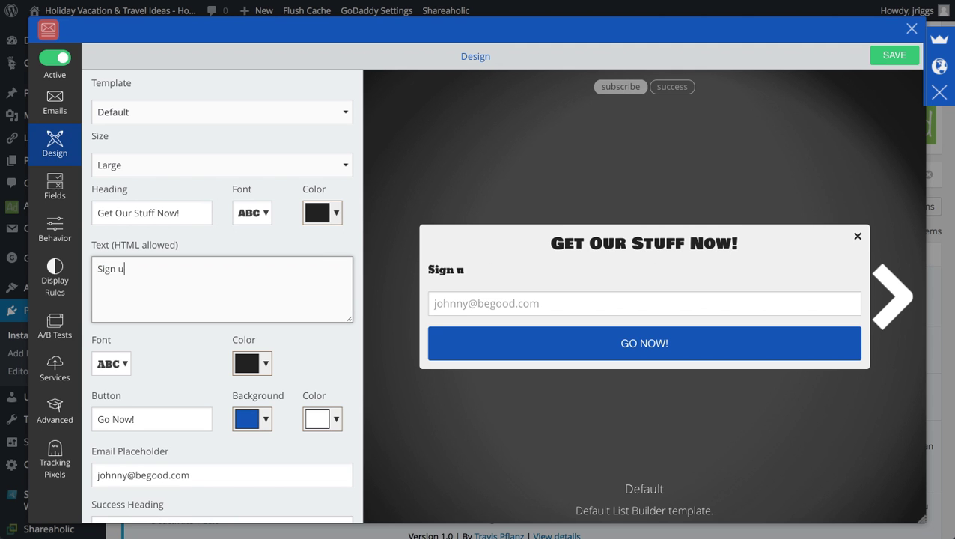
pyautogui.write('p today and get o')
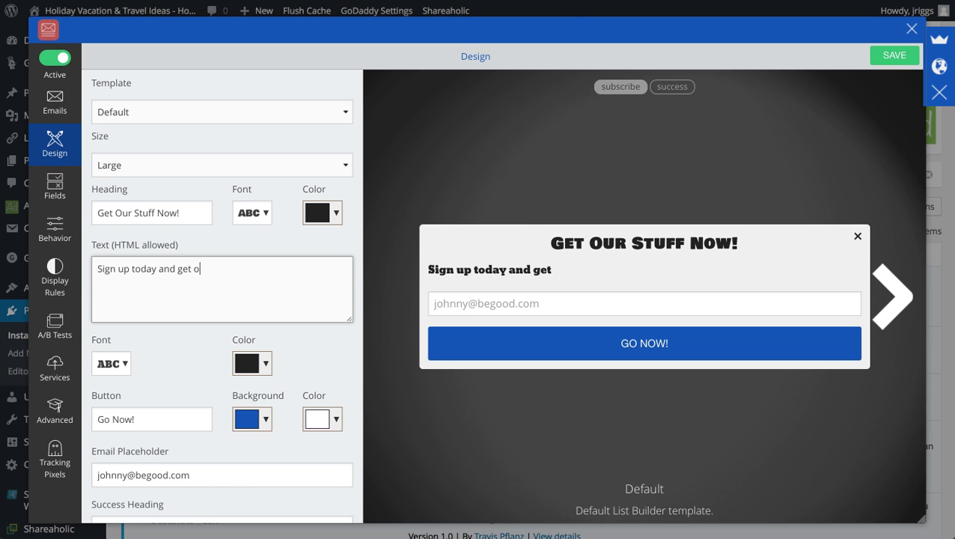
pyautogui.write('ur stuff!')
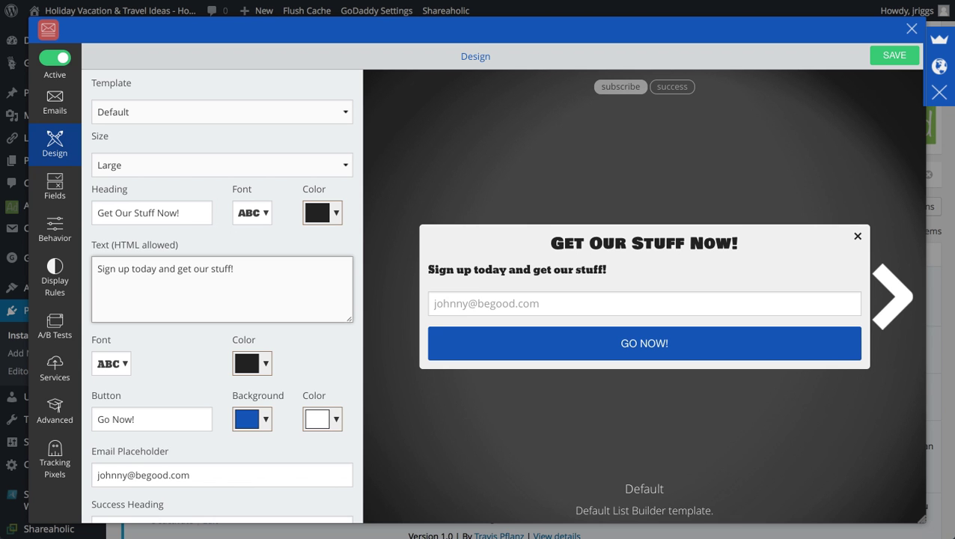
# Step: Choose a plainer heading font, relabel the button Signup!, and save the popup design
pyautogui.click(251, 213)
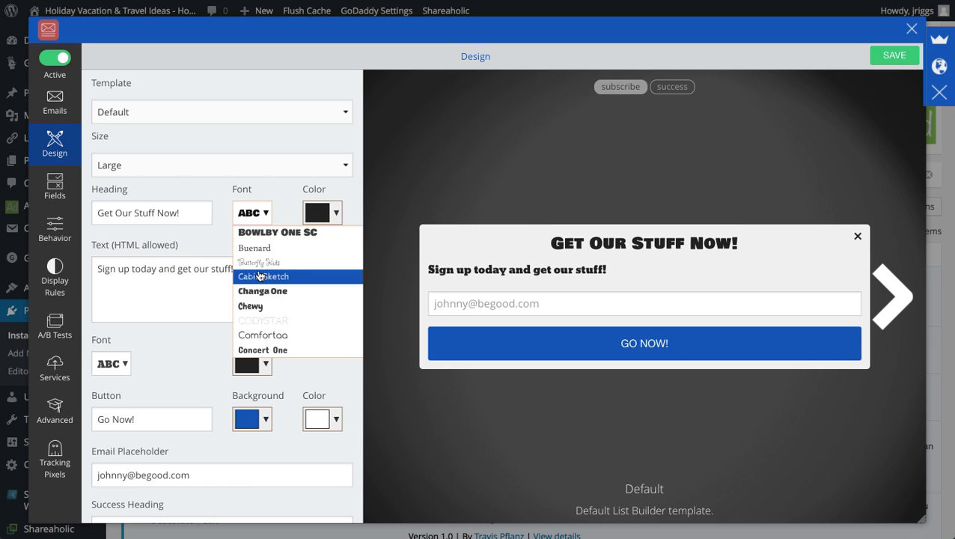
pyautogui.click(110, 364)
pyautogui.write('Signup!')
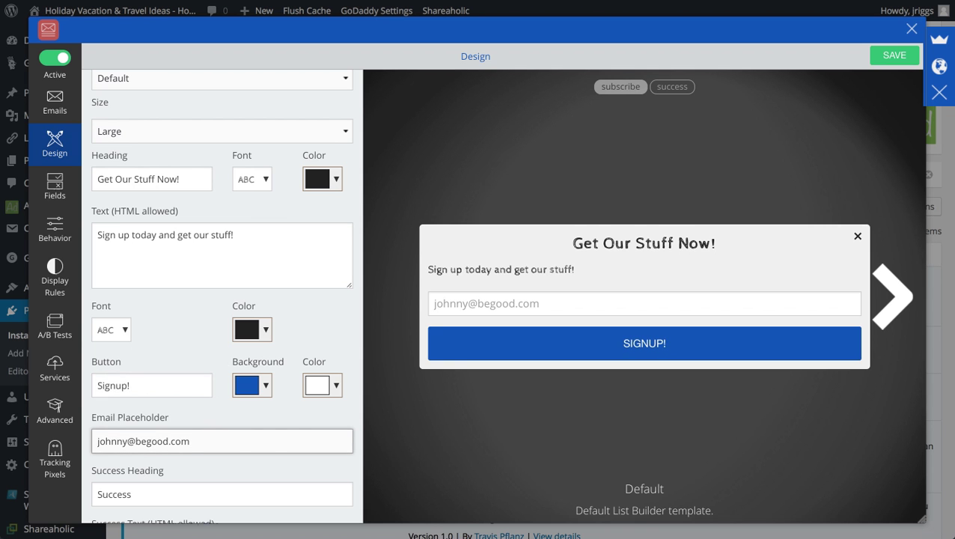
pyautogui.scroll(-3)
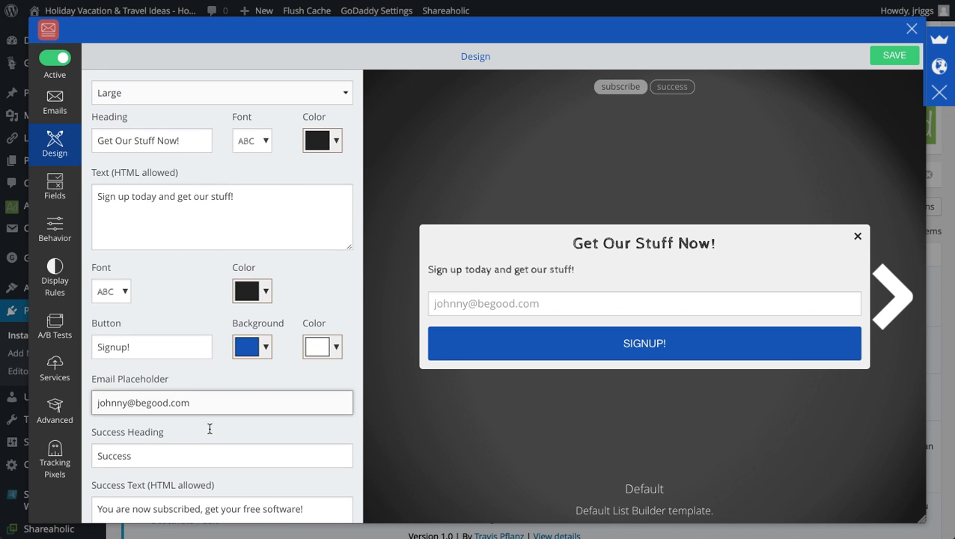
pyautogui.scroll(-3)
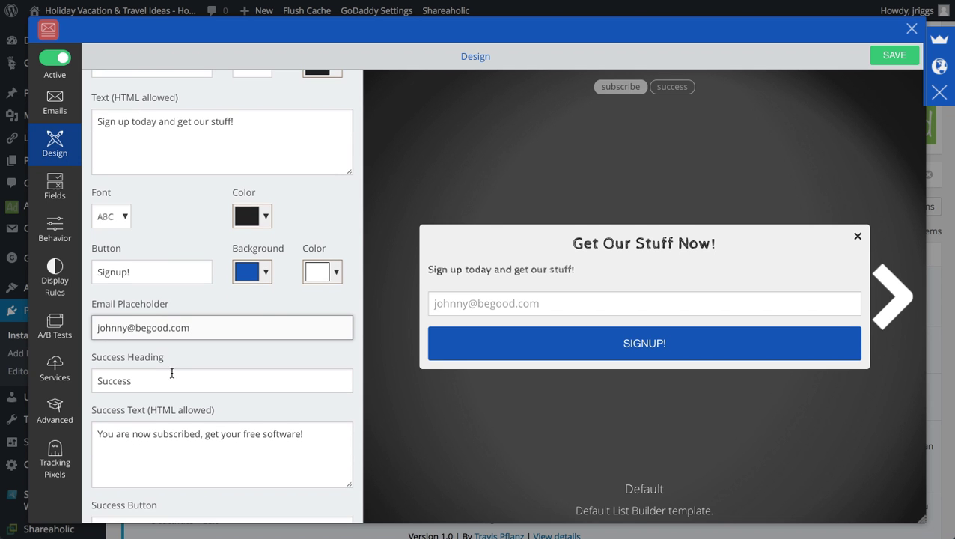
pyautogui.scroll(-3)
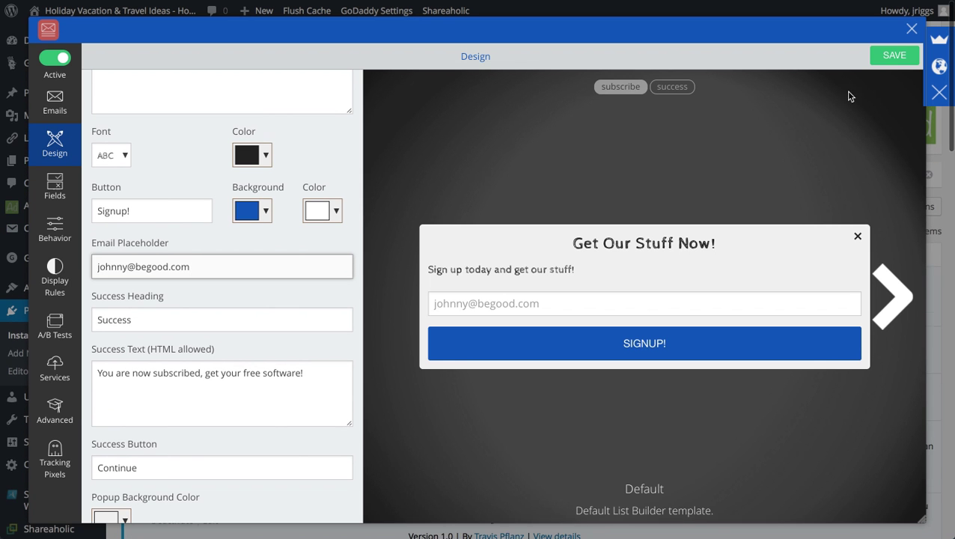
pyautogui.click(895, 54)
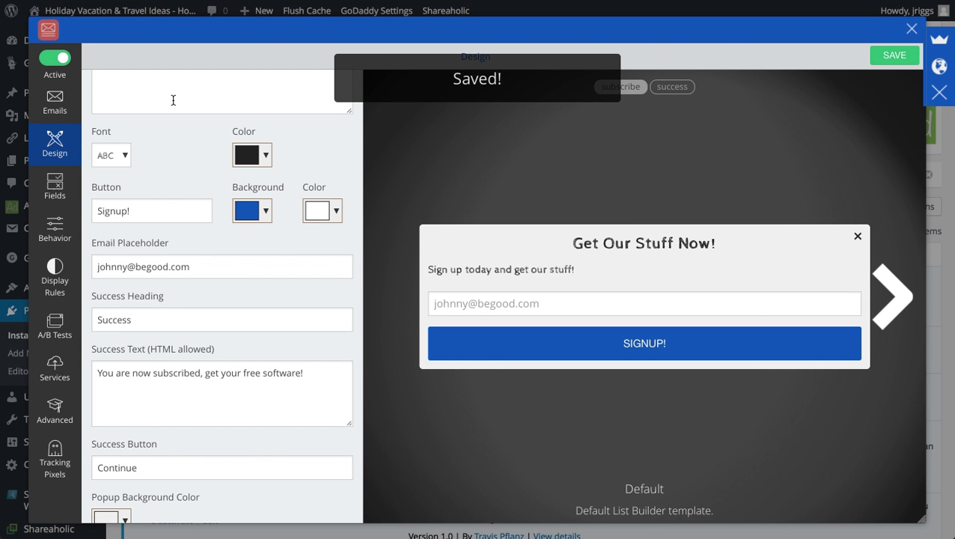
# Step: In Fields, add an extra form field, remove it again, and head to Behavior without saving
pyautogui.click(54, 186)
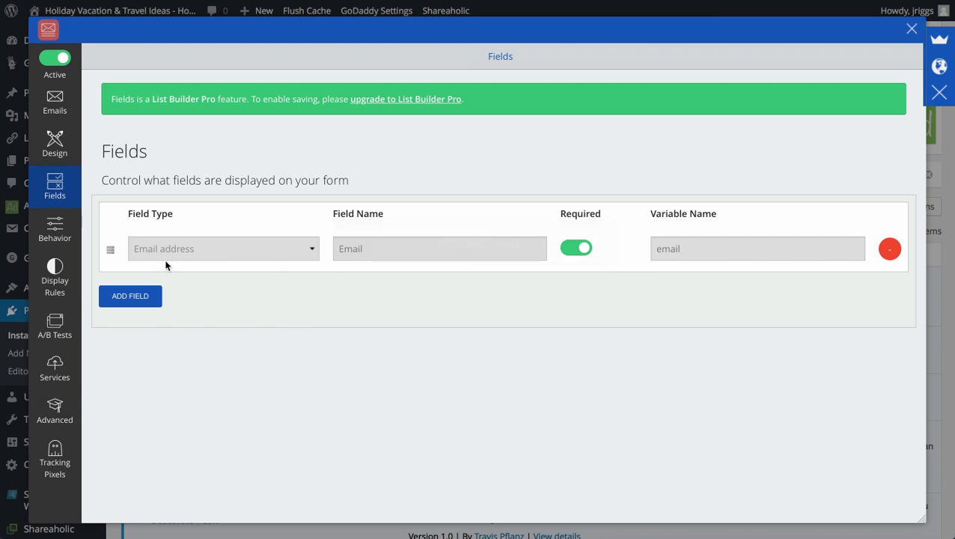
pyautogui.moveTo(295, 252)
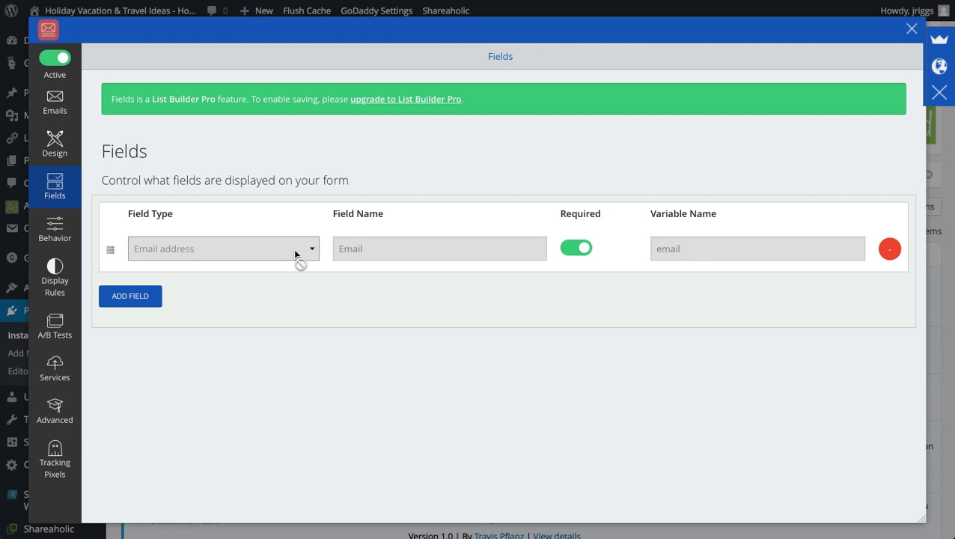
pyautogui.click(131, 297)
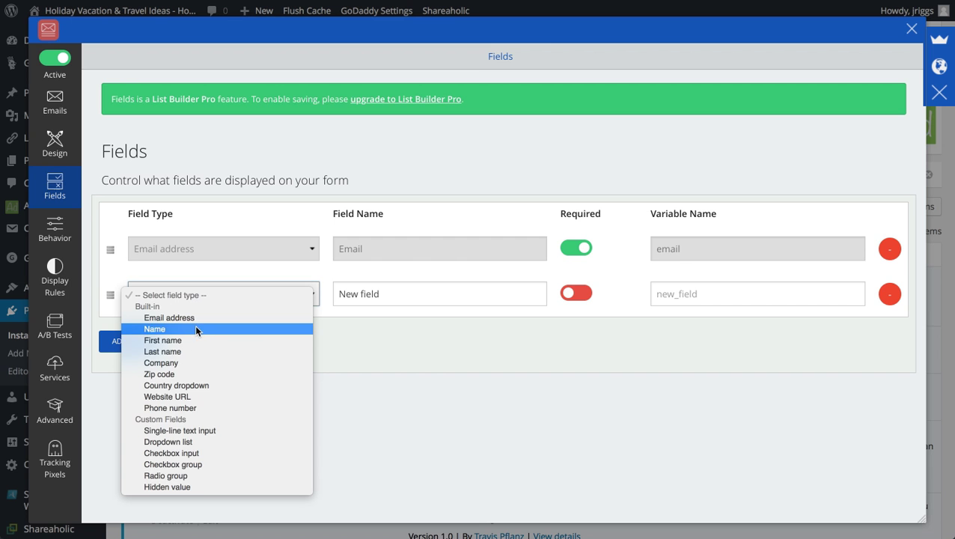
pyautogui.moveTo(196, 374)
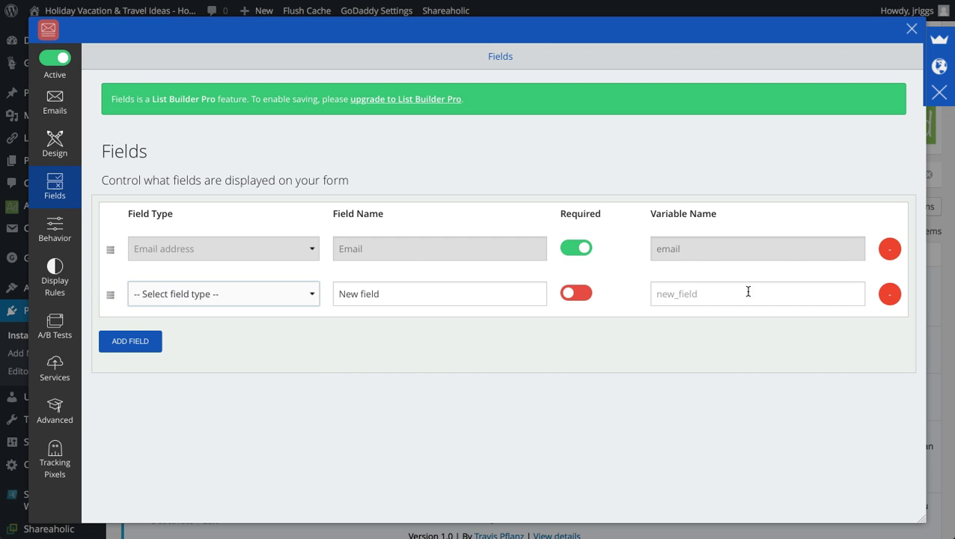
pyautogui.click(889, 293)
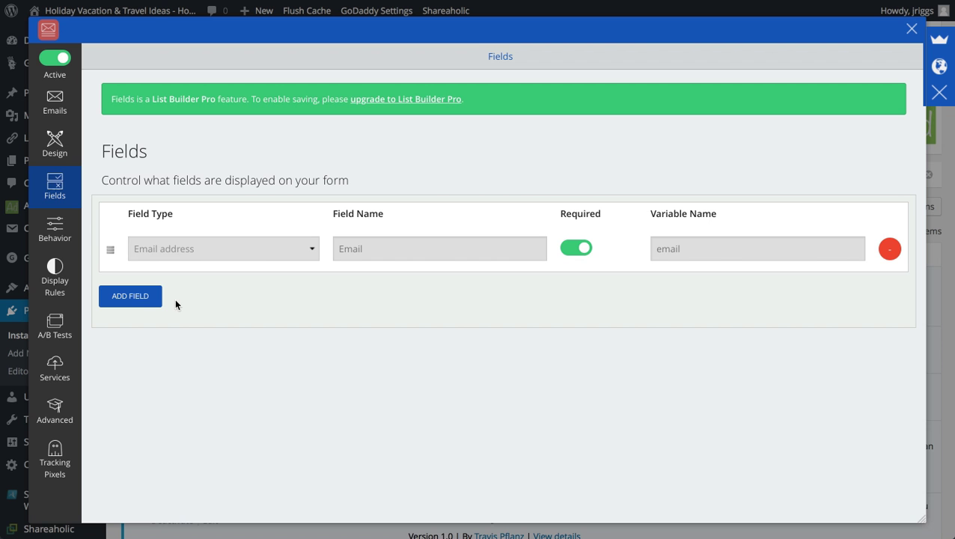
pyautogui.click(54, 228)
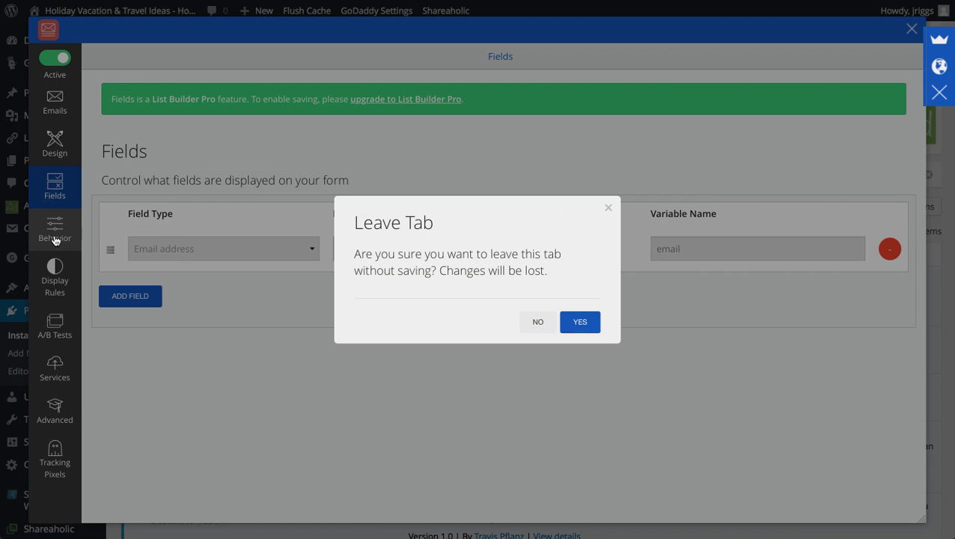
# Step: Try Manual timing, return to Smart mode with once-per-year frequency, and save the behaviour settings
pyautogui.click(579, 320)
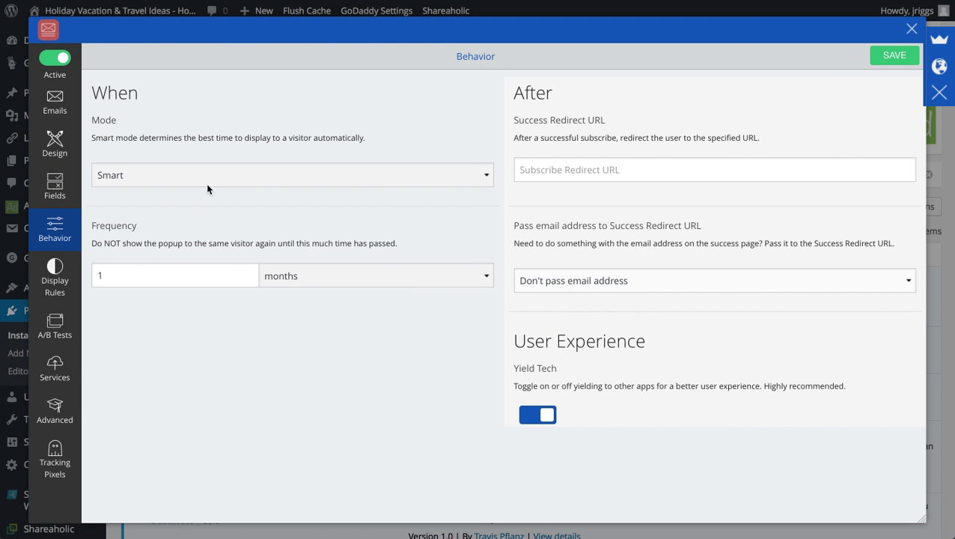
pyautogui.moveTo(198, 171)
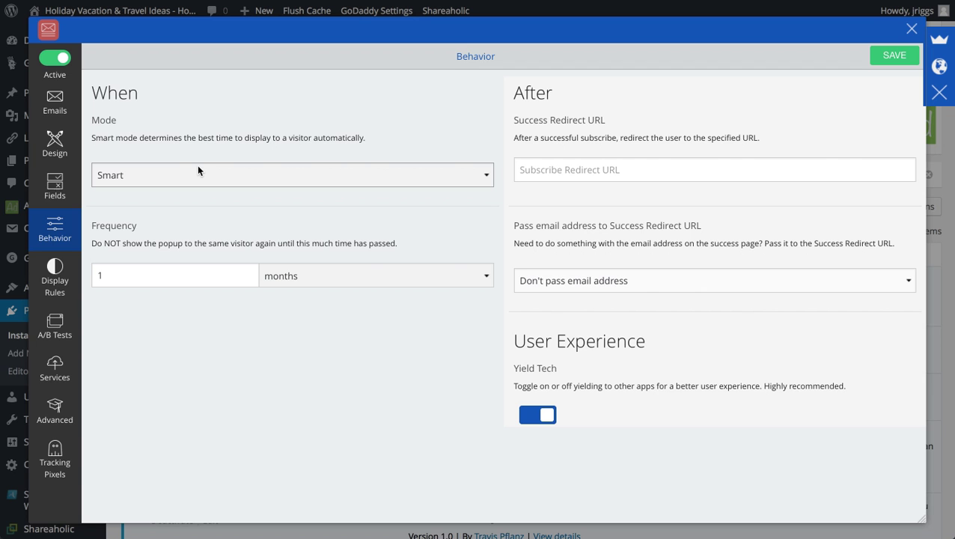
pyautogui.moveTo(206, 170)
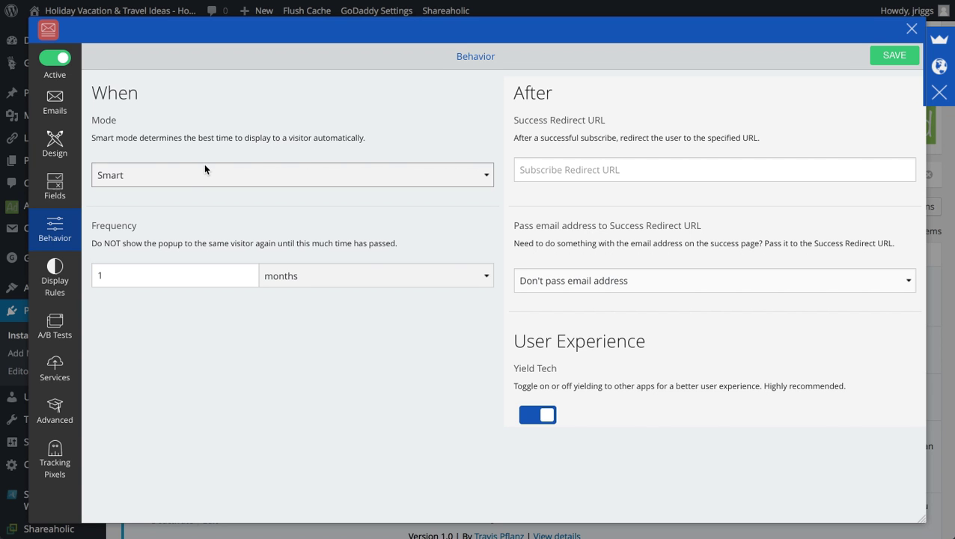
pyautogui.moveTo(207, 179)
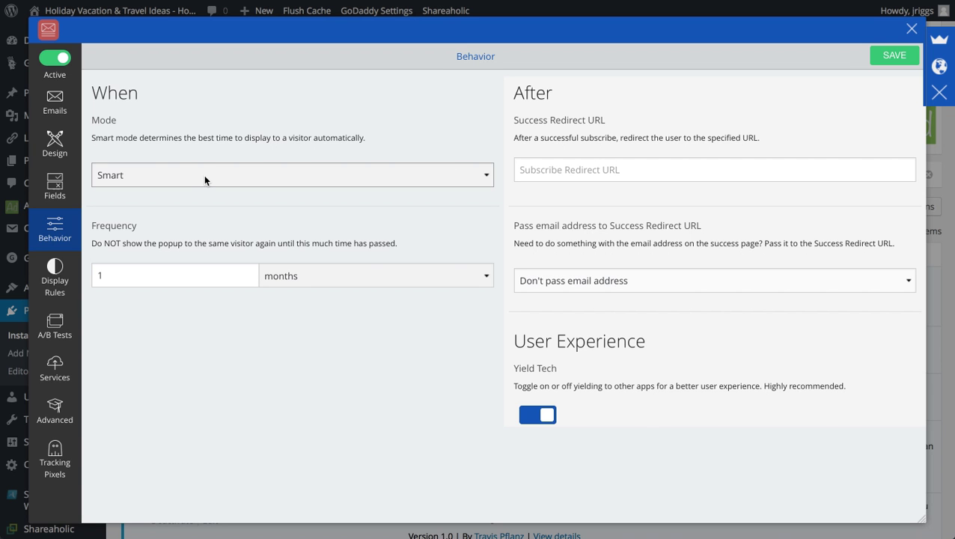
pyautogui.click(292, 174)
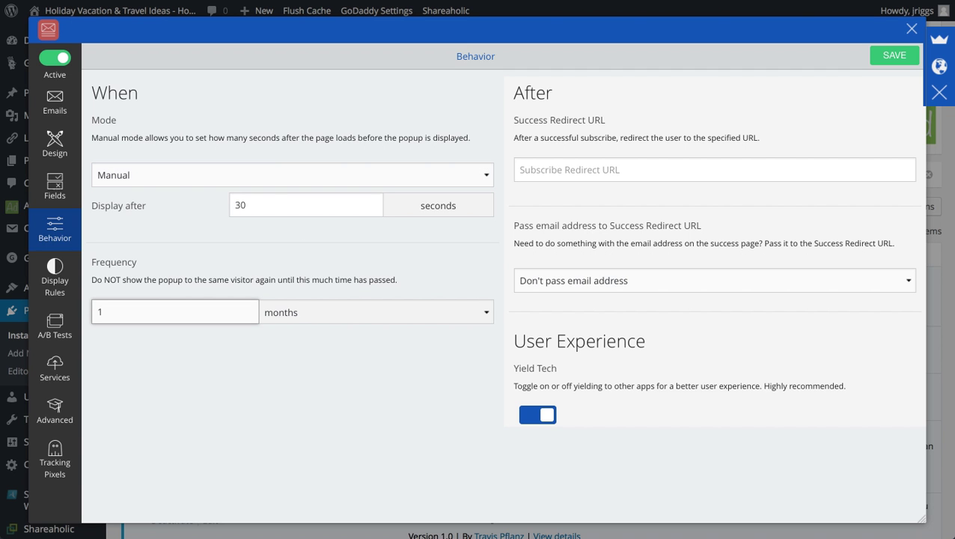
pyautogui.click(290, 174)
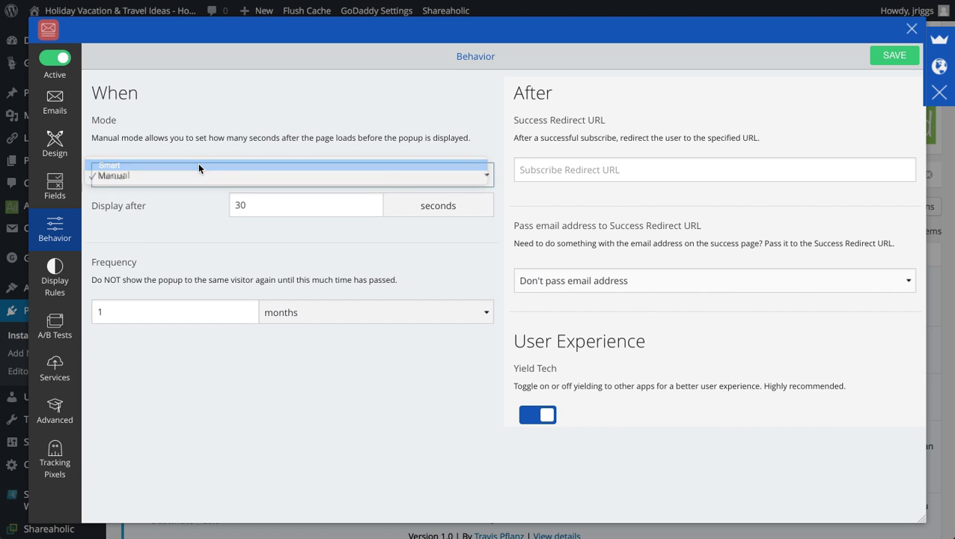
pyautogui.click(110, 165)
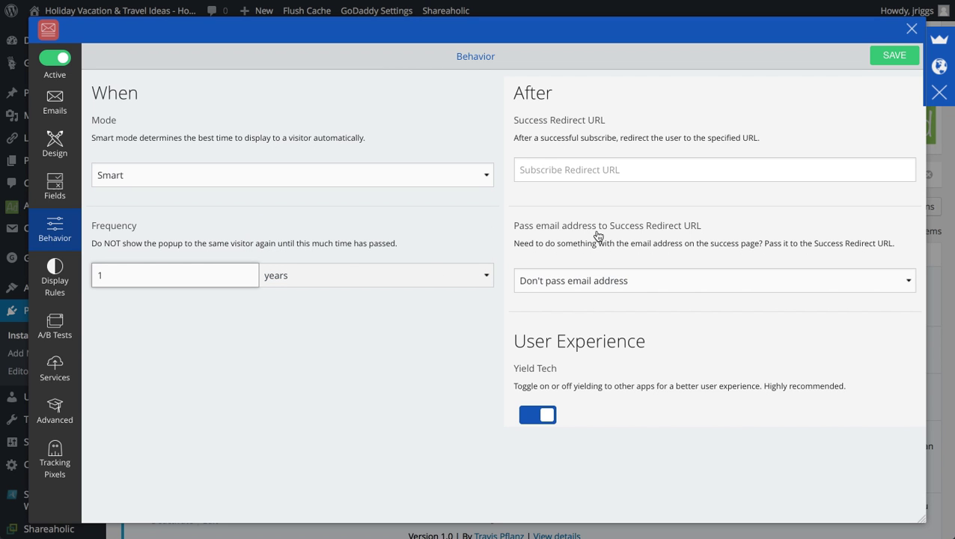
pyautogui.moveTo(640, 174)
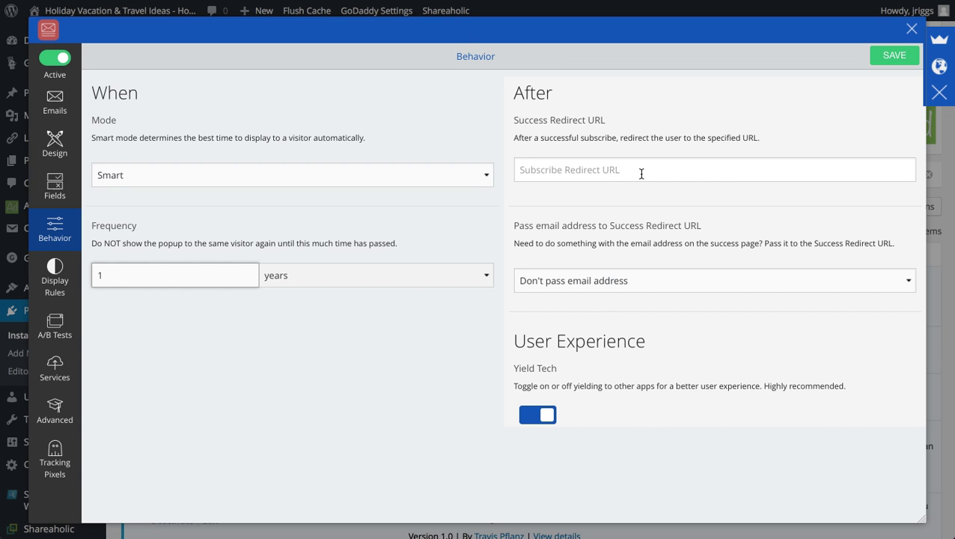
pyautogui.click(895, 54)
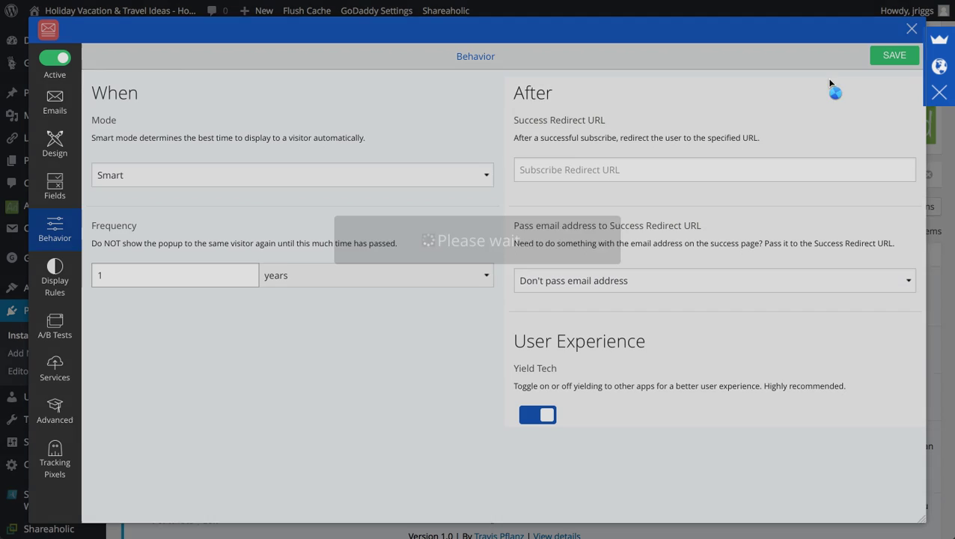
pyautogui.click(895, 53)
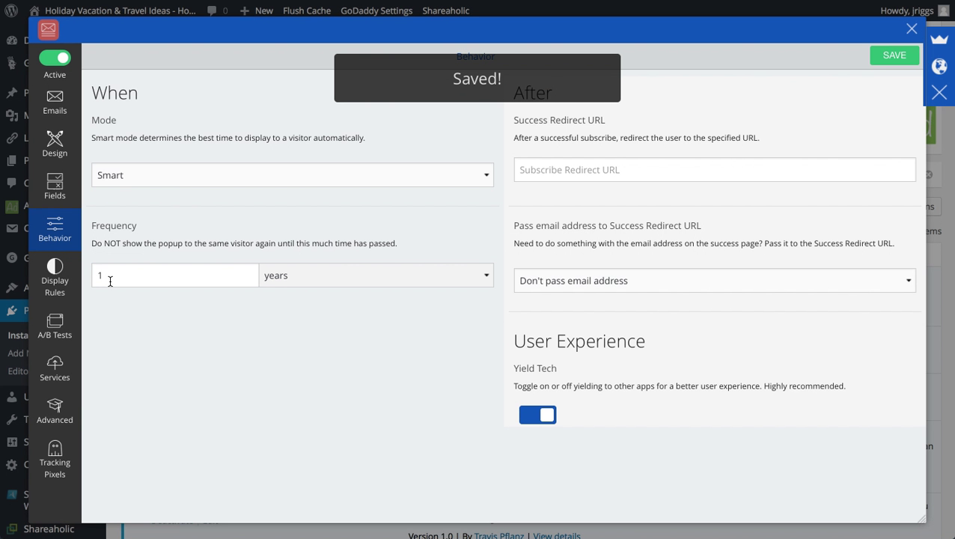
# Step: Review Display Rules, A/B Tests, Services, Advanced and Tracking Pixels sections in turn
pyautogui.click(54, 277)
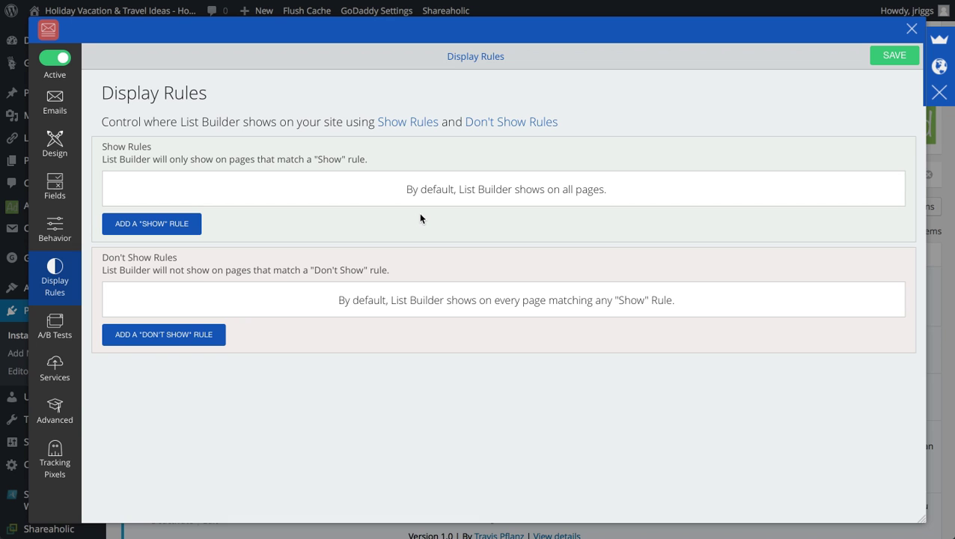
pyautogui.moveTo(417, 207)
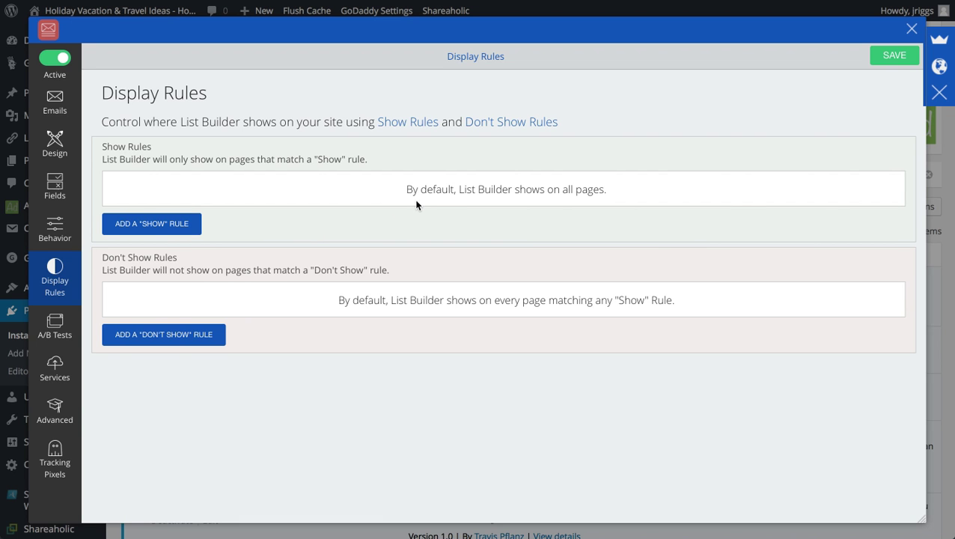
pyautogui.moveTo(409, 321)
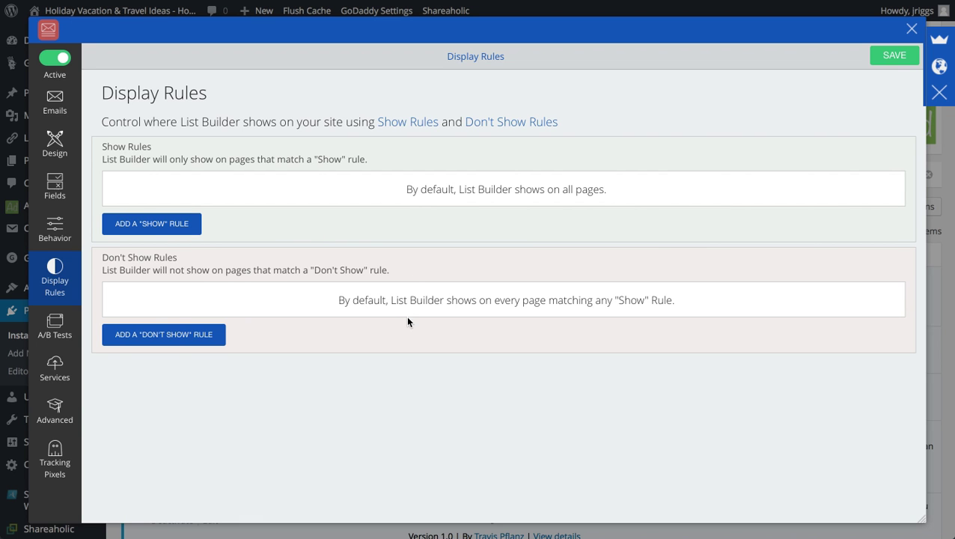
pyautogui.moveTo(844, 105)
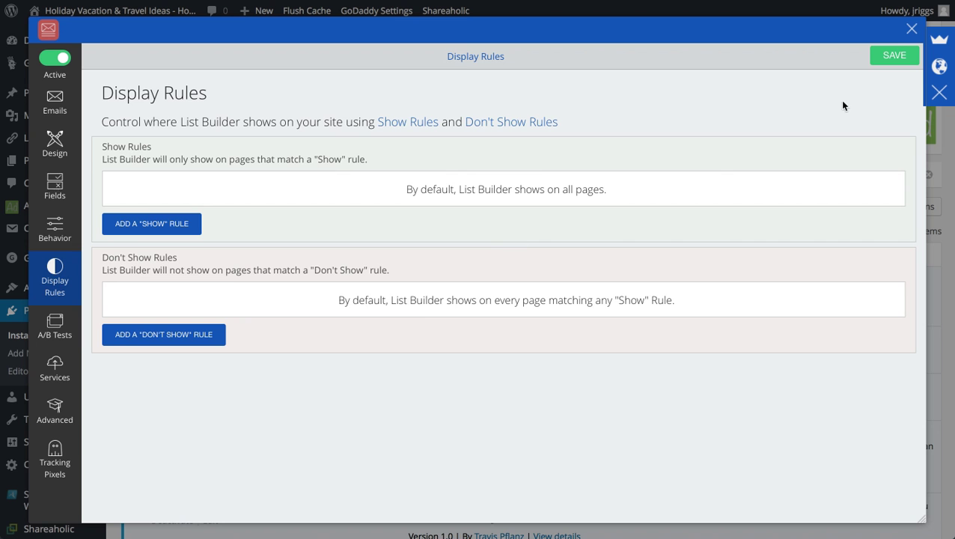
pyautogui.click(54, 326)
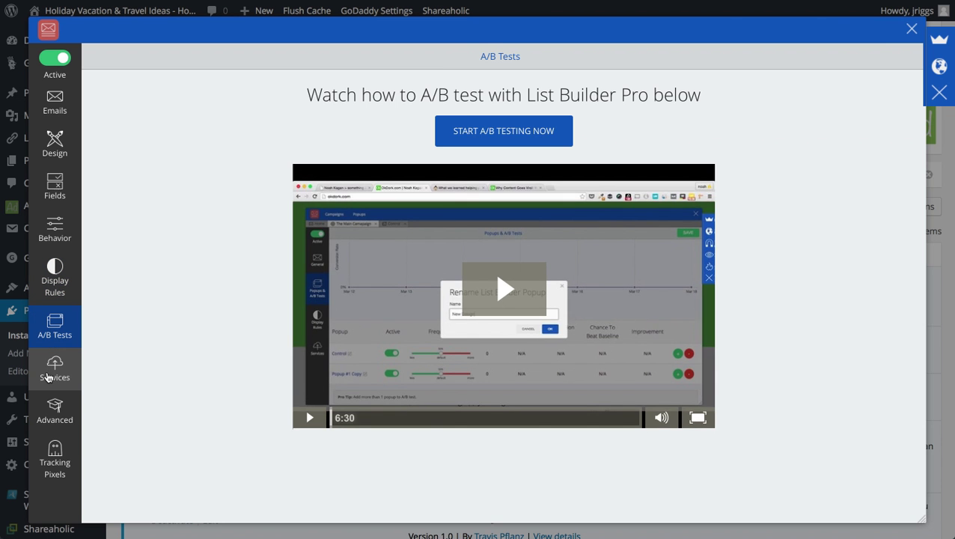
pyautogui.click(54, 368)
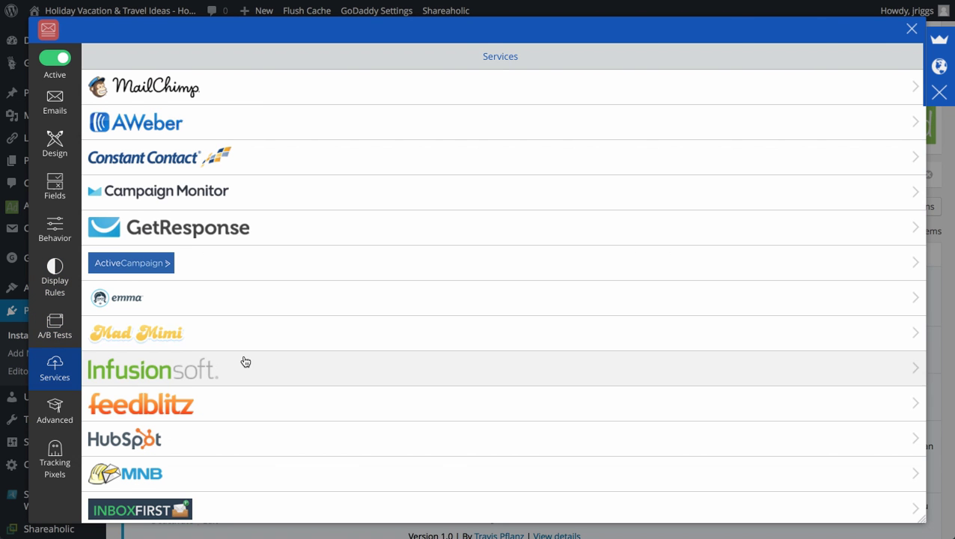
pyautogui.moveTo(212, 338)
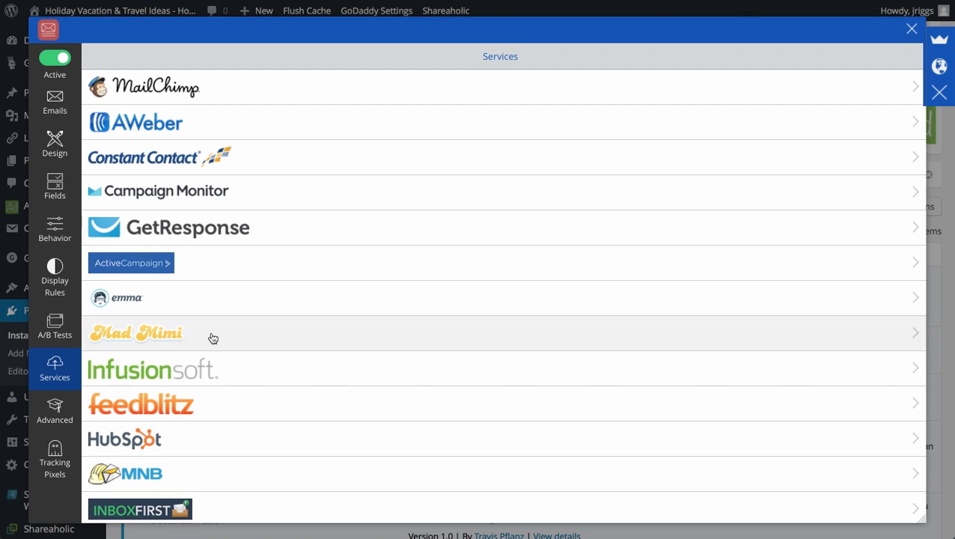
pyautogui.click(54, 410)
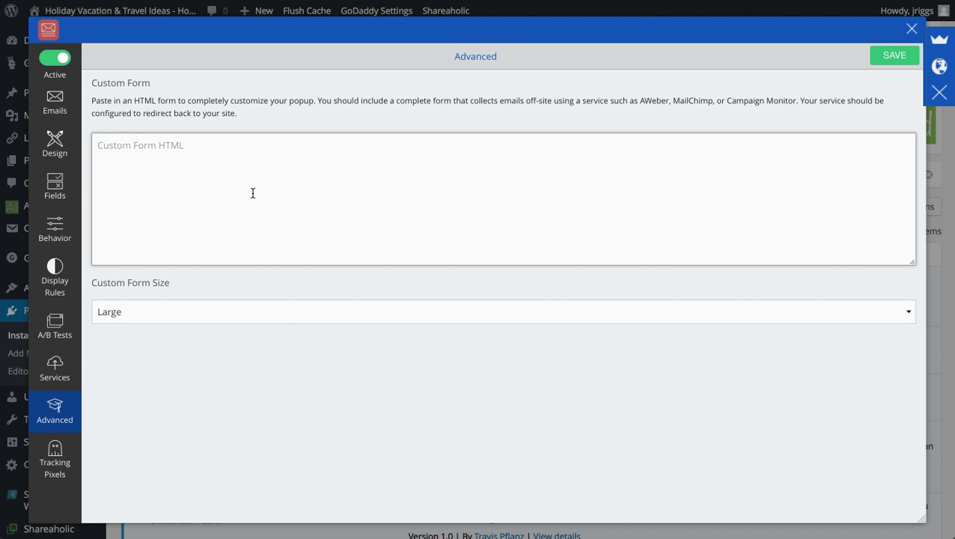
pyautogui.moveTo(82, 440)
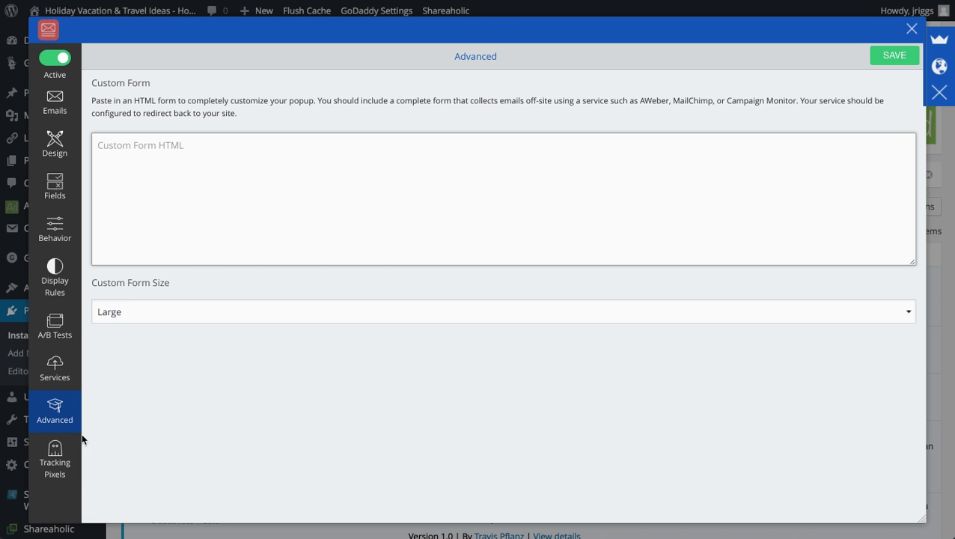
pyautogui.click(54, 459)
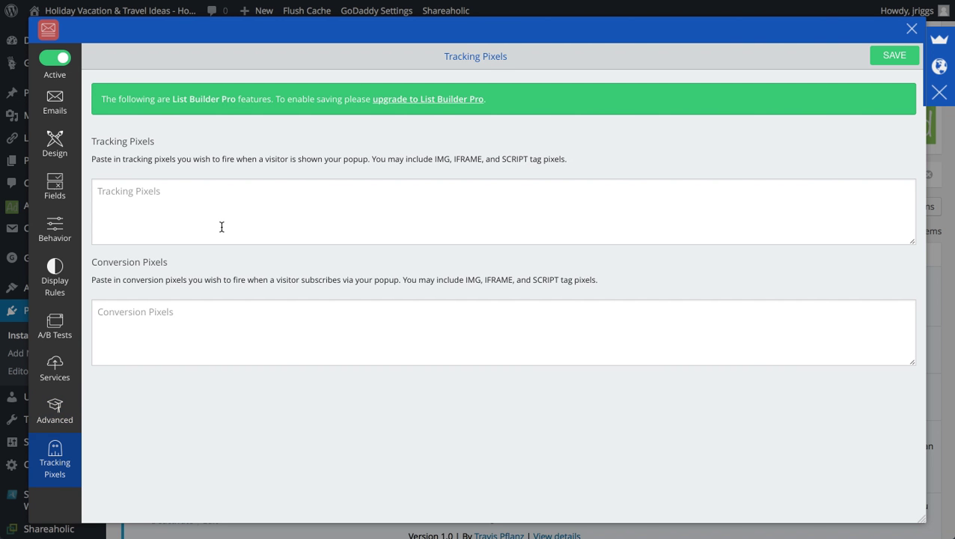
pyautogui.moveTo(887, 57)
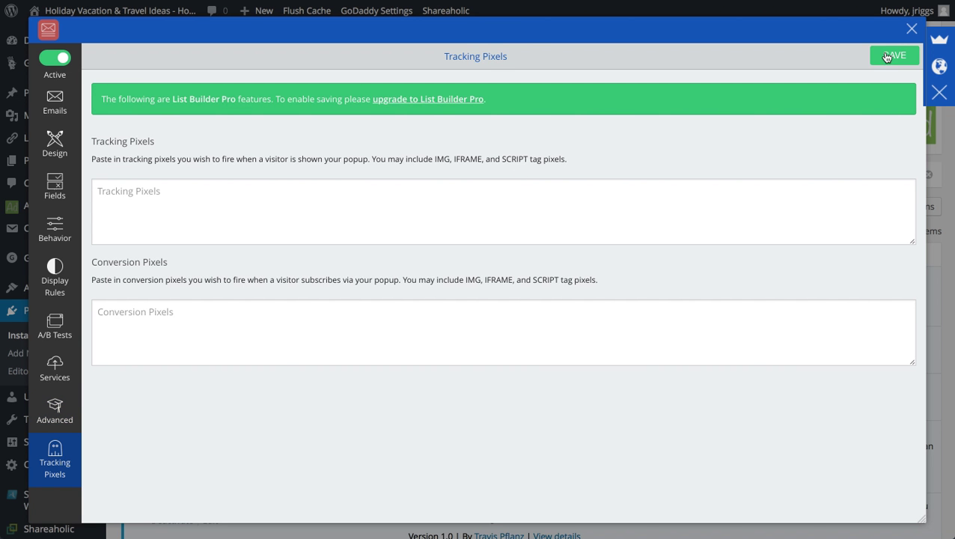
# Step: Save tracking pixels, then install the free Welcome Mat app from the store and open it
pyautogui.click(428, 99)
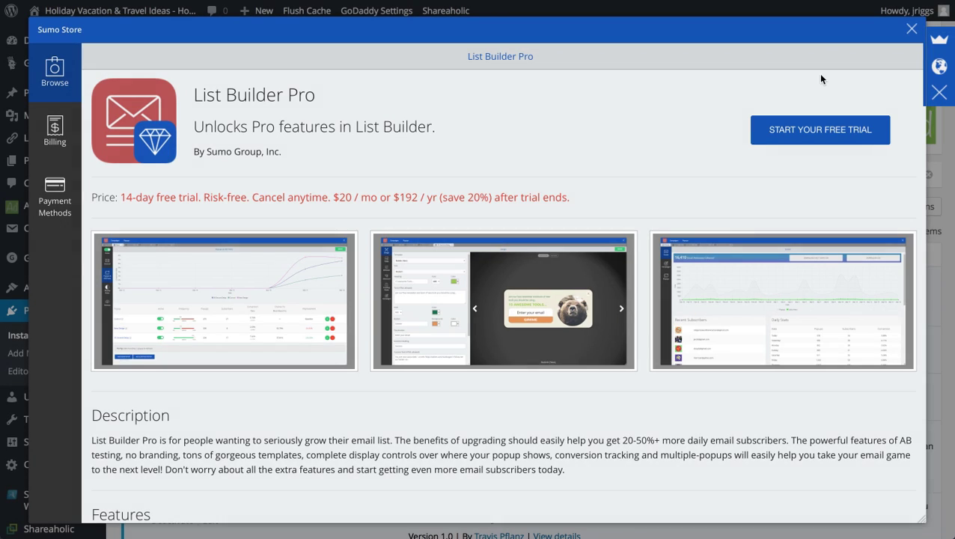
pyautogui.click(911, 29)
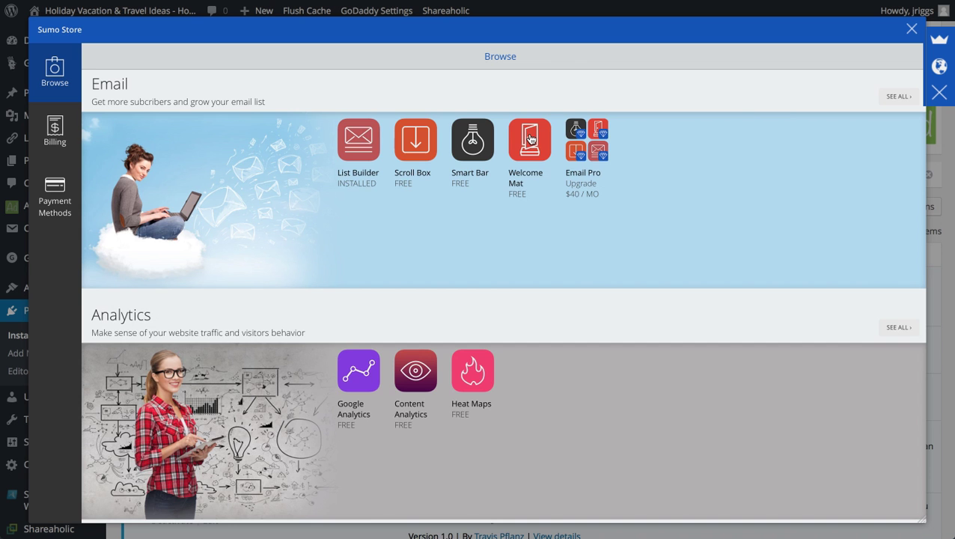
pyautogui.click(530, 141)
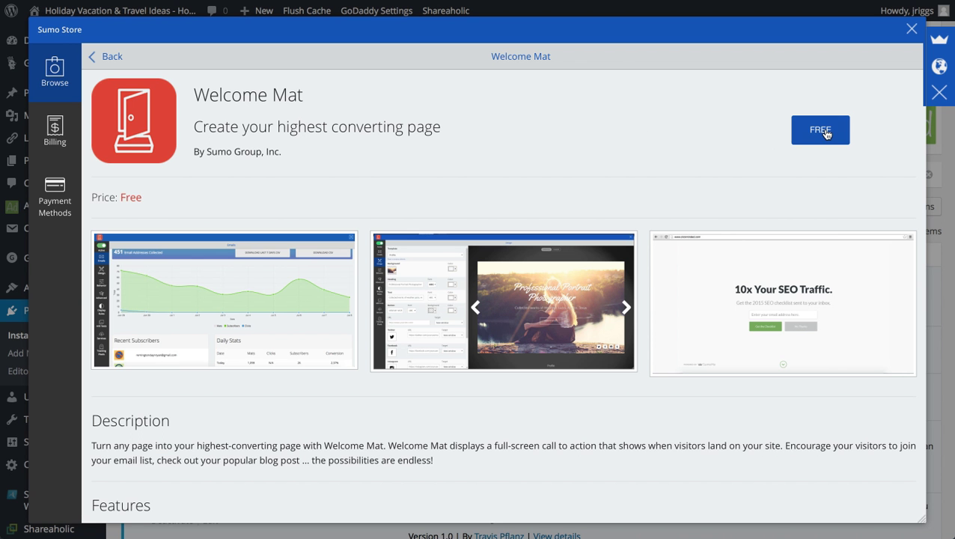
pyautogui.click(821, 129)
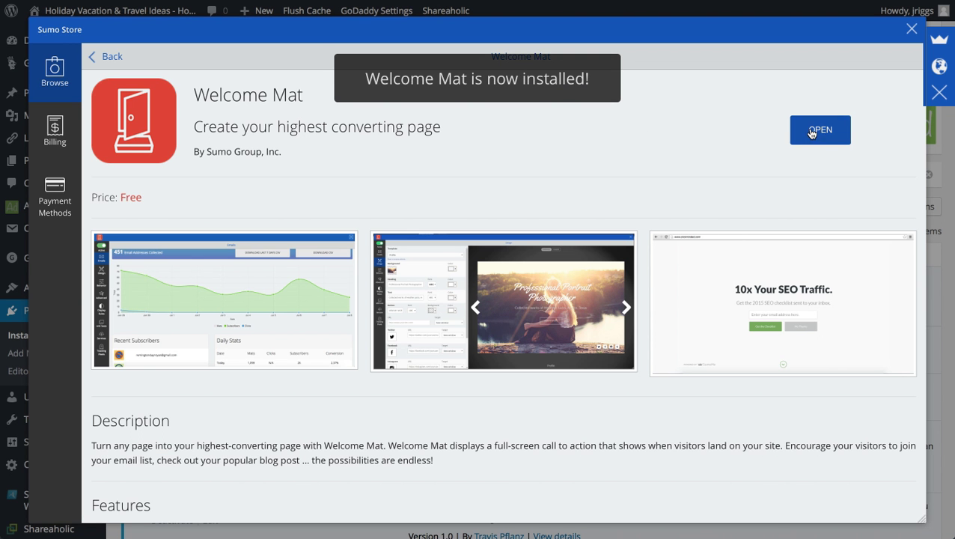
pyautogui.click(820, 128)
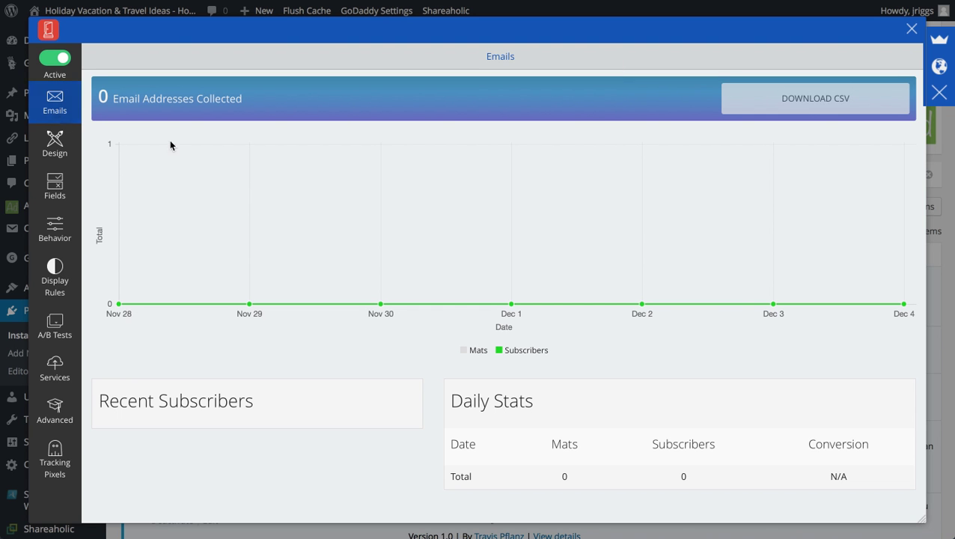
# Step: Keep Welcome Mat's Default template, view Fields, and set its Behavior frequency back to always
pyautogui.click(53, 144)
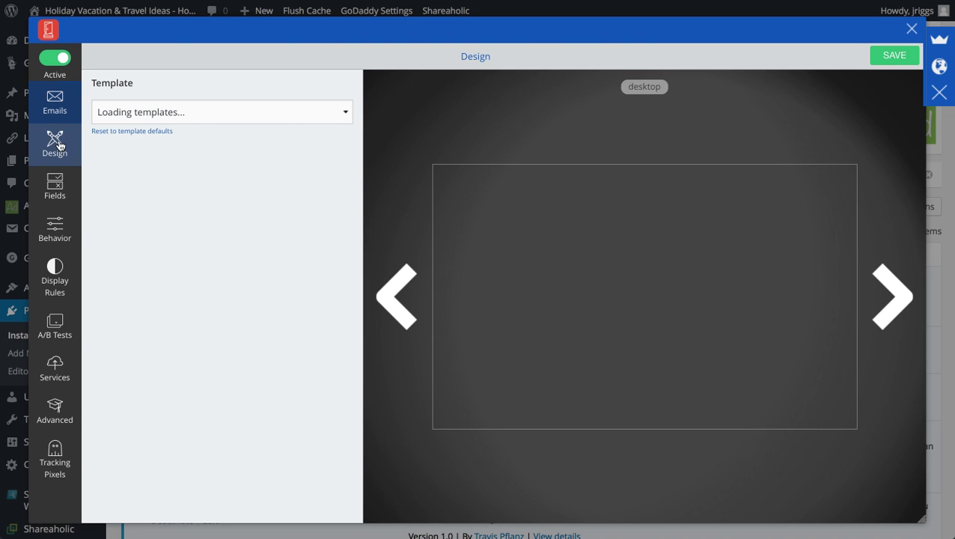
pyautogui.click(222, 111)
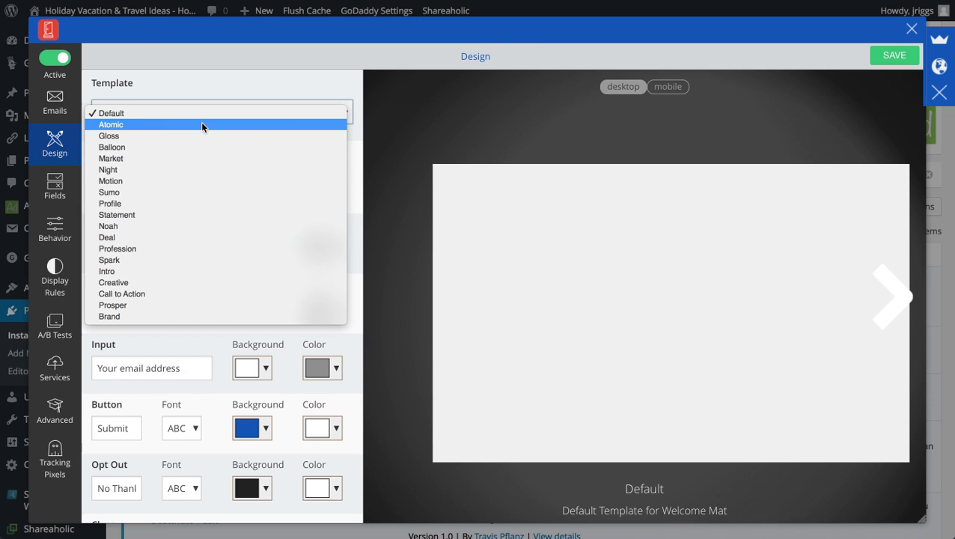
pyautogui.click(110, 114)
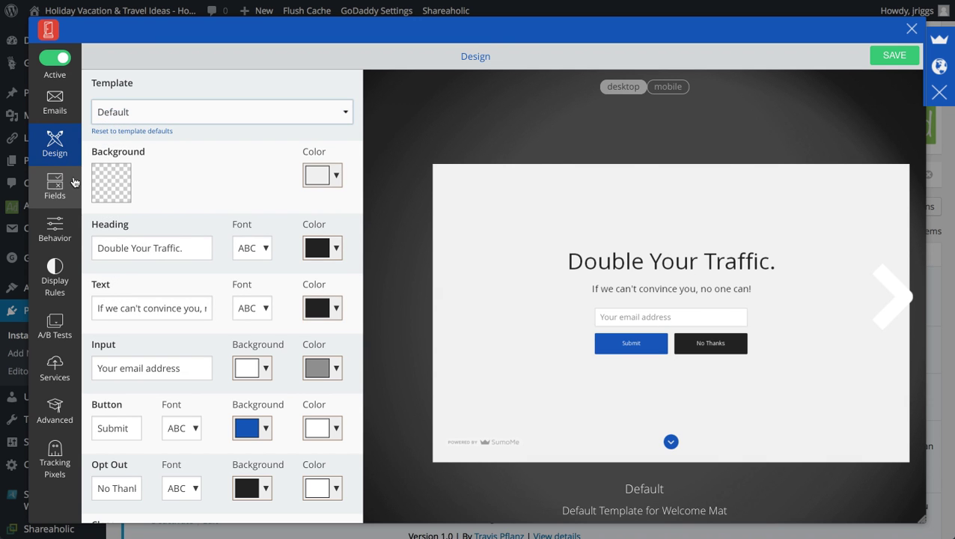
pyautogui.click(54, 185)
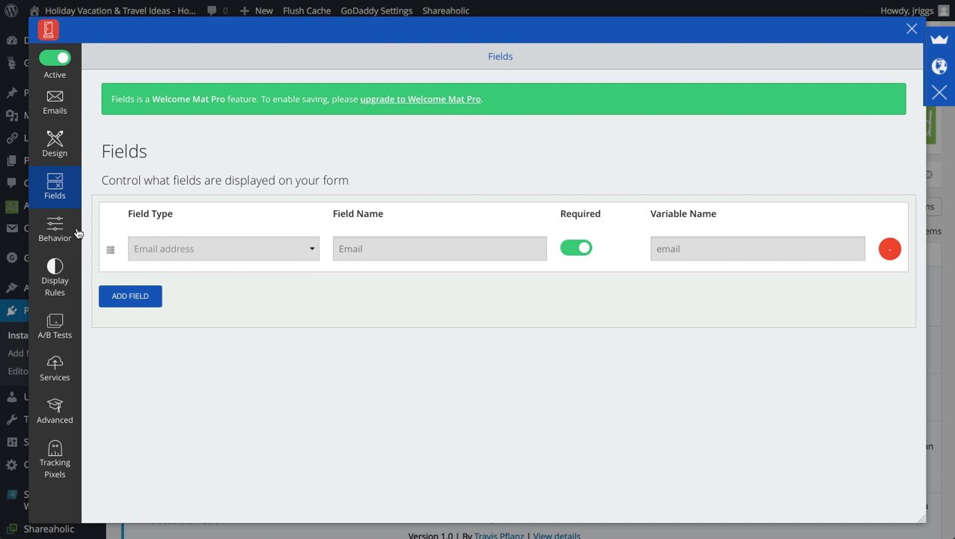
pyautogui.click(54, 228)
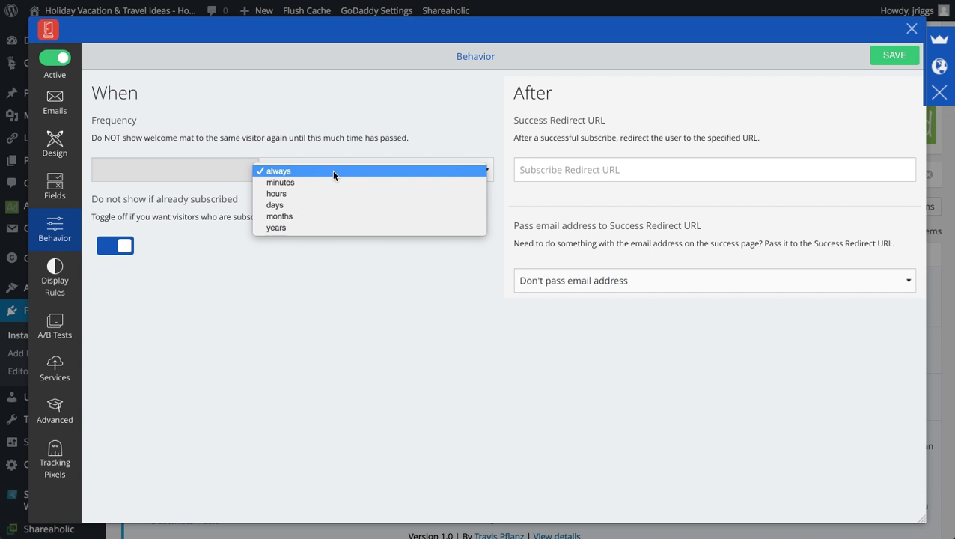
pyautogui.click(281, 182)
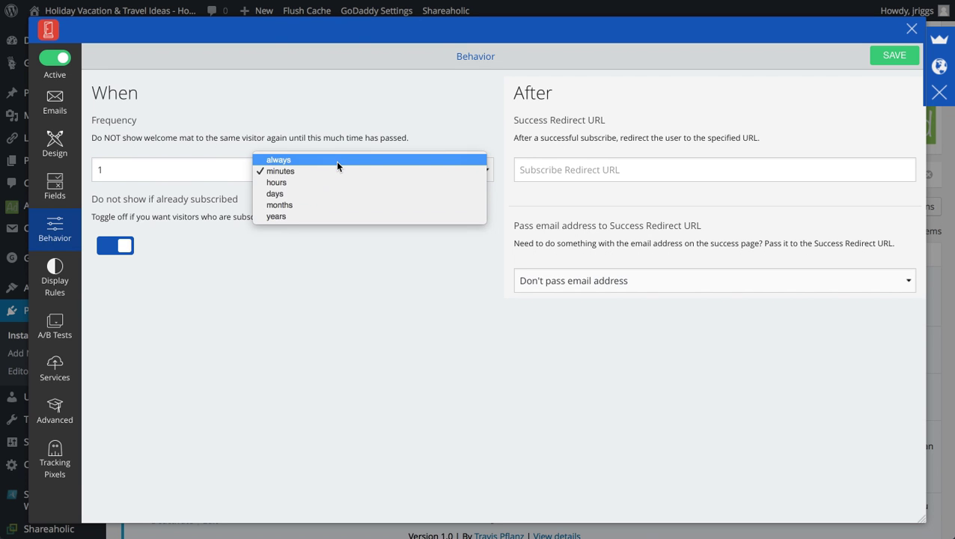
pyautogui.moveTo(302, 227)
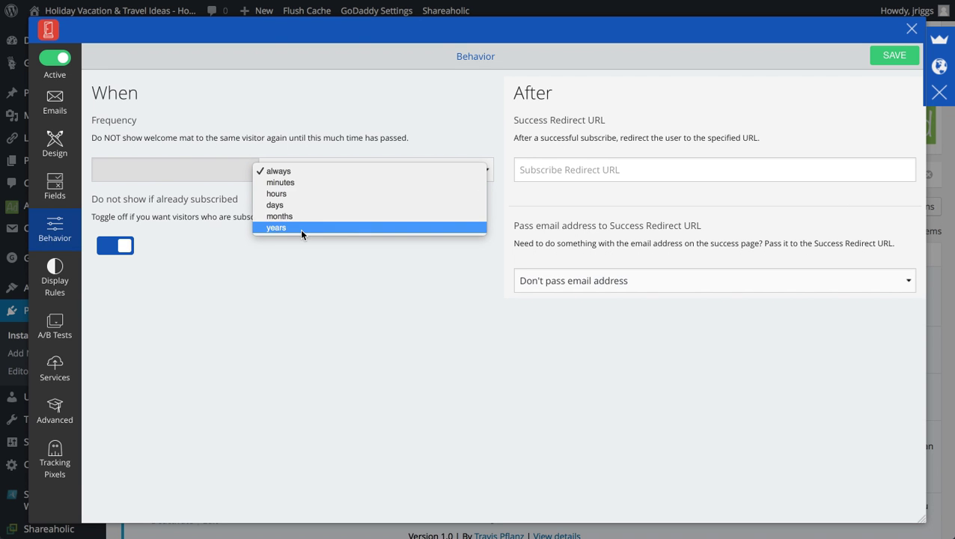
pyautogui.click(279, 171)
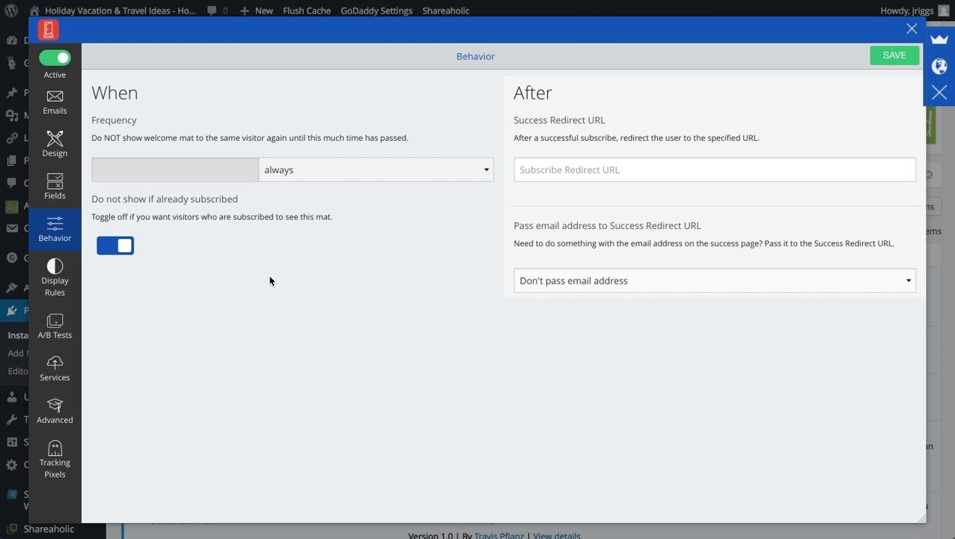
pyautogui.moveTo(346, 213)
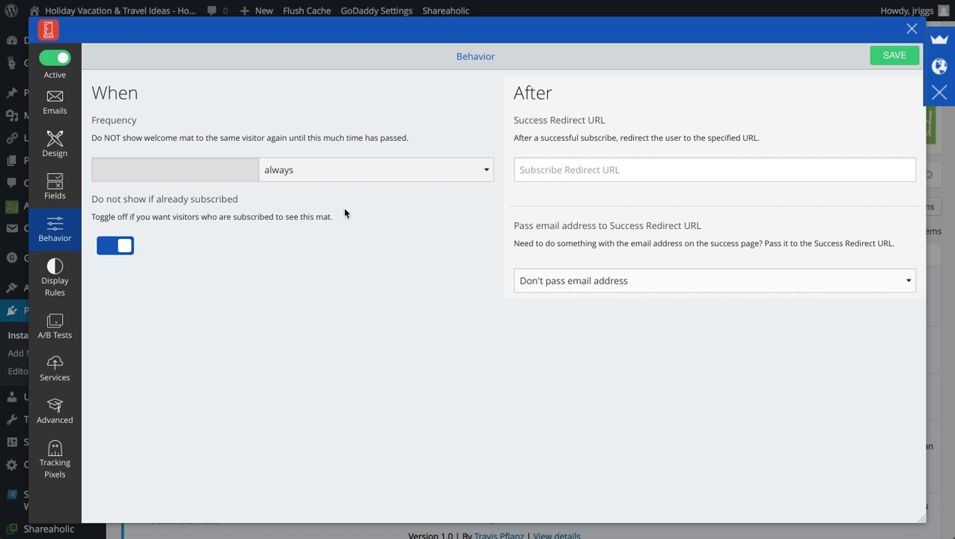
pyautogui.moveTo(54, 277)
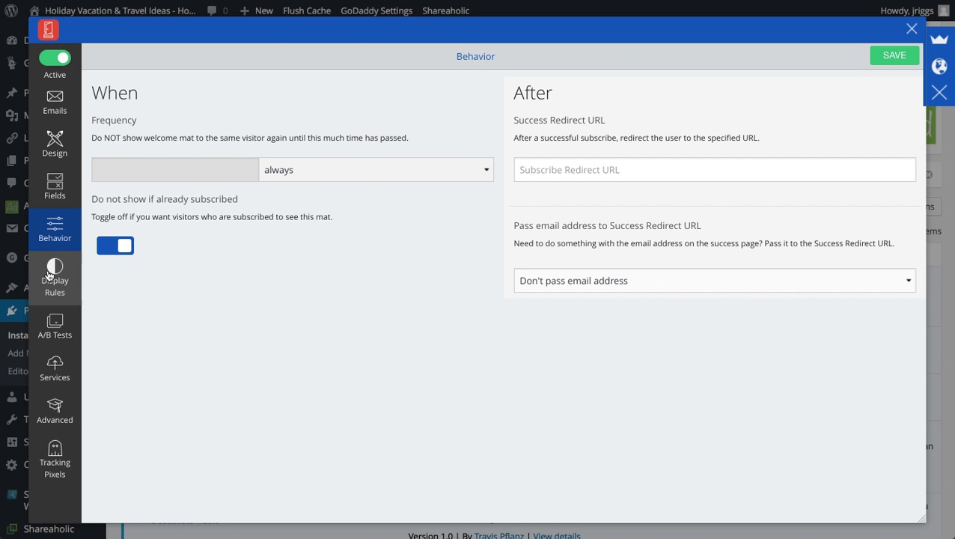
# Step: Review Welcome Mat's Display Rules, A/B Tests and Services sections, leaving the unsaved tab
pyautogui.click(54, 276)
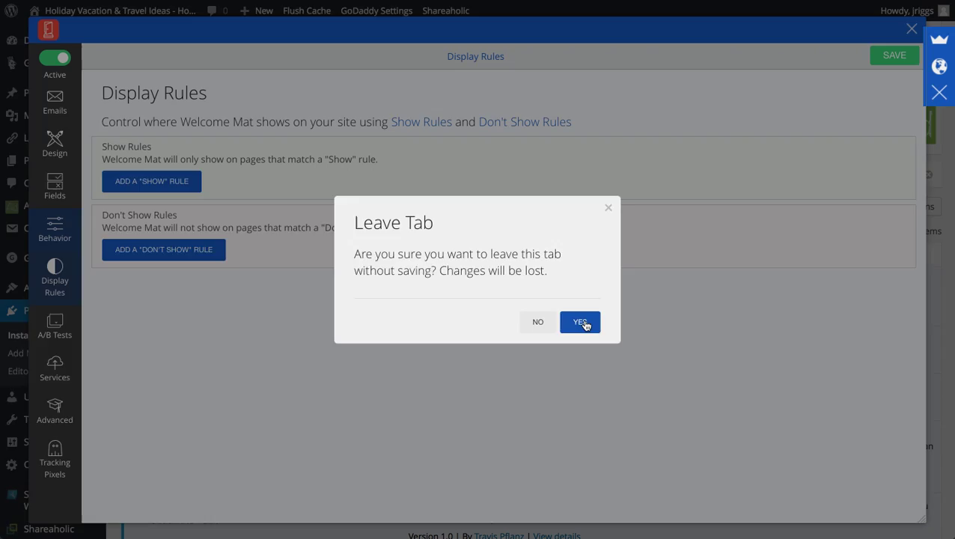
pyautogui.click(581, 321)
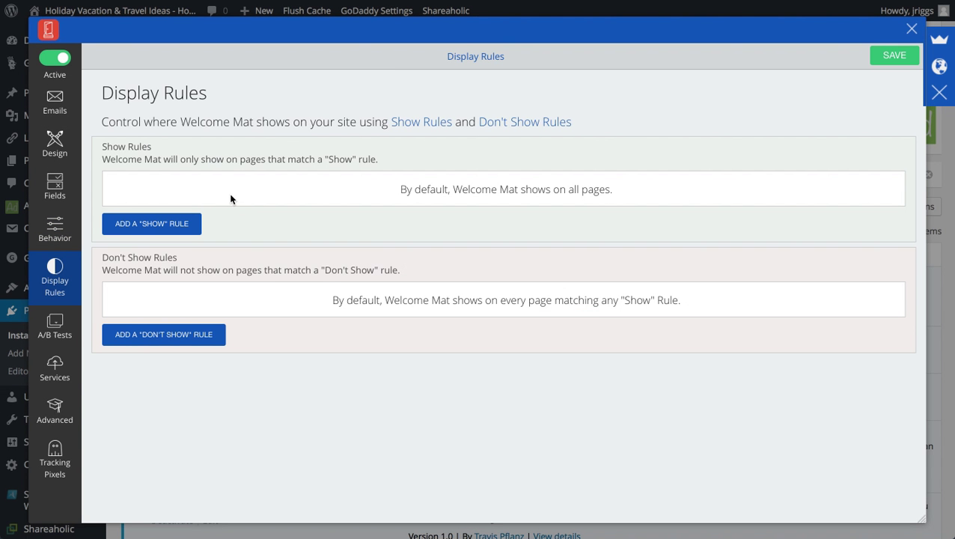
pyautogui.moveTo(475, 216)
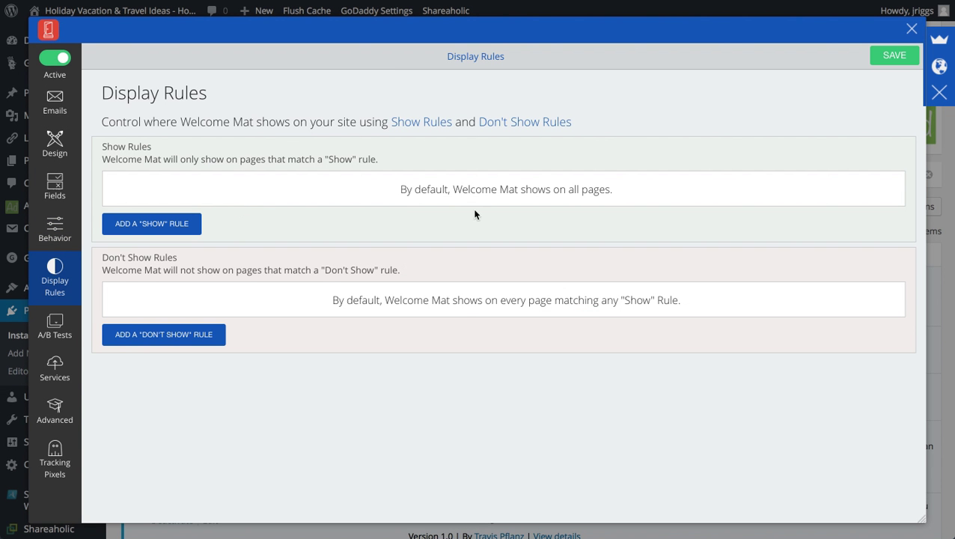
pyautogui.moveTo(461, 317)
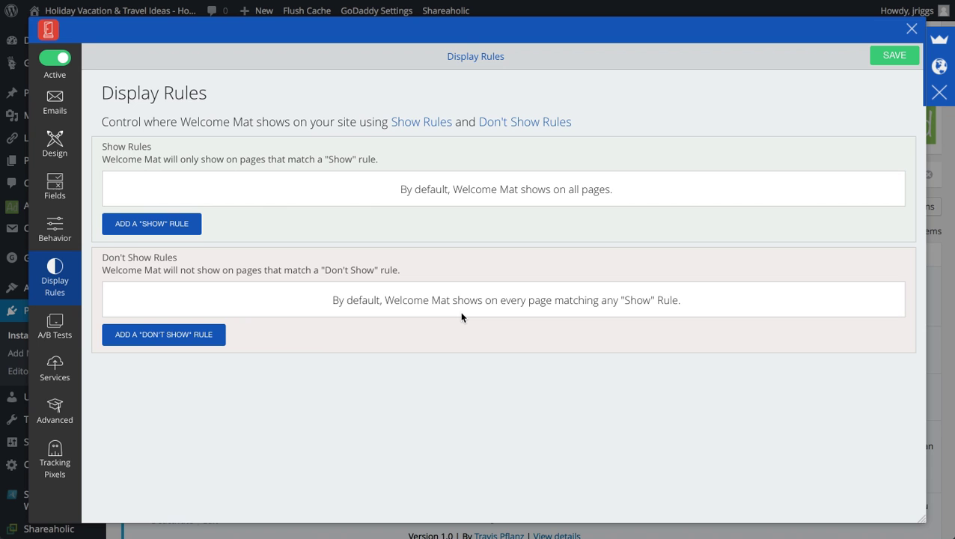
pyautogui.moveTo(54, 326)
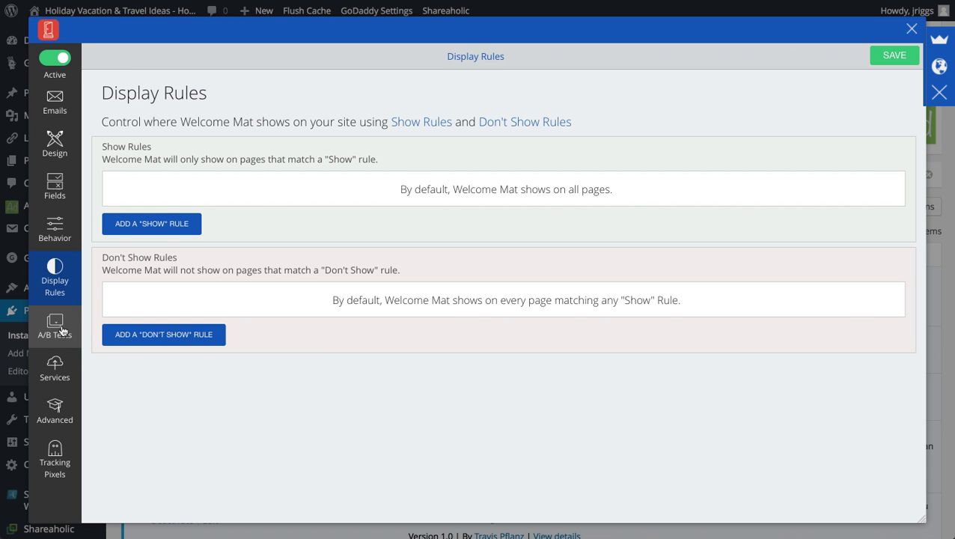
pyautogui.click(54, 326)
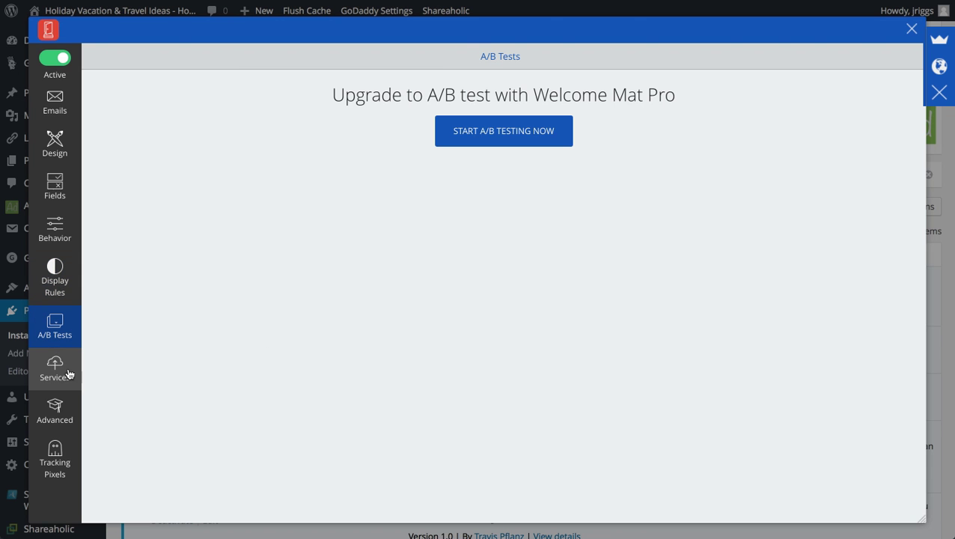
pyautogui.click(54, 367)
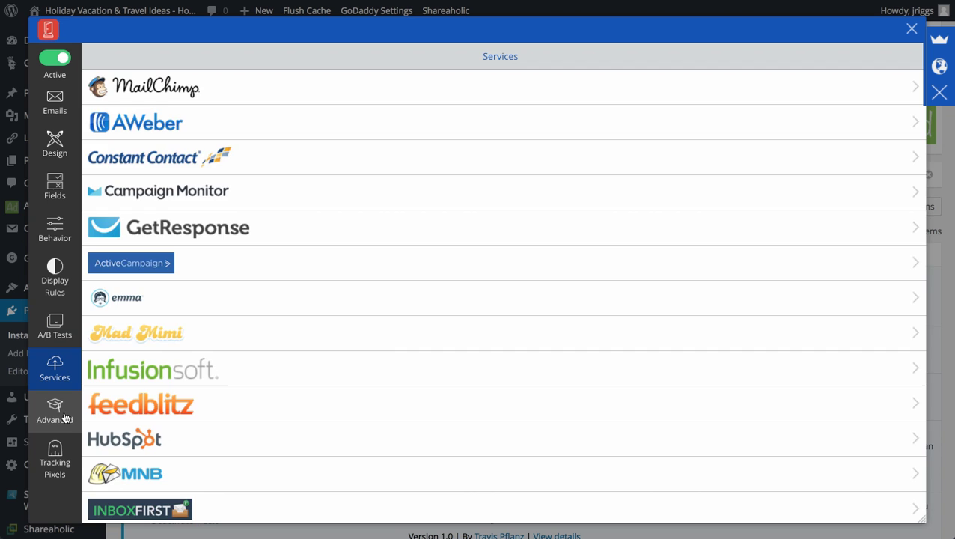
# Step: Review the Advanced and Tracking Pixels sections, then bring up the Welcome Mat Pro upgrade page
pyautogui.click(53, 410)
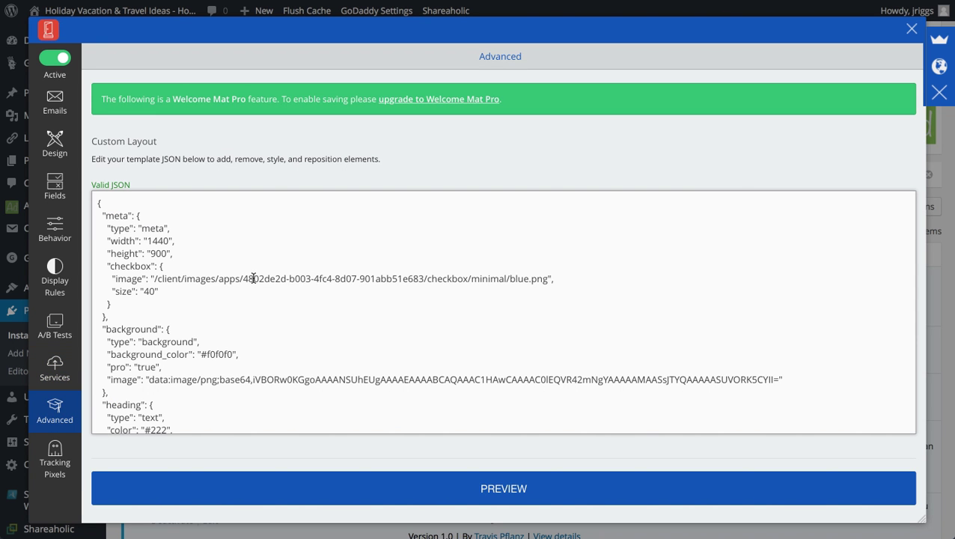
pyautogui.click(54, 461)
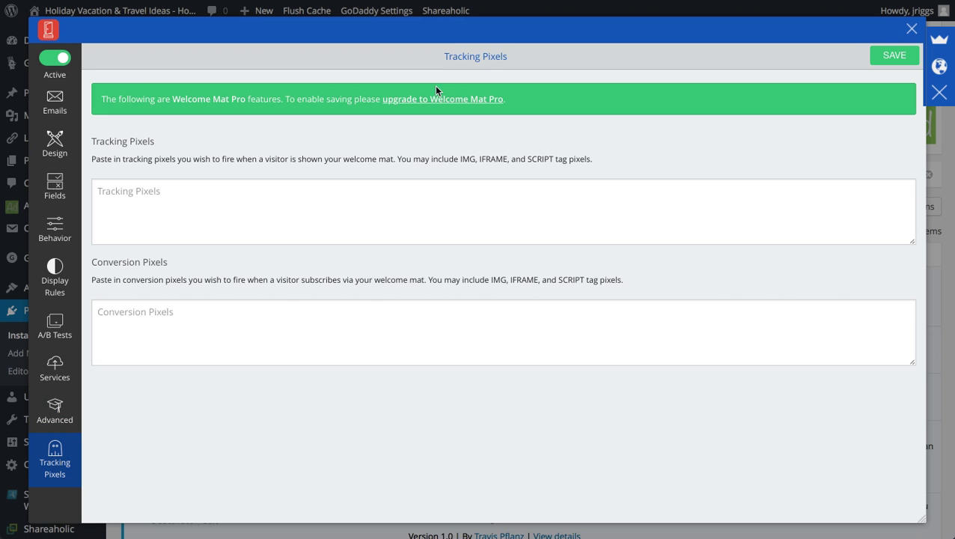
pyautogui.click(443, 99)
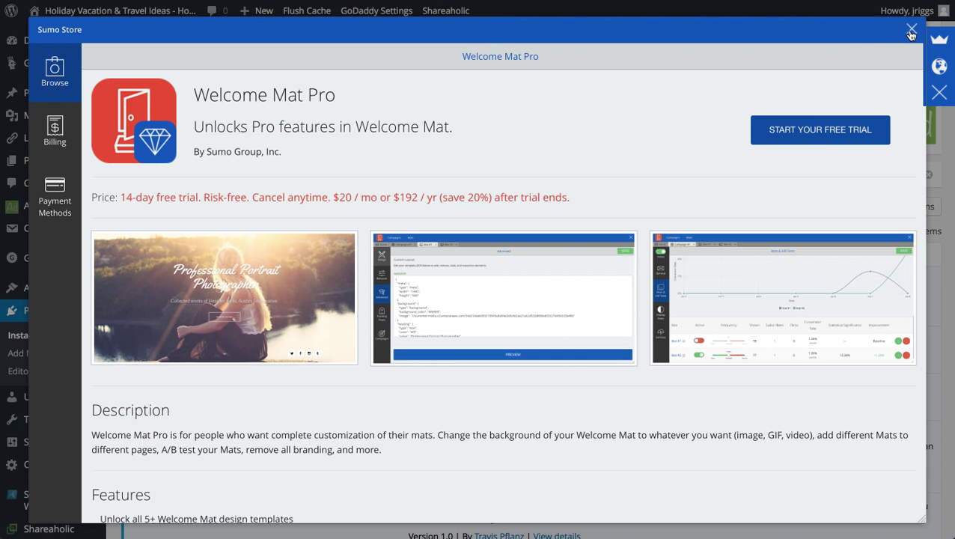
# Step: Install the free Heat Maps app from the Sumo Store and launch it
pyautogui.click(911, 36)
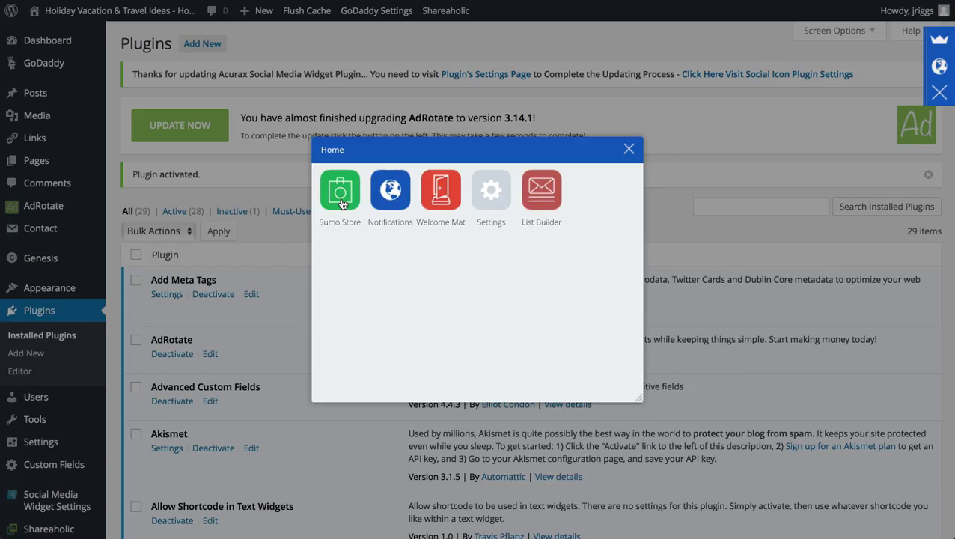
pyautogui.click(339, 189)
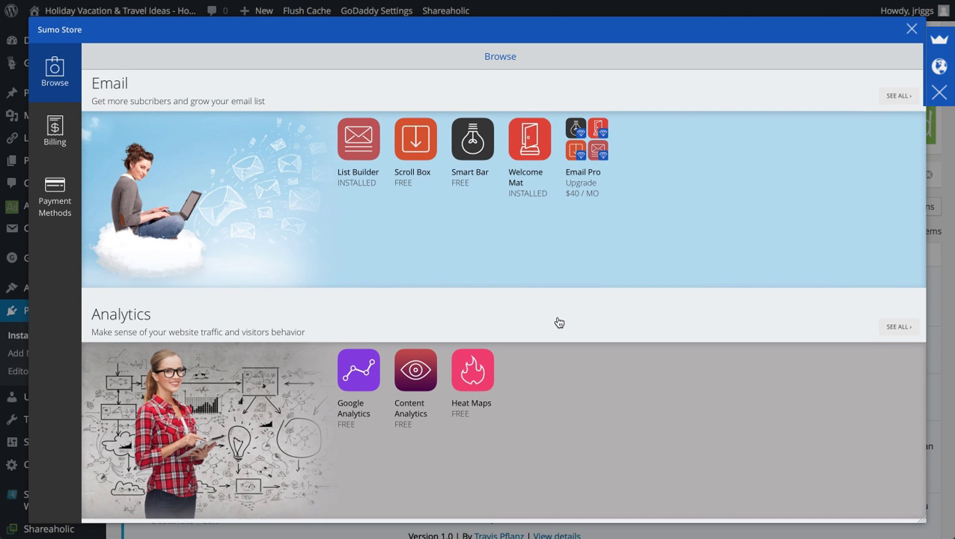
pyautogui.click(471, 369)
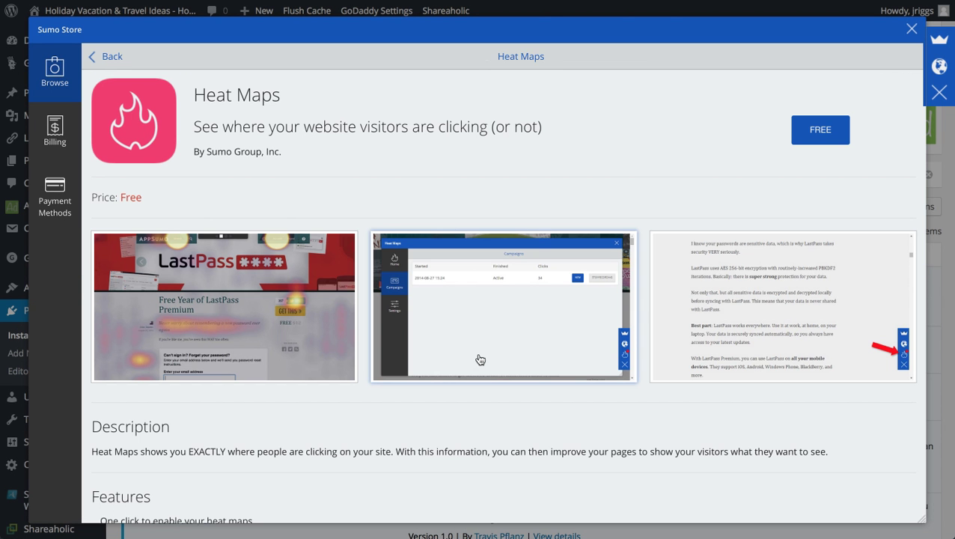
pyautogui.click(820, 129)
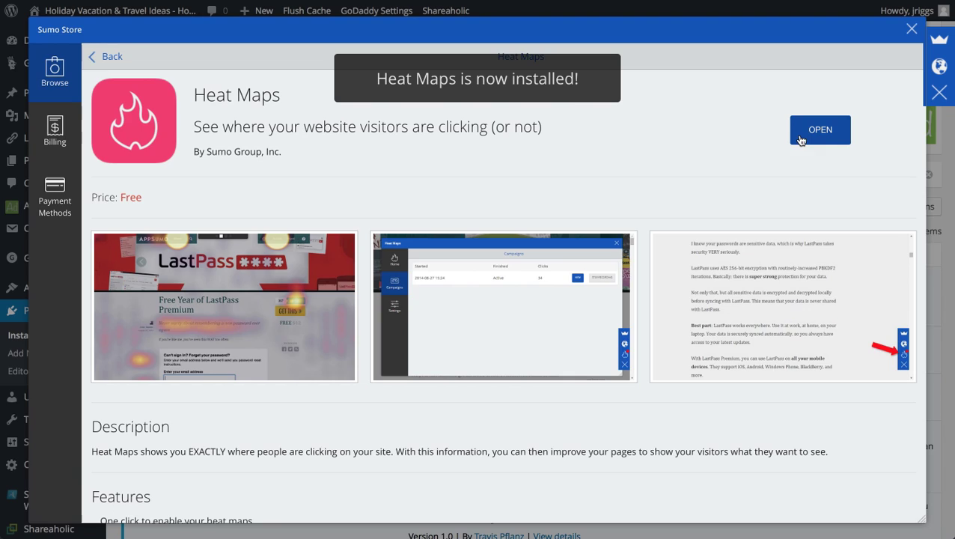
pyautogui.click(820, 129)
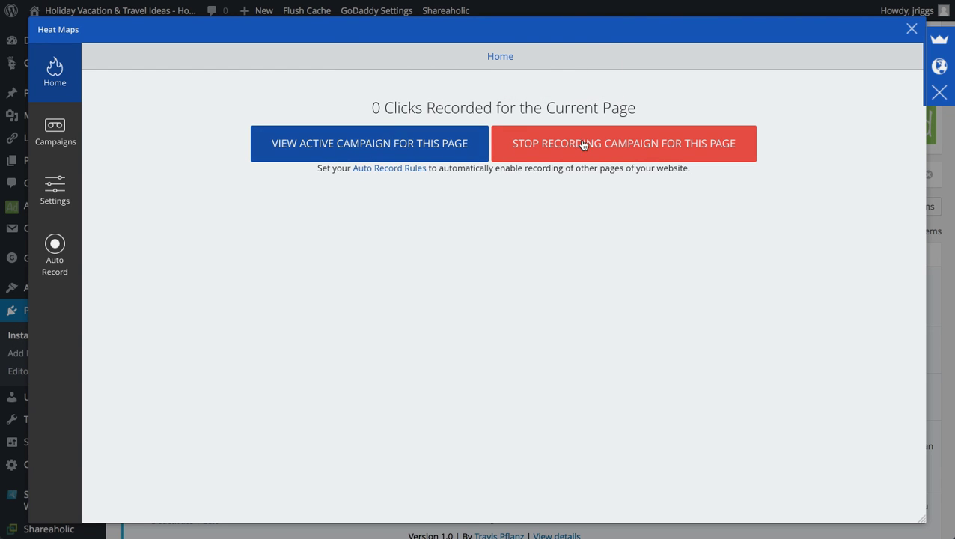
# Step: Stop click recording for the current page, start a new campaign, and view the Campaigns list
pyautogui.click(623, 144)
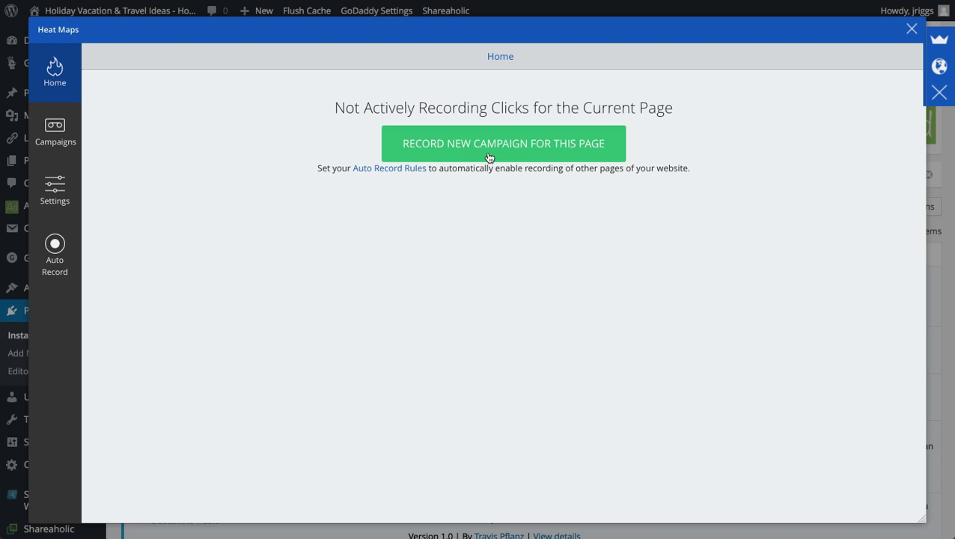
pyautogui.click(503, 143)
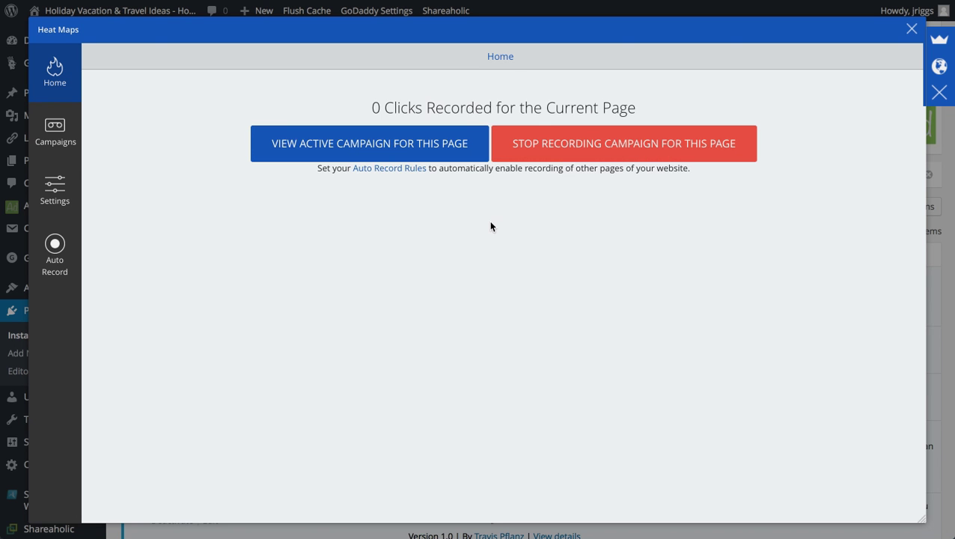
pyautogui.click(54, 131)
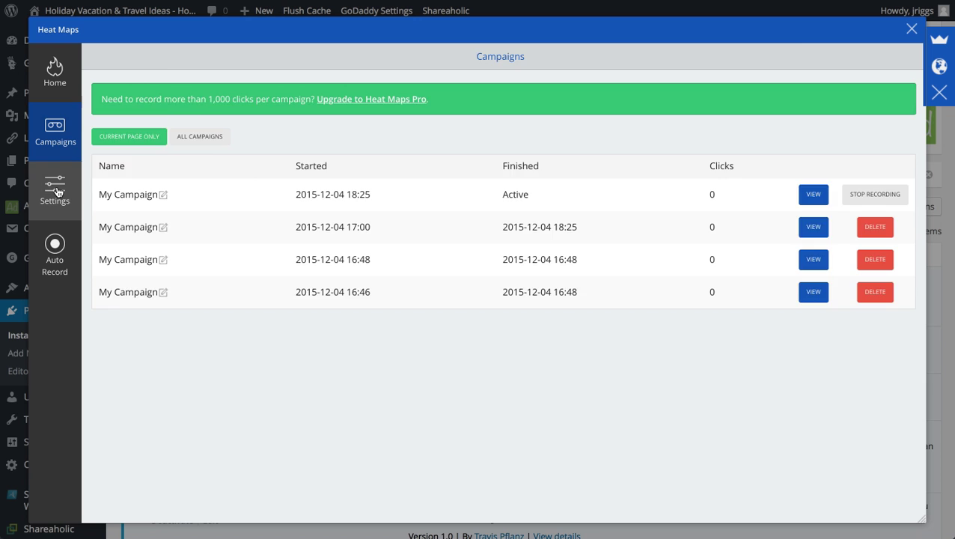
# Step: Review Heat Maps Settings with logged-in user tracking choices and Auto Record, then bring up Heat Maps Pro details
pyautogui.click(54, 189)
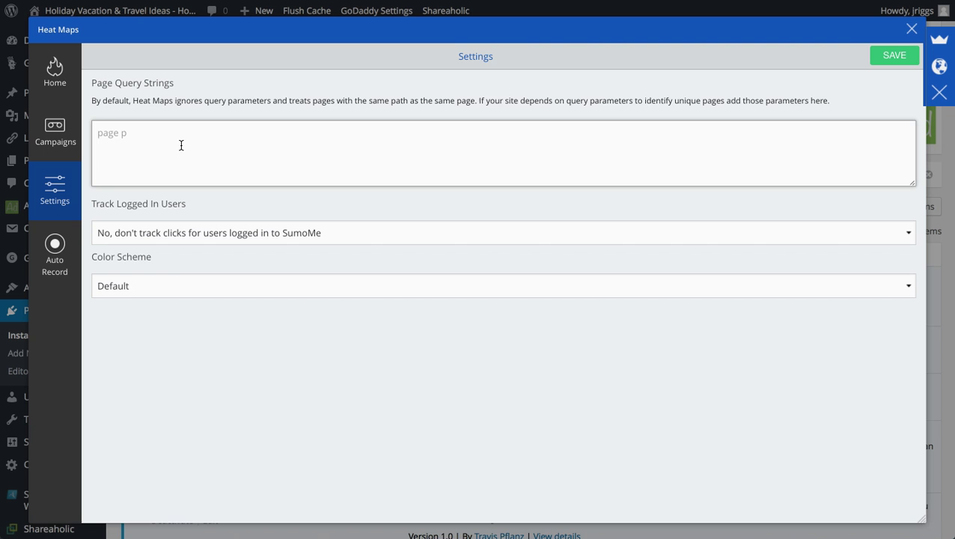
pyautogui.click(503, 232)
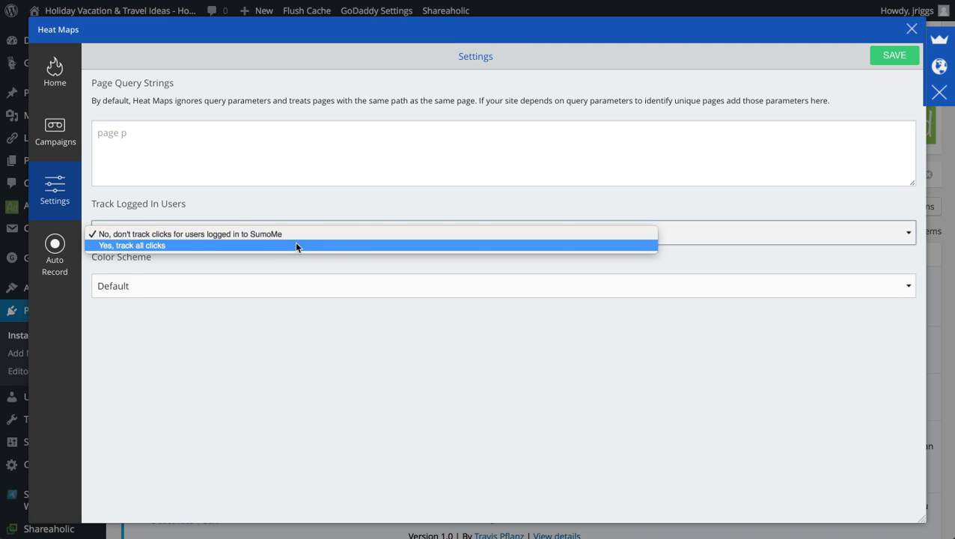
pyautogui.moveTo(315, 223)
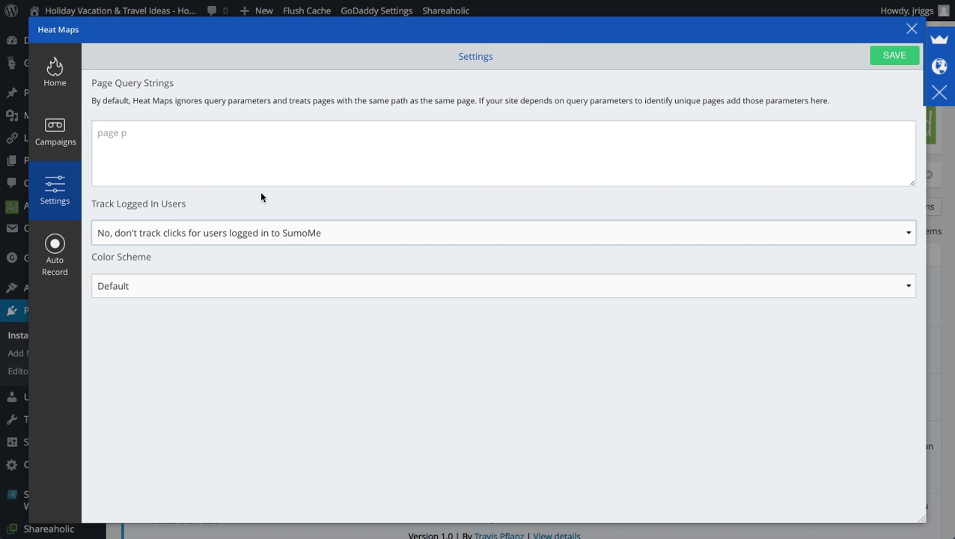
pyautogui.click(54, 255)
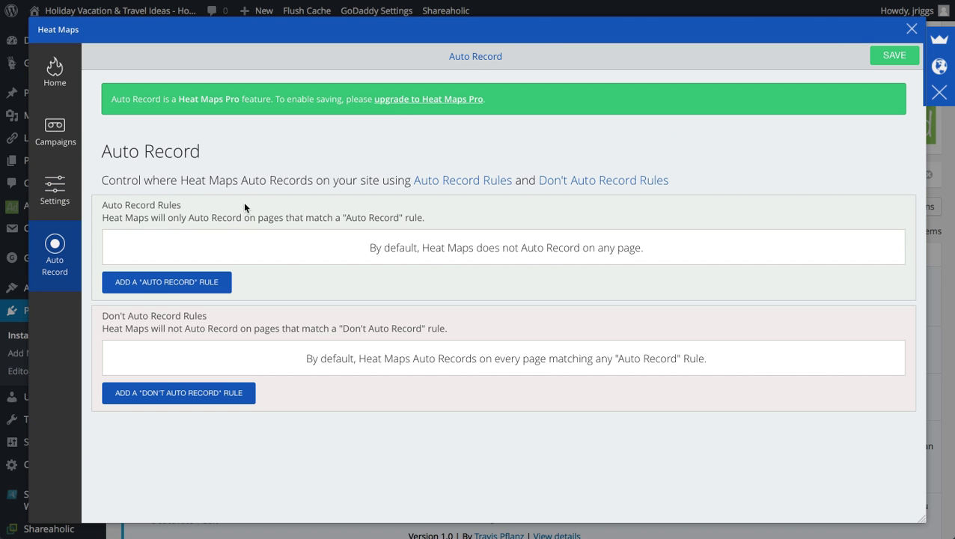
pyautogui.moveTo(401, 129)
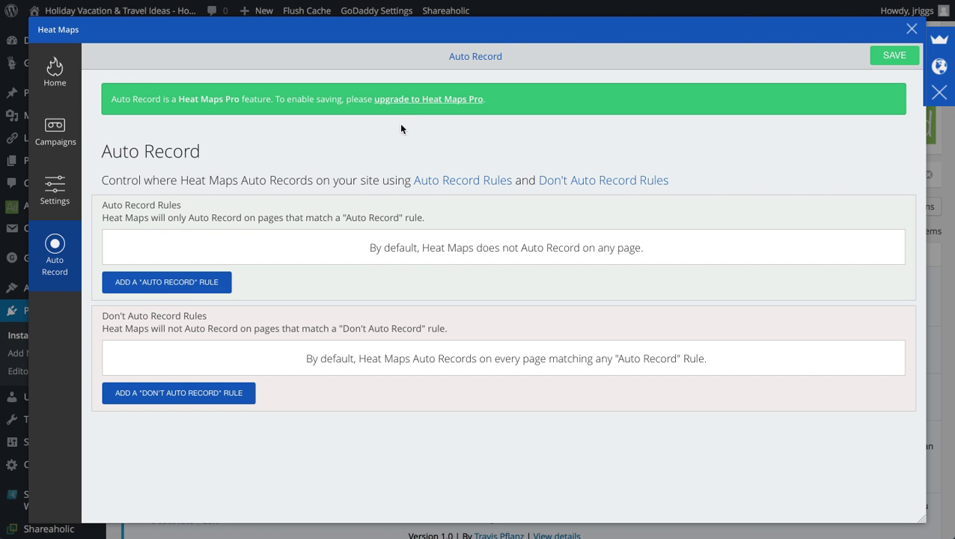
pyautogui.moveTo(440, 262)
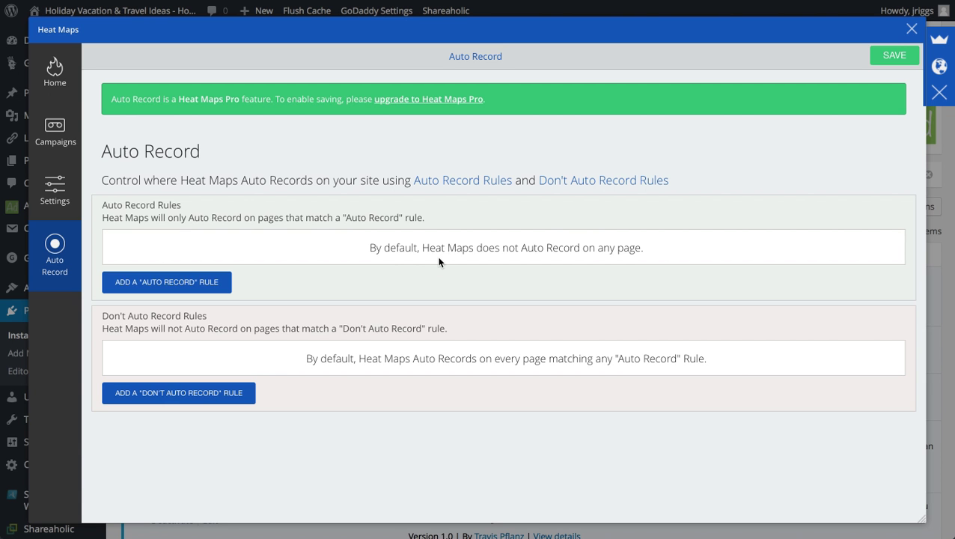
pyautogui.moveTo(651, 200)
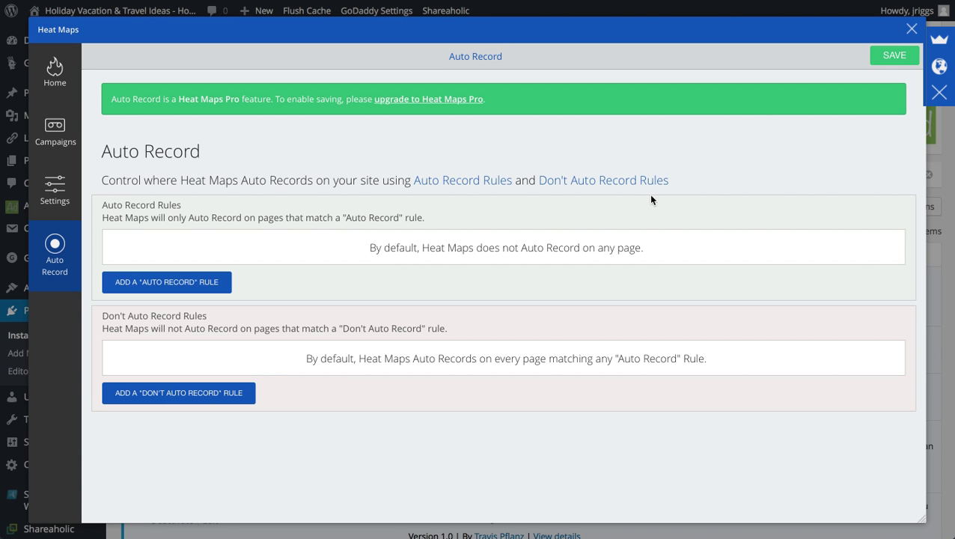
pyautogui.click(428, 99)
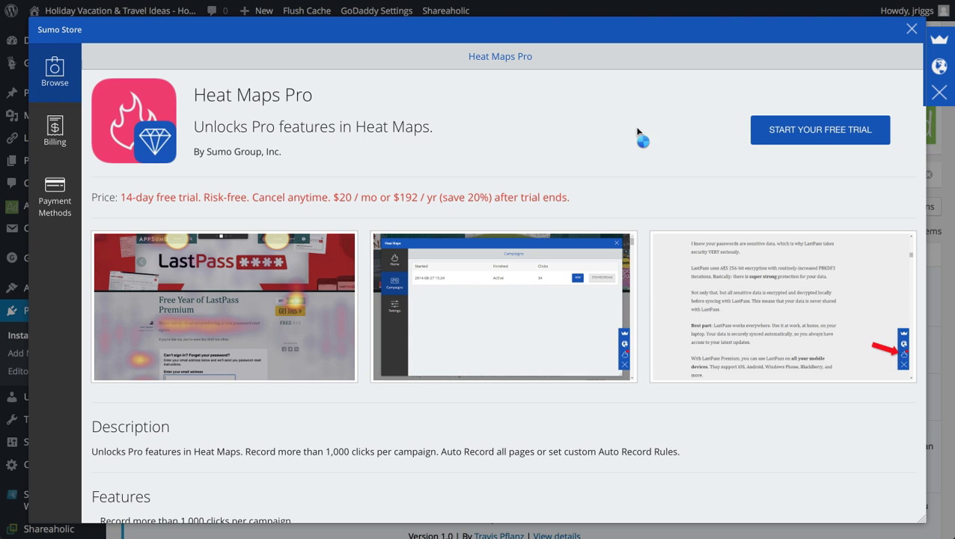
# Step: Install the free Share app from the Sumo Store and launch its Clicks summary
pyautogui.click(911, 28)
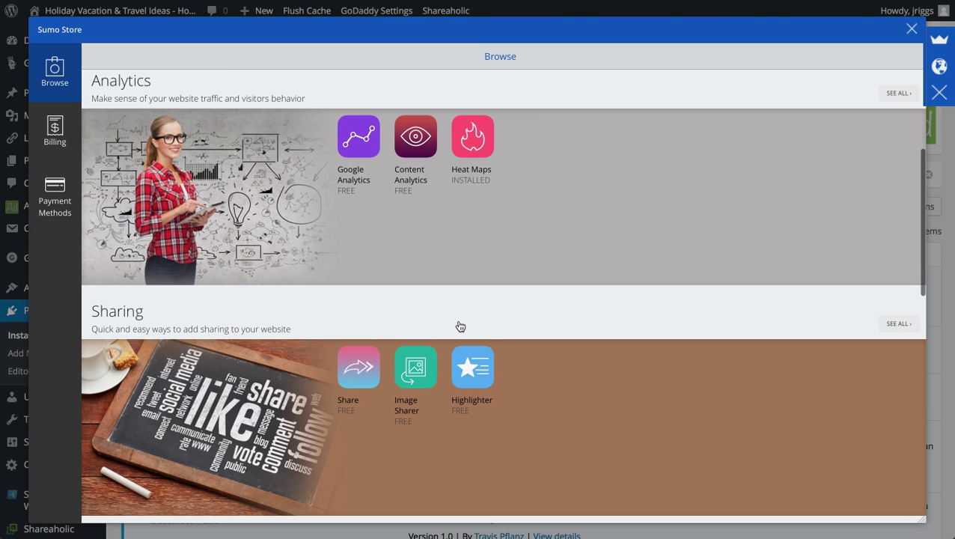
pyautogui.click(357, 367)
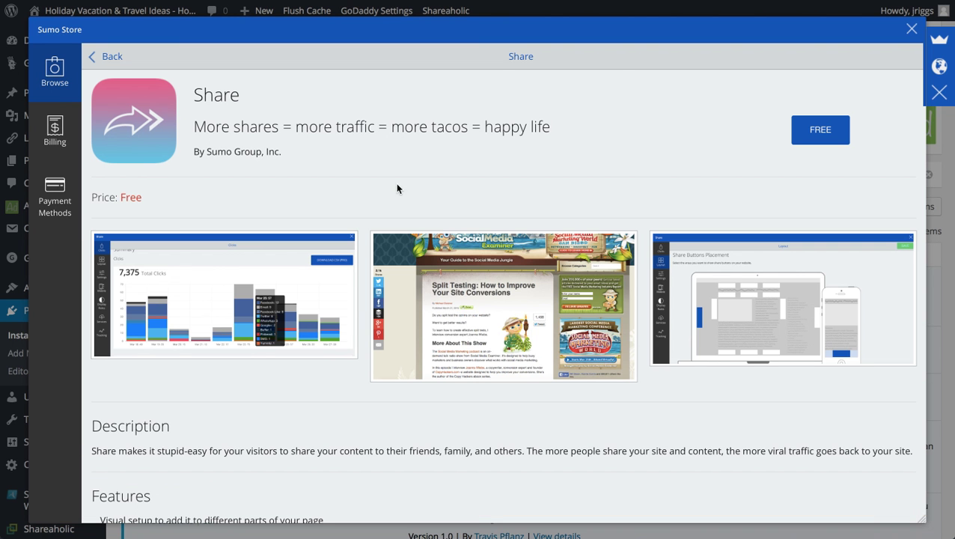
pyautogui.click(821, 129)
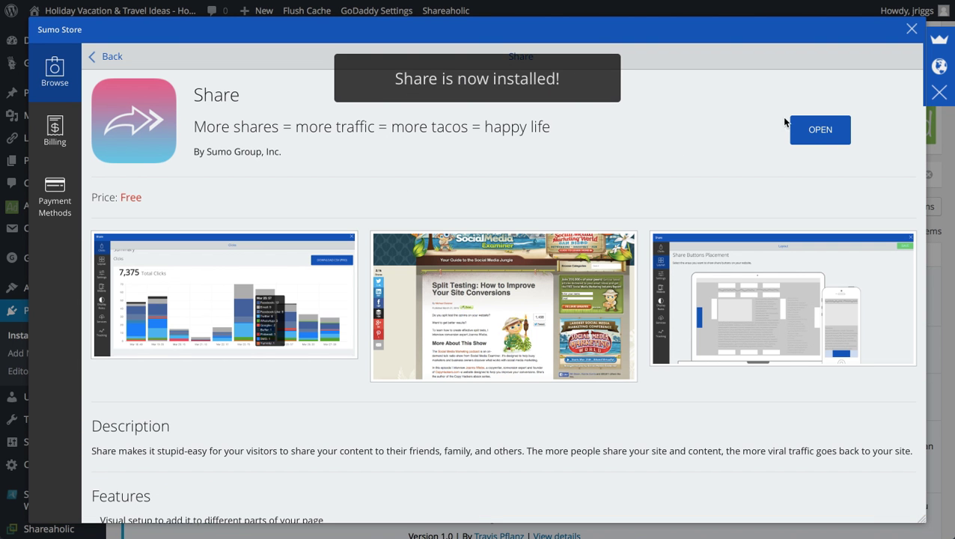
pyautogui.click(820, 129)
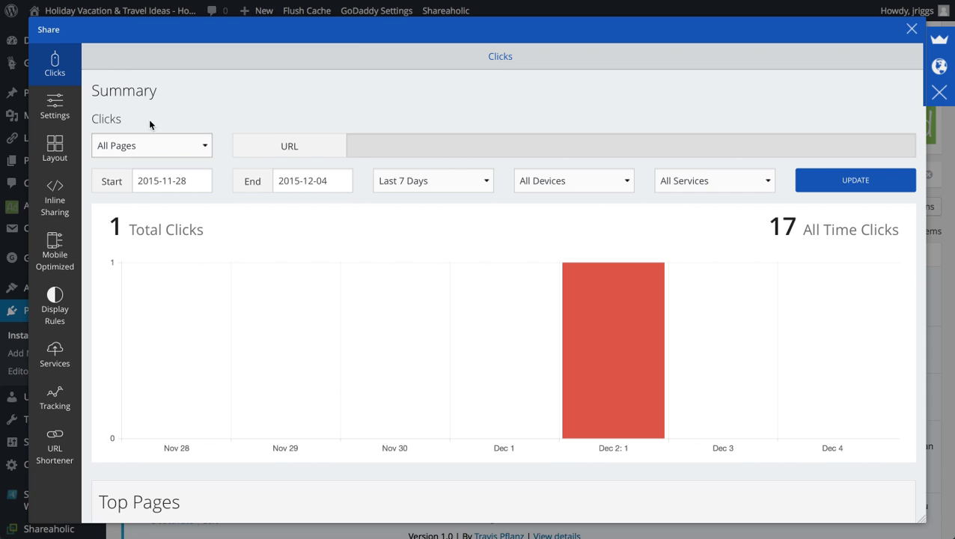
pyautogui.moveTo(221, 250)
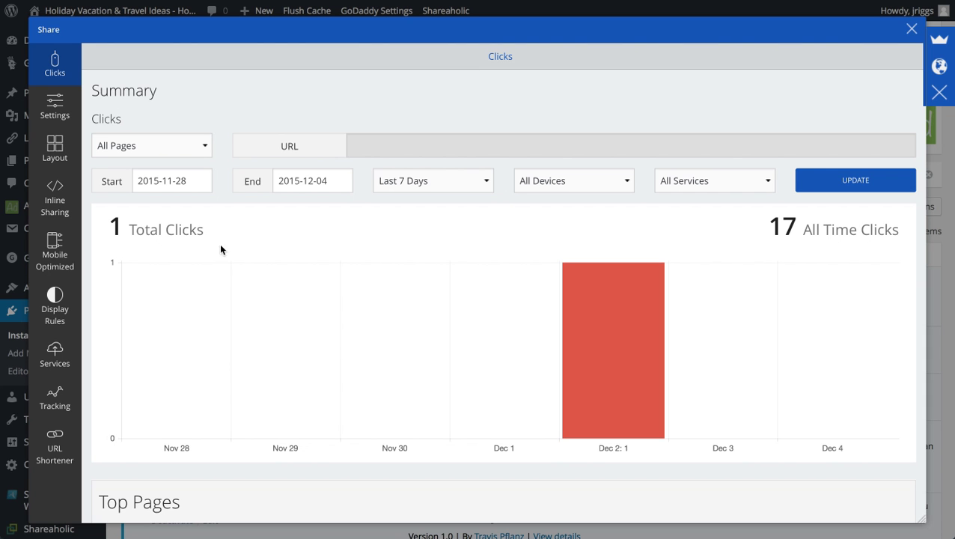
pyautogui.moveTo(303, 345)
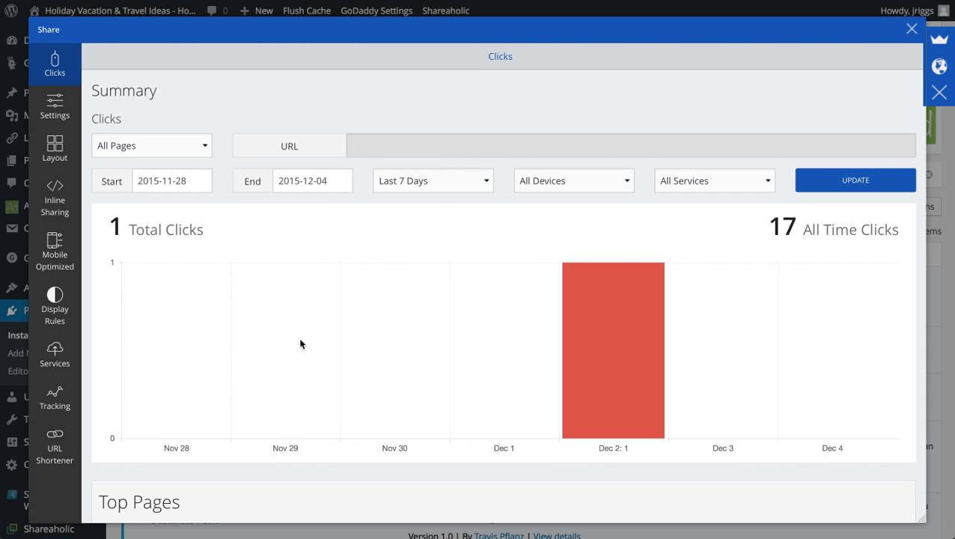
pyautogui.moveTo(281, 291)
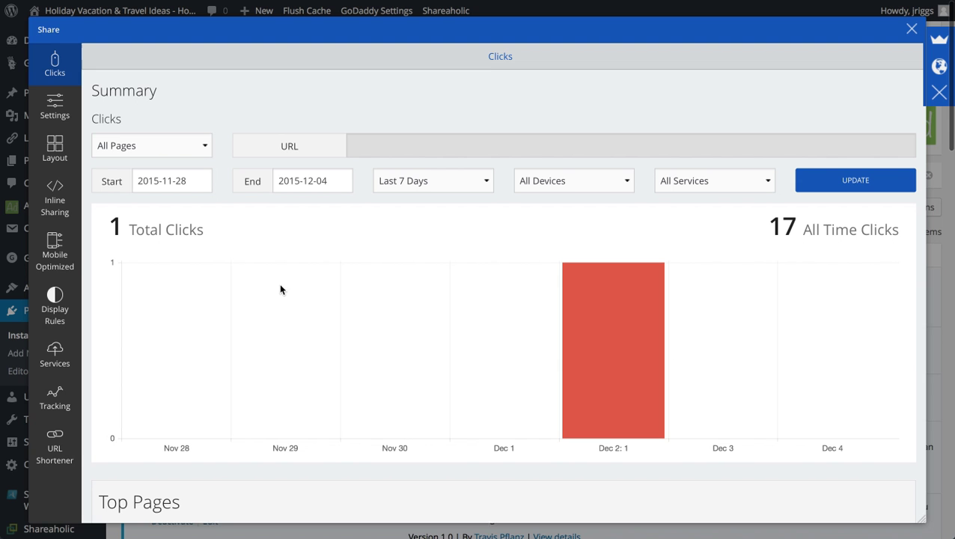
pyautogui.moveTo(54, 106)
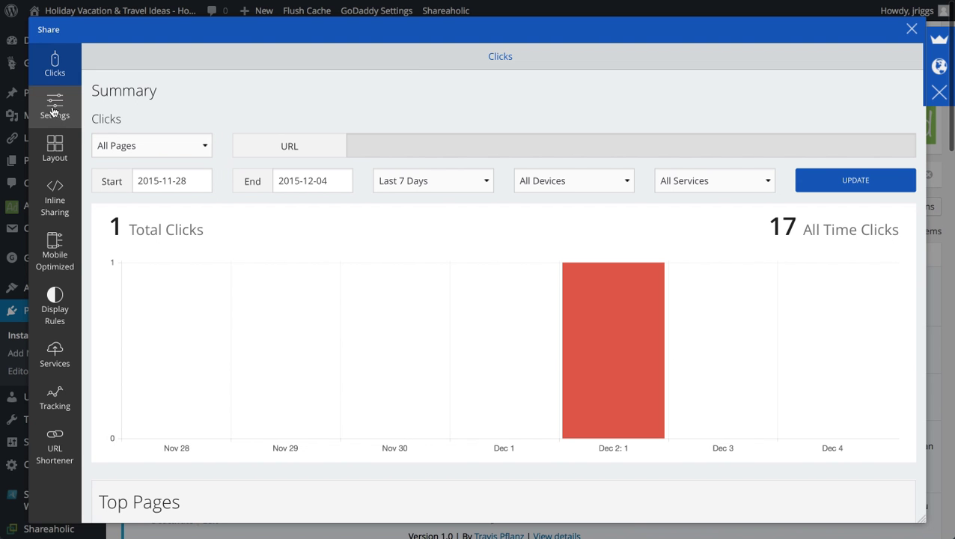
# Step: In Share settings, drag Printer Friendly into the Selected Services list
pyautogui.click(54, 105)
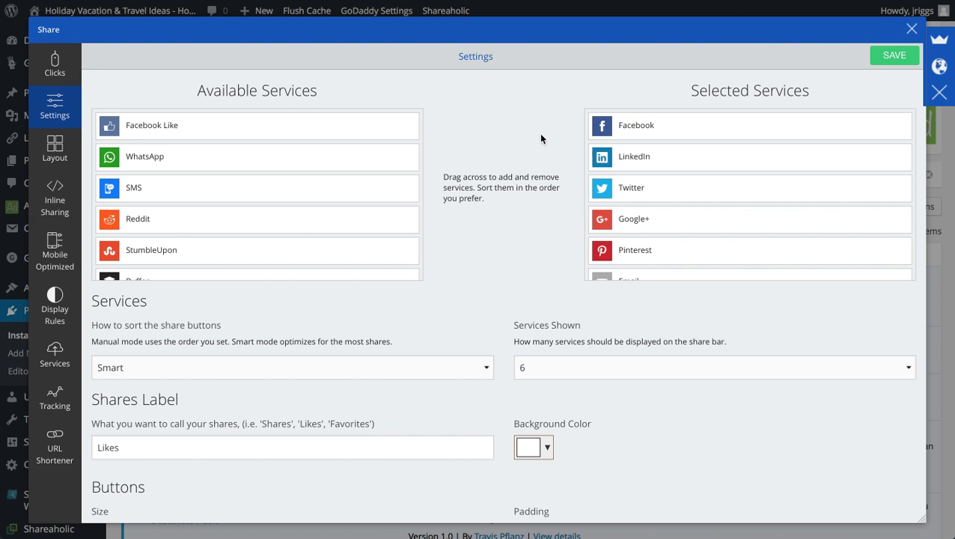
pyautogui.scroll(-3)
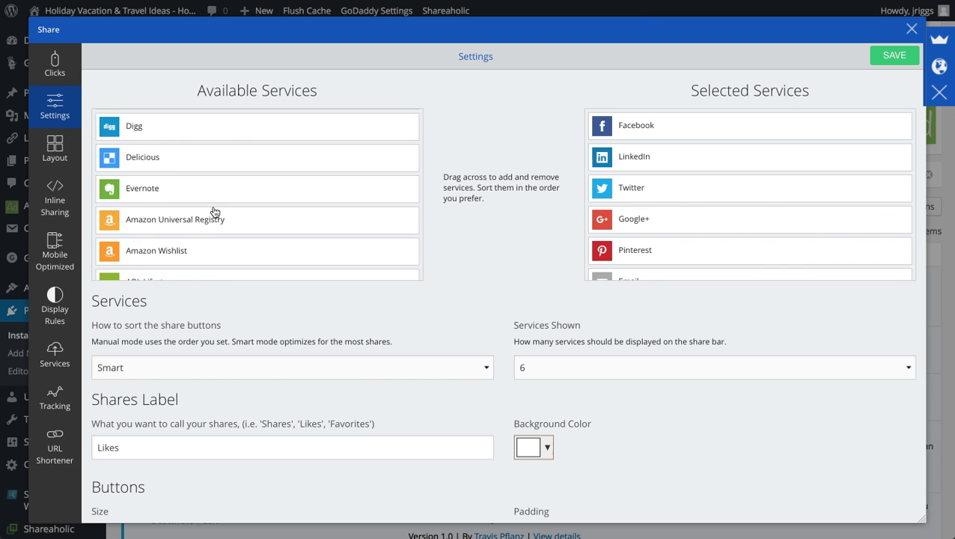
pyautogui.scroll(-3)
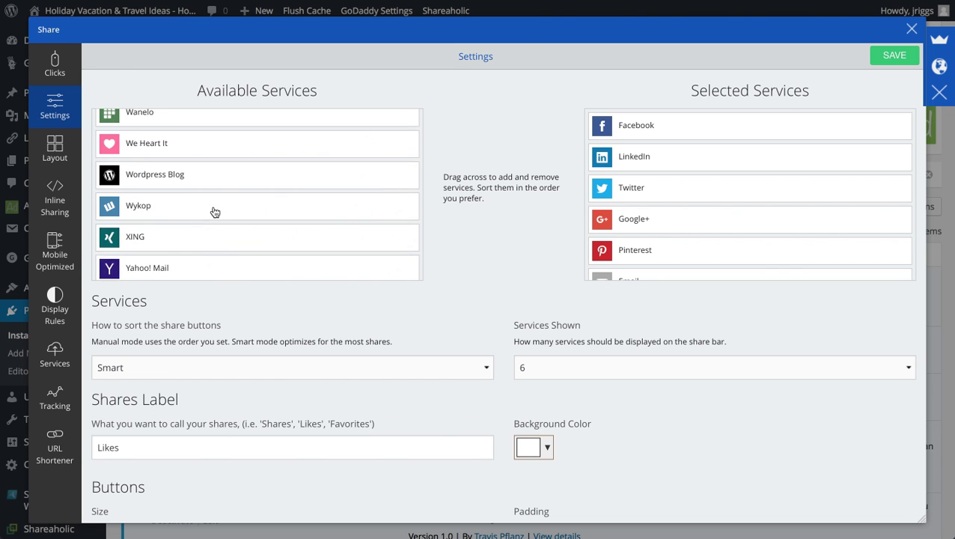
pyautogui.scroll(-3)
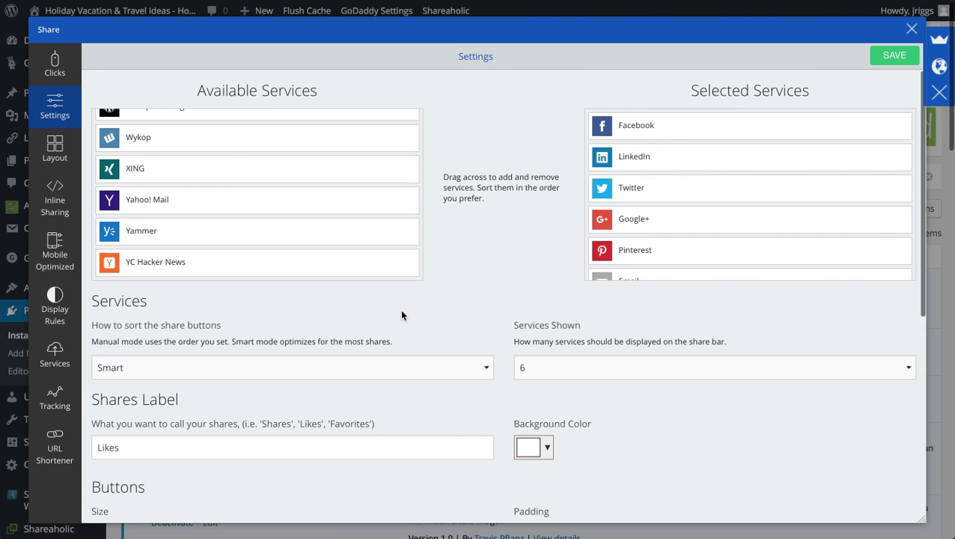
pyautogui.moveTo(147, 199); pyautogui.dragTo(632, 185)
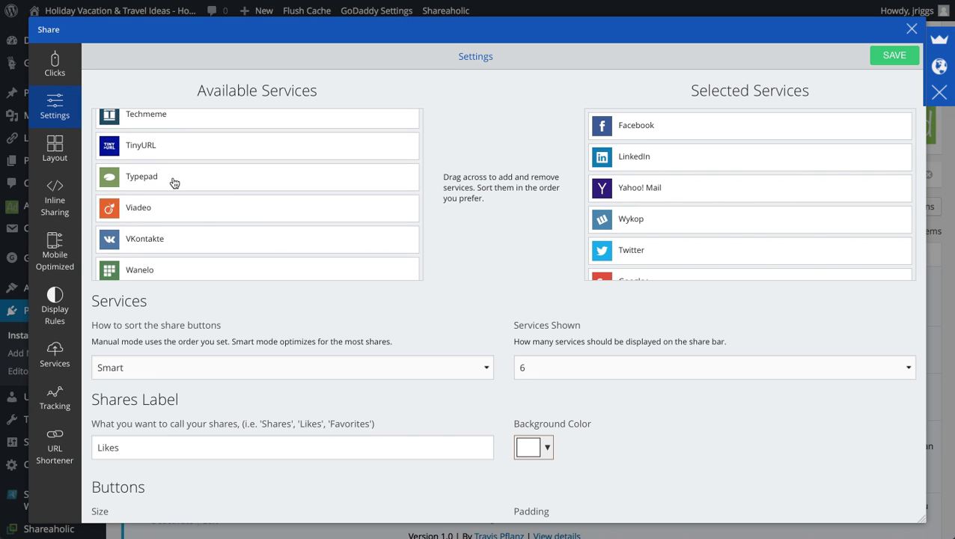
# Step: Set Services Shown to 10 so the share bar displays ten services
pyautogui.scroll(3)
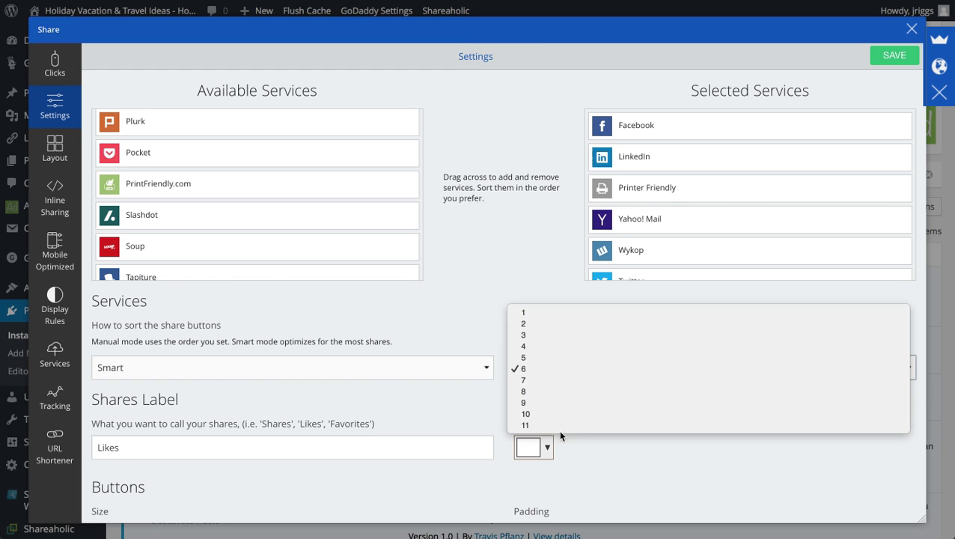
pyautogui.click(526, 413)
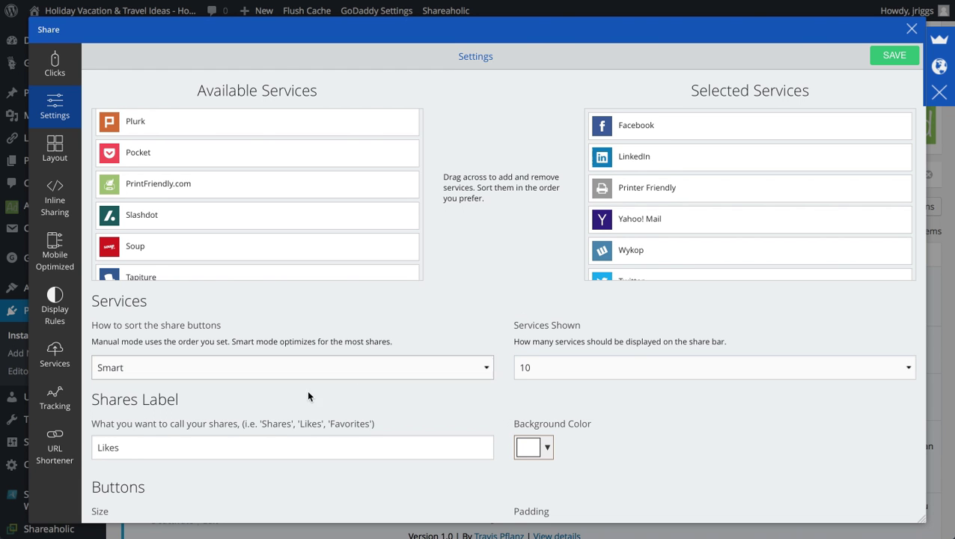
pyautogui.scroll(-3)
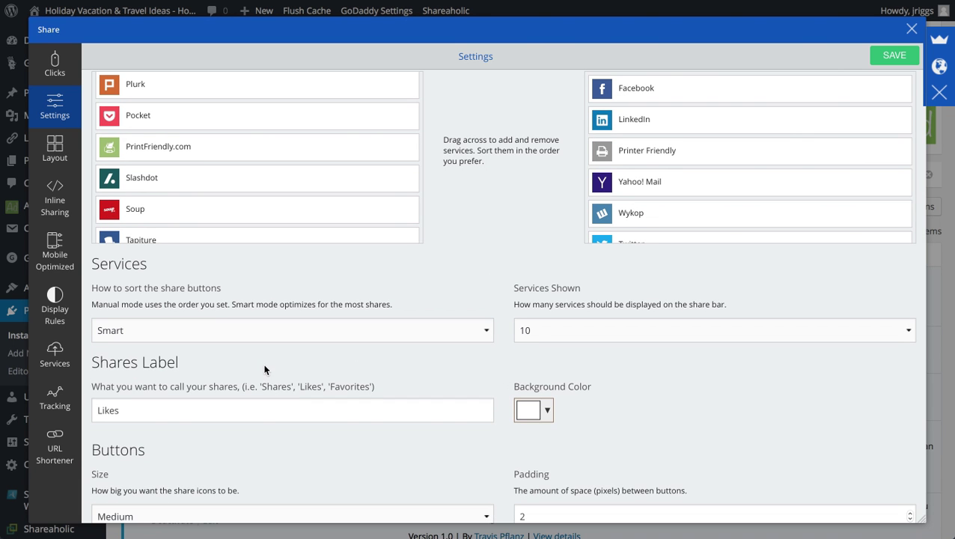
pyautogui.click(291, 331)
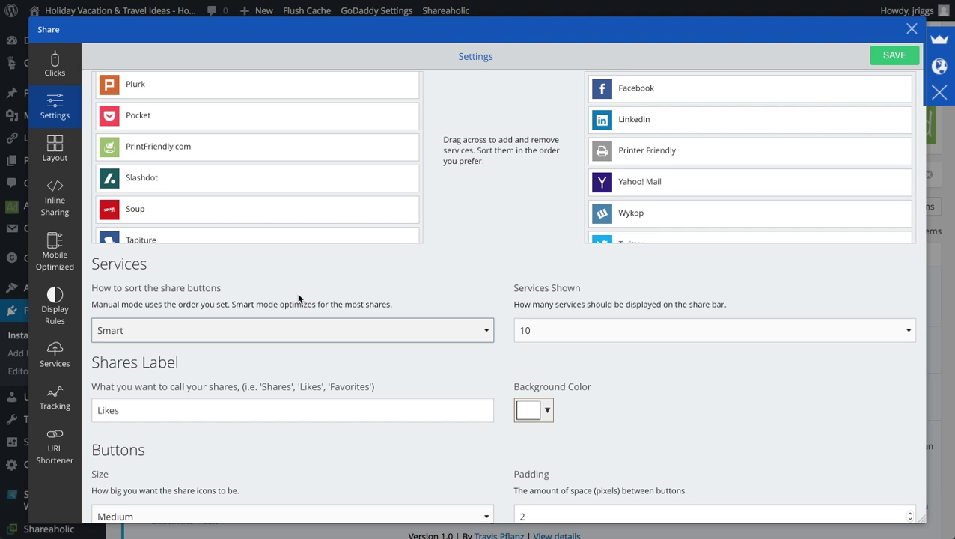
pyautogui.scroll(-3)
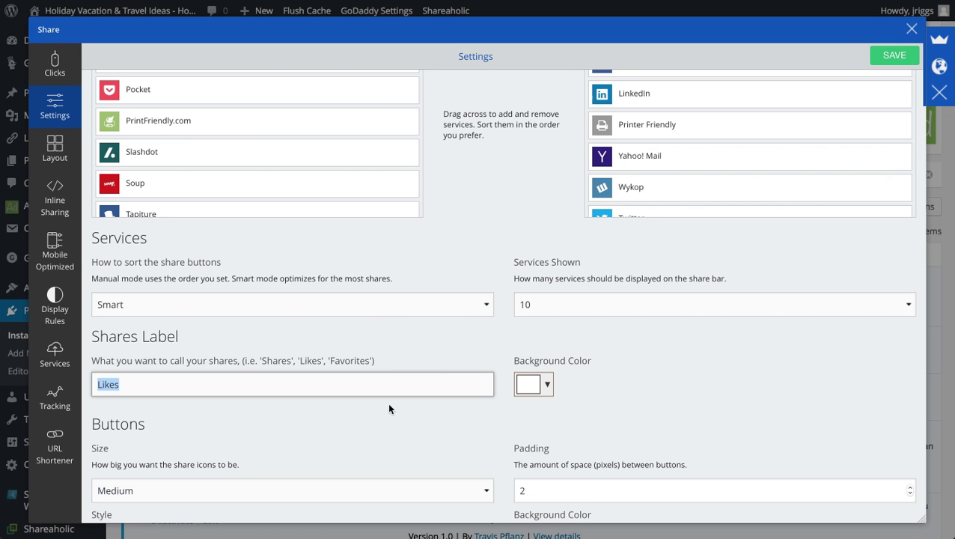
# Step: Change the Shares Label from 'Likes' to 'Shares' and review the remaining share options
pyautogui.write('Shares')
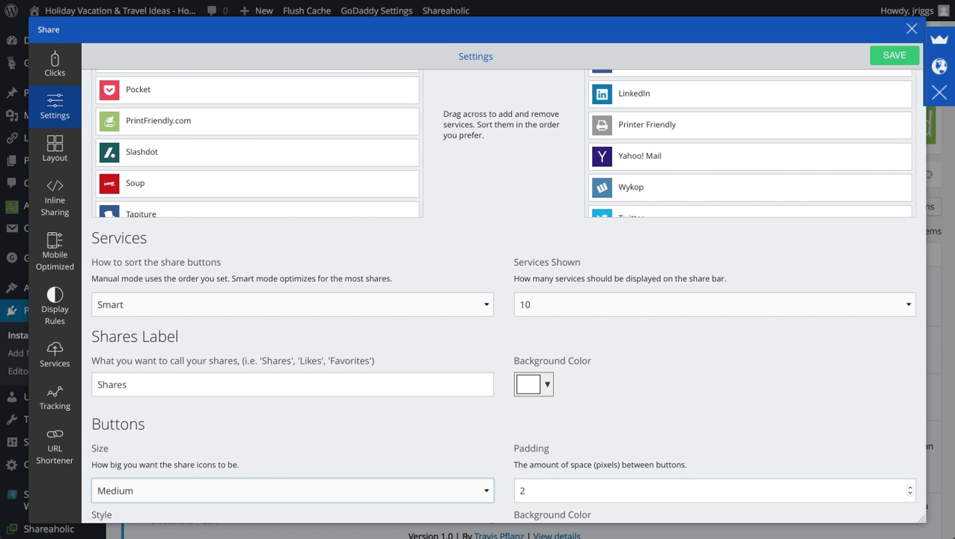
pyautogui.scroll(-3)
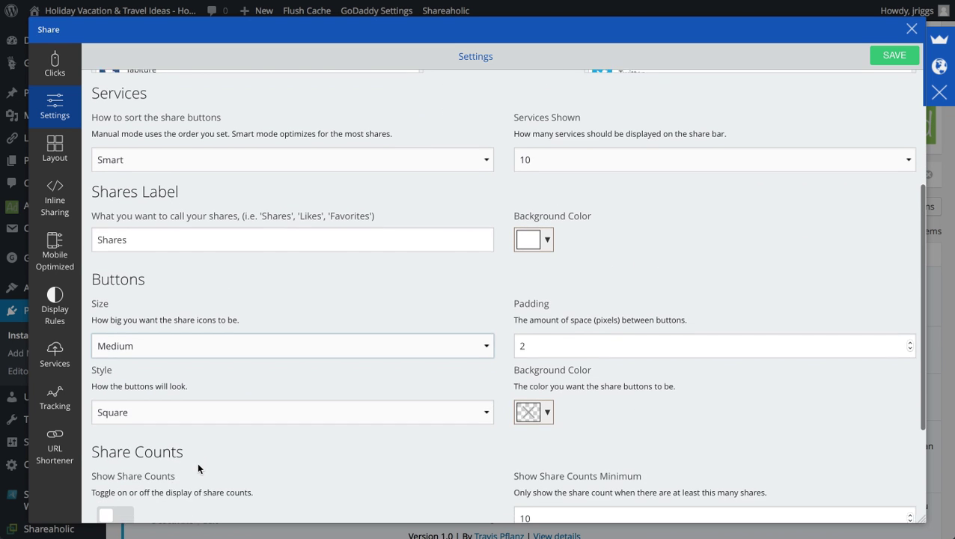
pyautogui.click(292, 412)
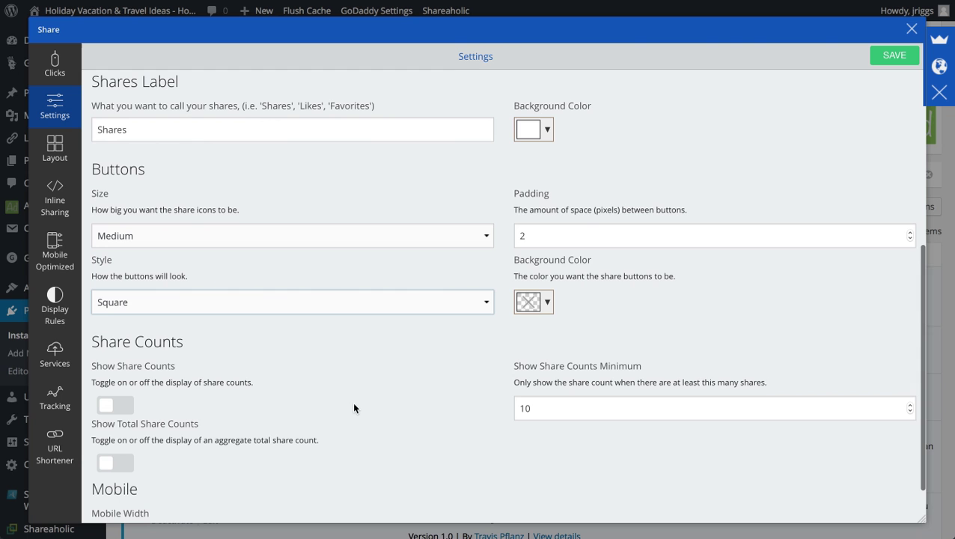
pyautogui.moveTo(314, 400)
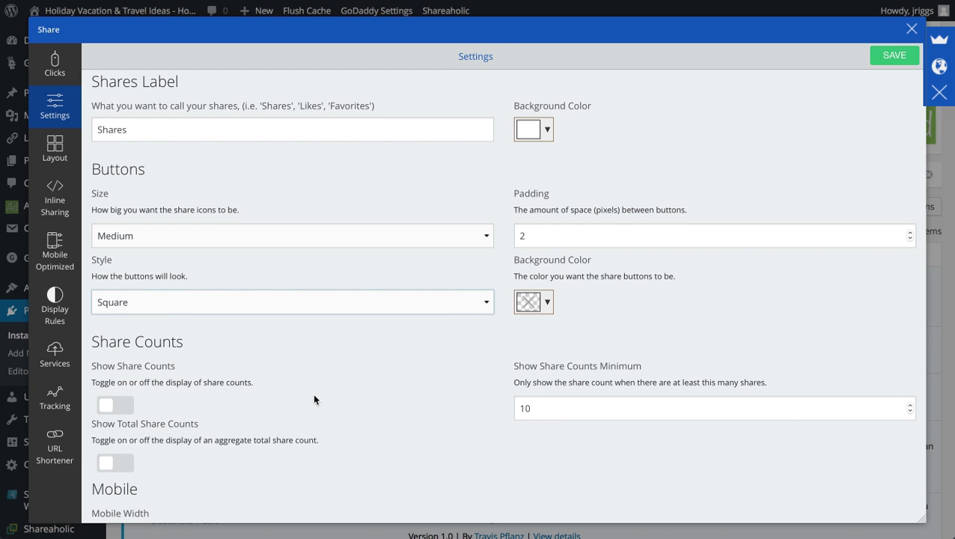
pyautogui.scroll(-3)
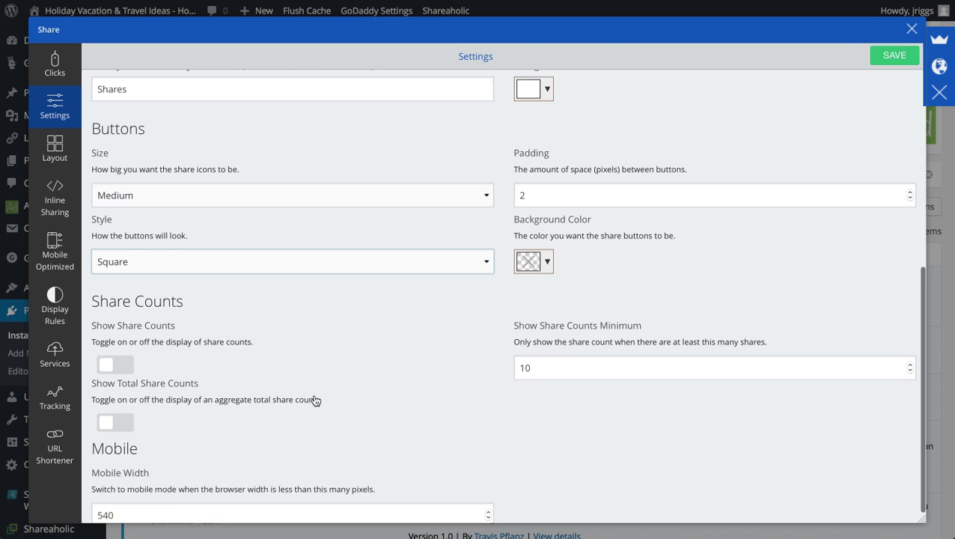
pyautogui.scroll(-3)
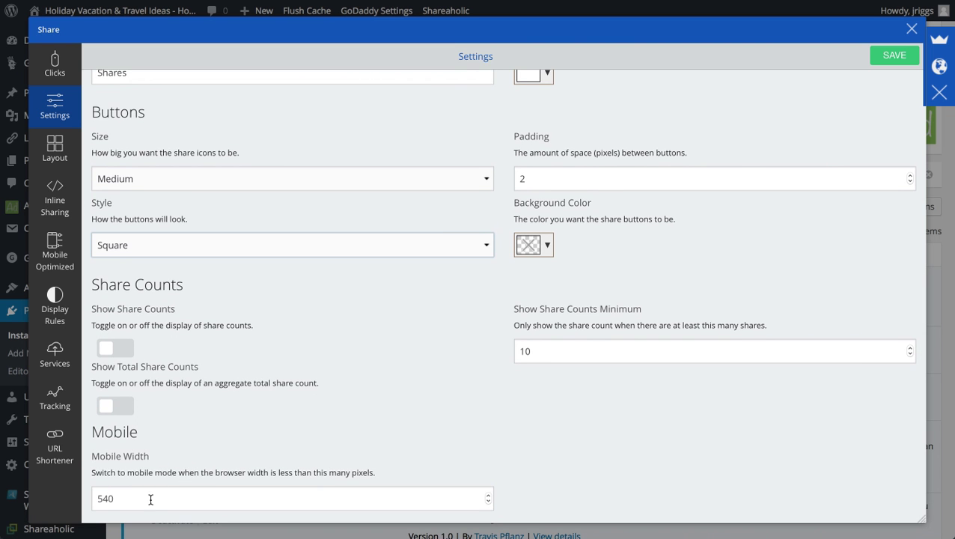
pyautogui.scroll(3)
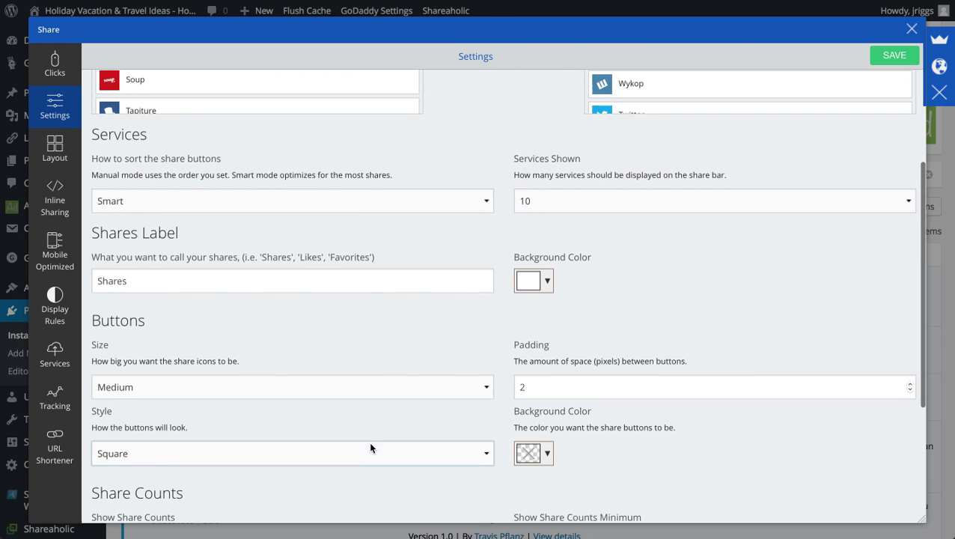
# Step: Save the share bar settings and return to the SumoMe Home panel
pyautogui.scroll(-3)
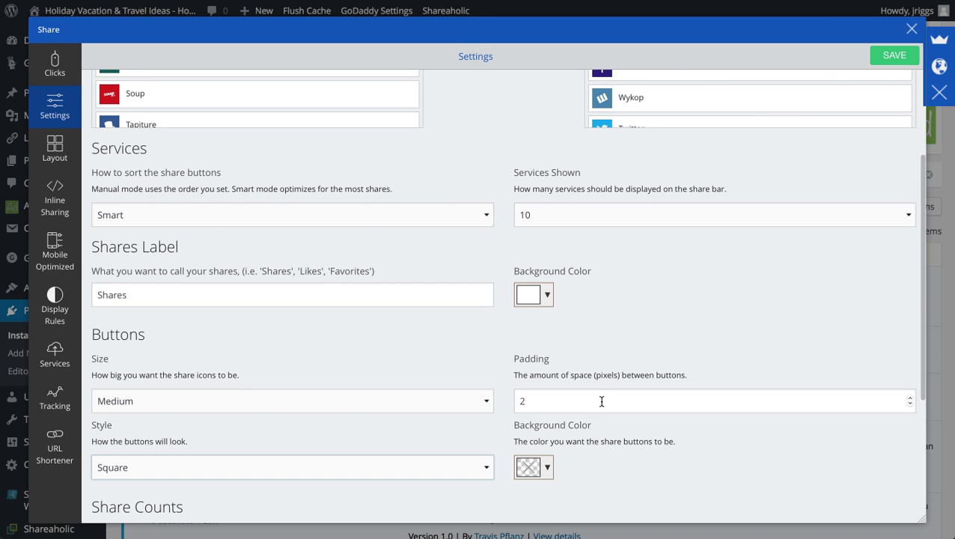
pyautogui.moveTo(649, 368)
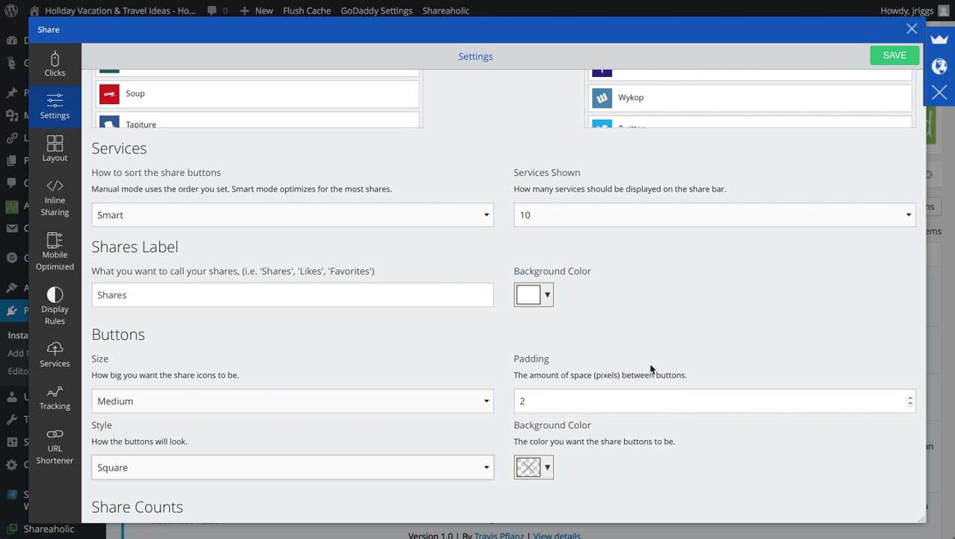
pyautogui.scroll(-3)
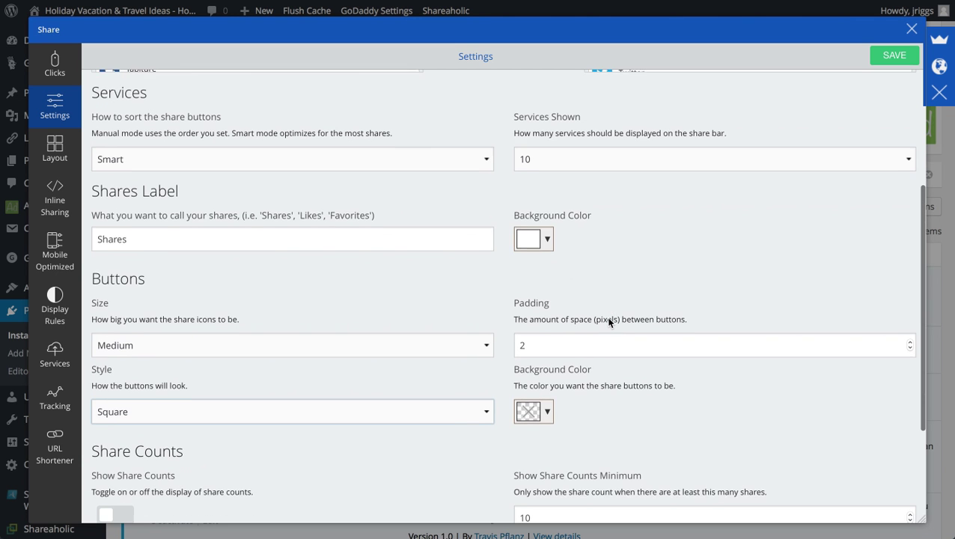
pyautogui.scroll(-3)
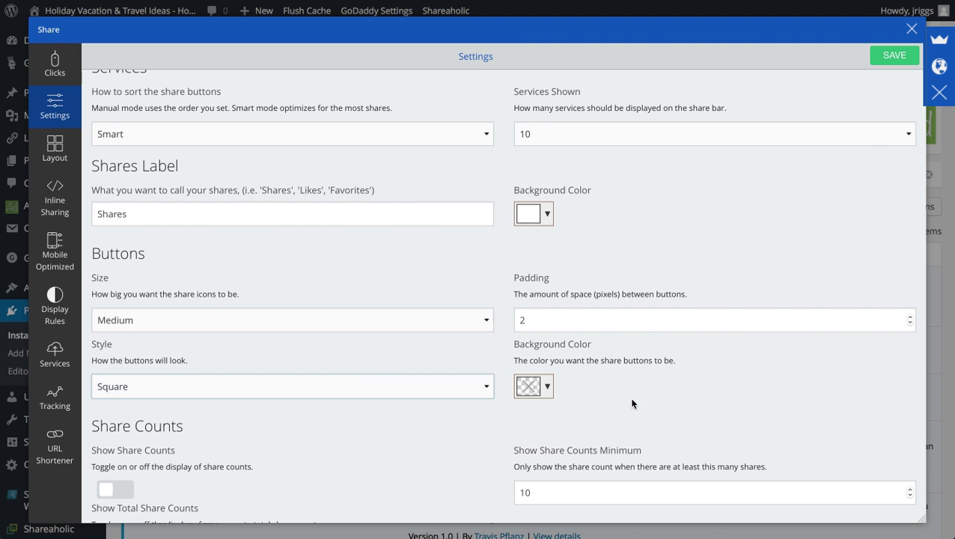
pyautogui.scroll(-3)
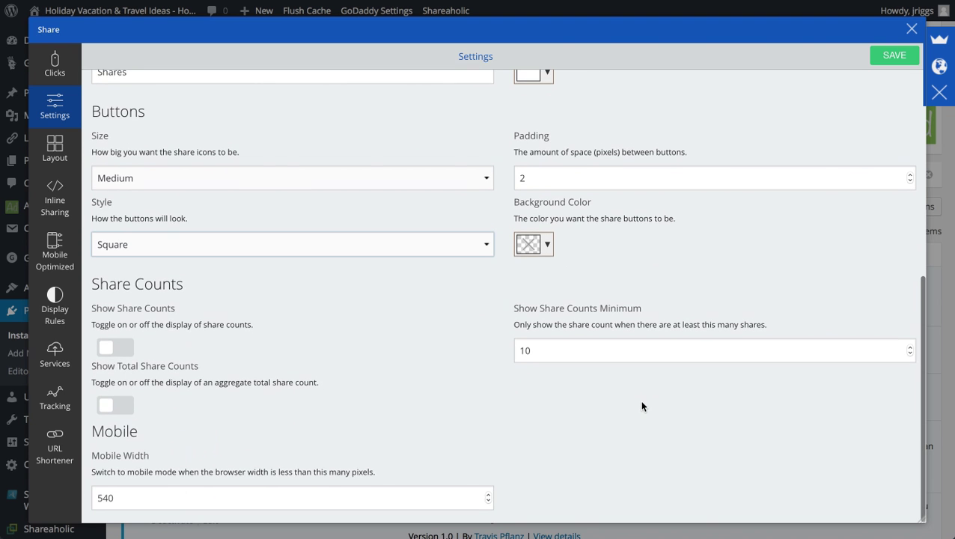
pyautogui.scroll(3)
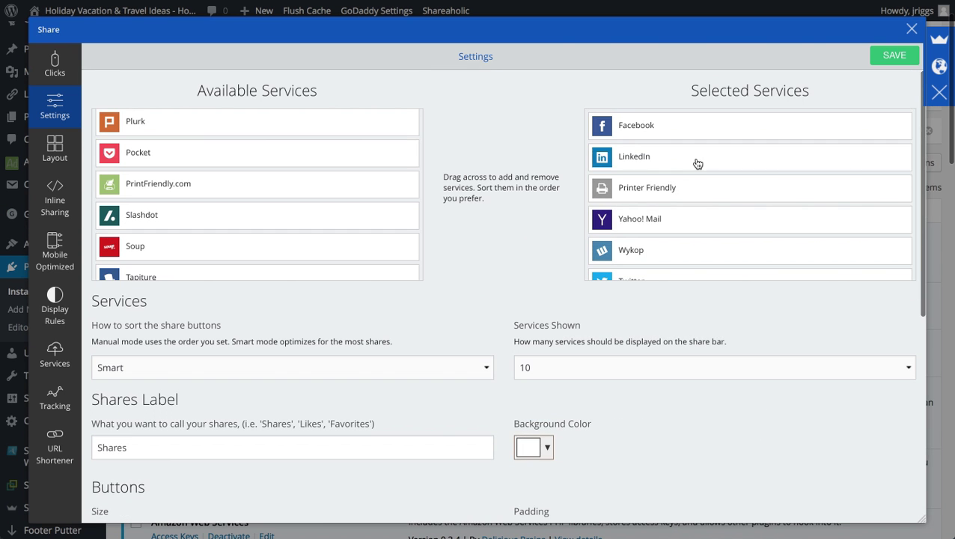
pyautogui.click(895, 54)
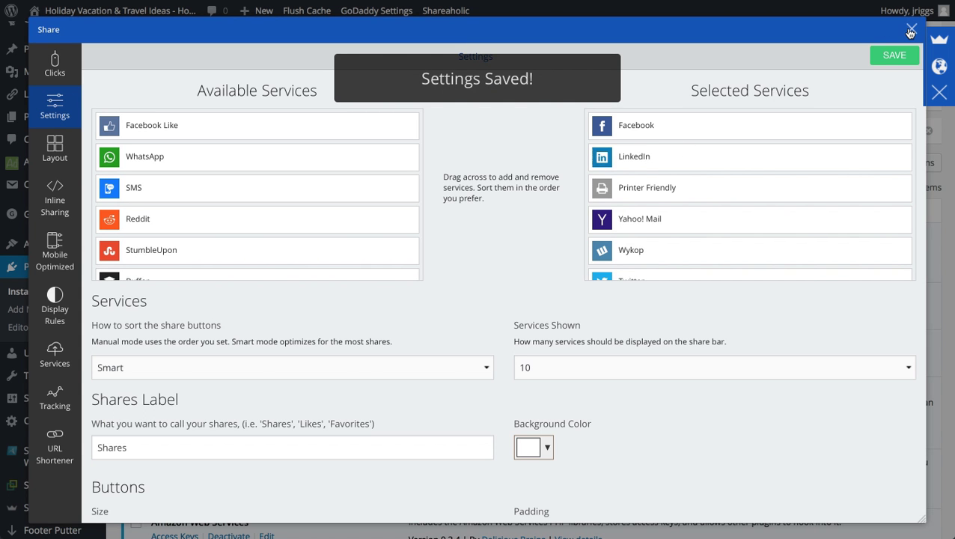
pyautogui.click(910, 33)
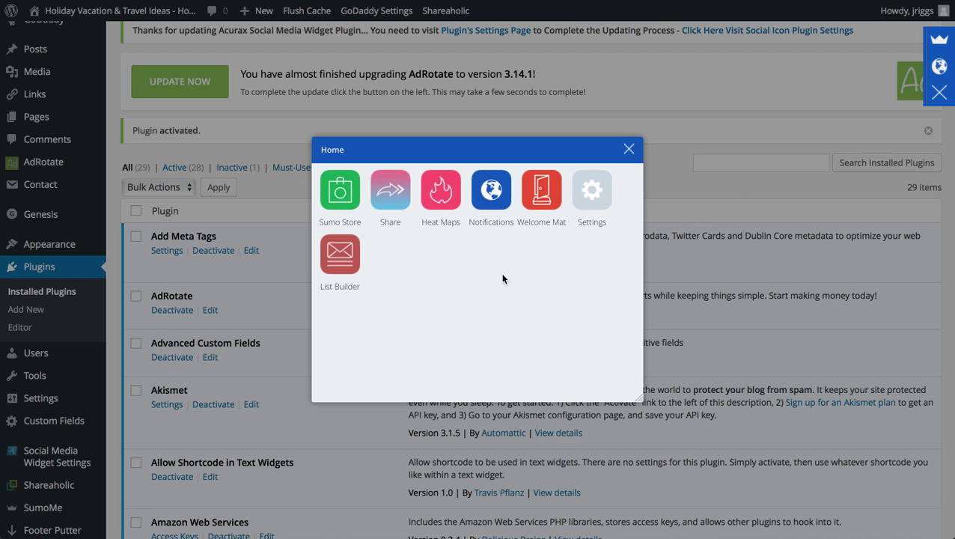
pyautogui.moveTo(389, 189)
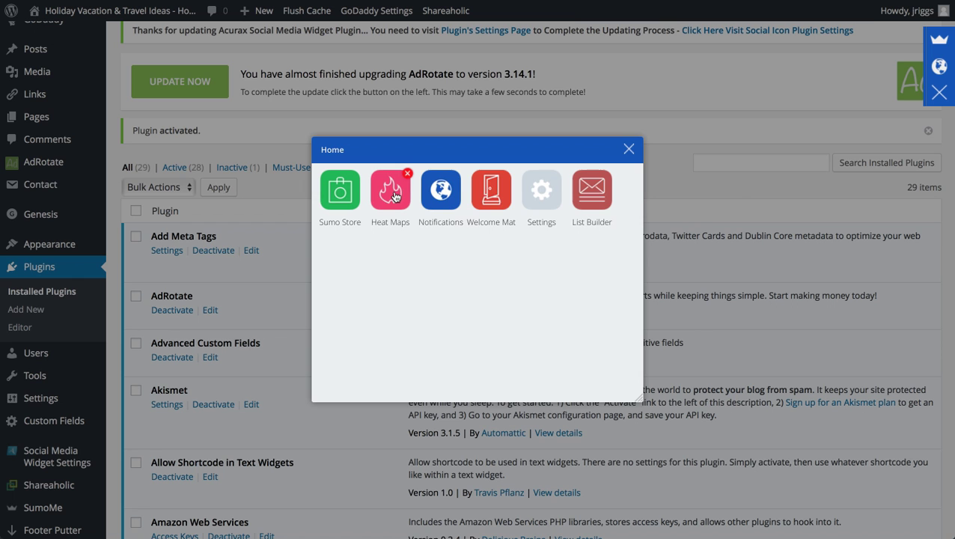
# Step: Uninstall the Heat Maps app via its red X on the SumoMe Home panel
pyautogui.click(407, 172)
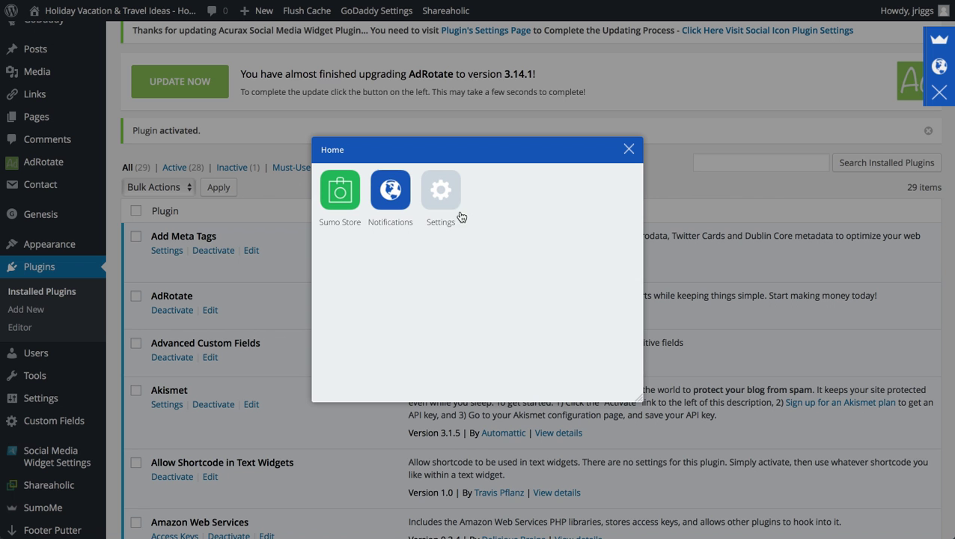
pyautogui.moveTo(422, 238)
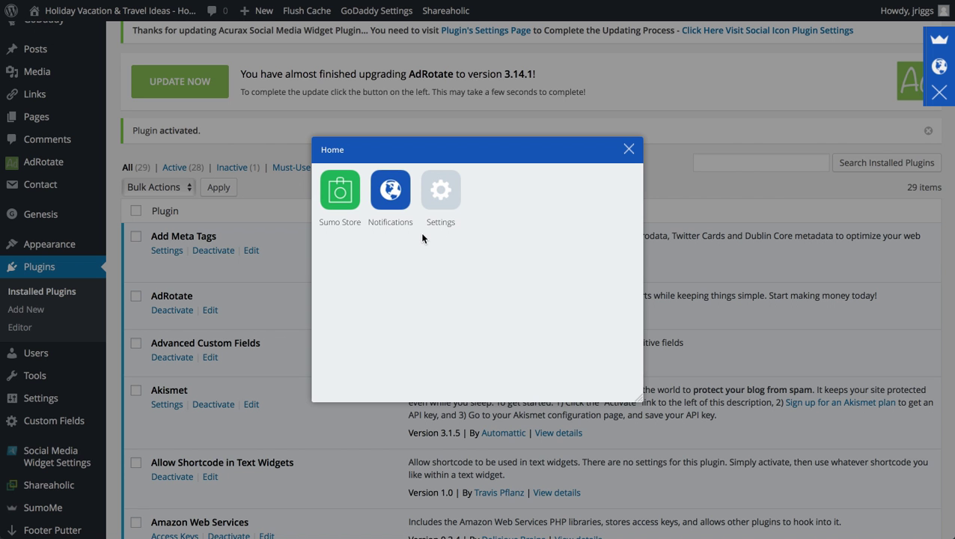
pyautogui.moveTo(448, 260)
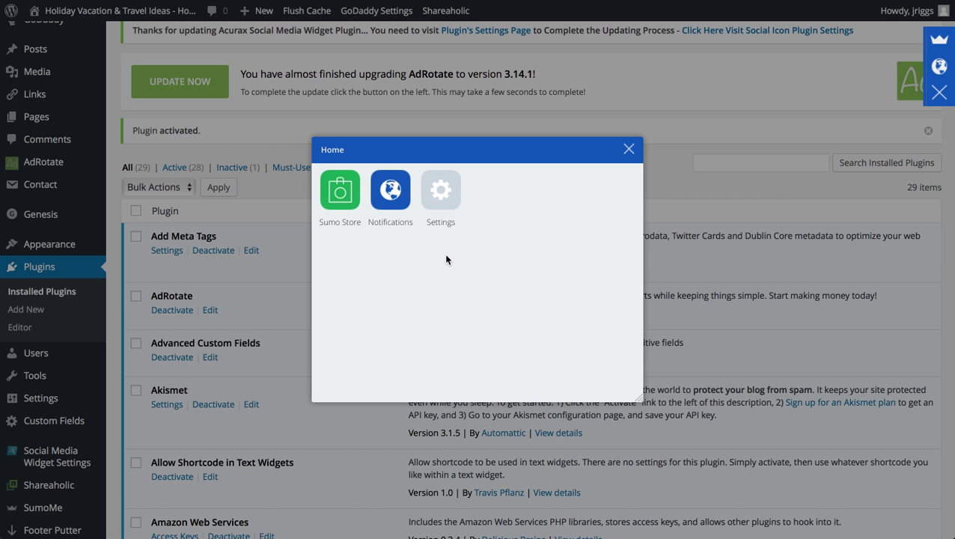